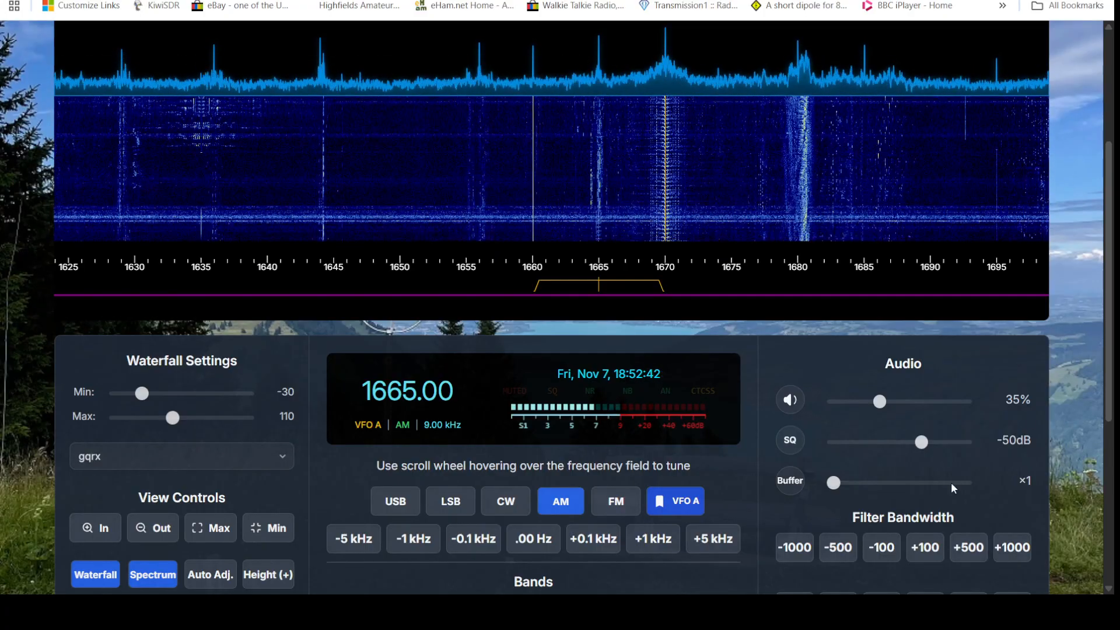
Drag the audio volume down to 0% while tuned in AM just below 1660 kHz
{"action": "left_click_drag", "start_coordinate": [878, 401], "coordinate": [847, 401]}
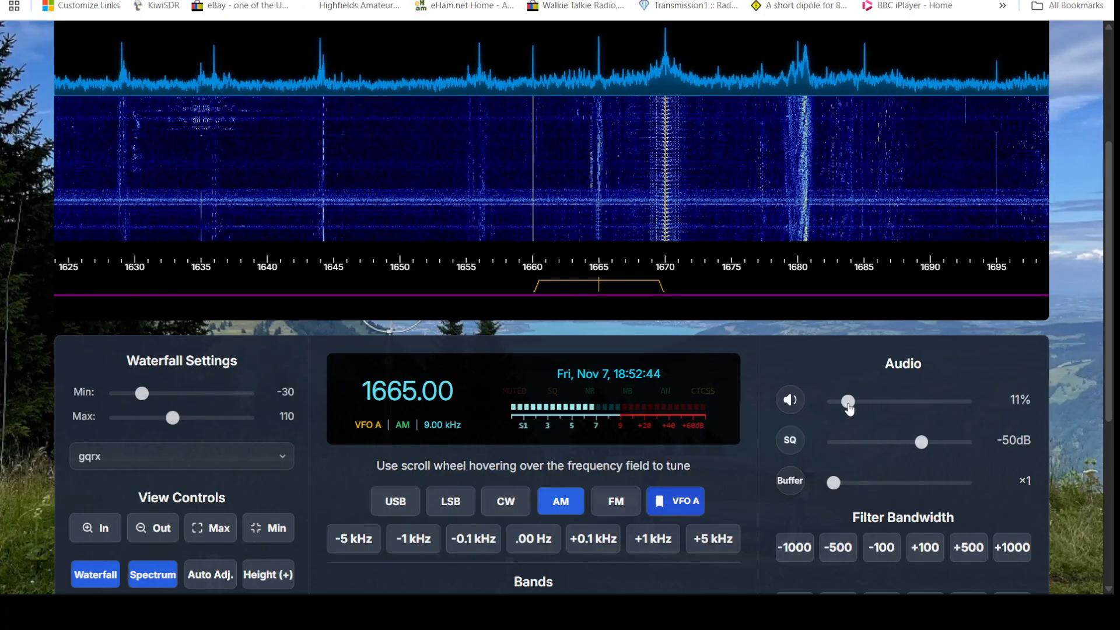
{"action": "left_click_drag", "start_coordinate": [846, 401], "coordinate": [832, 401]}
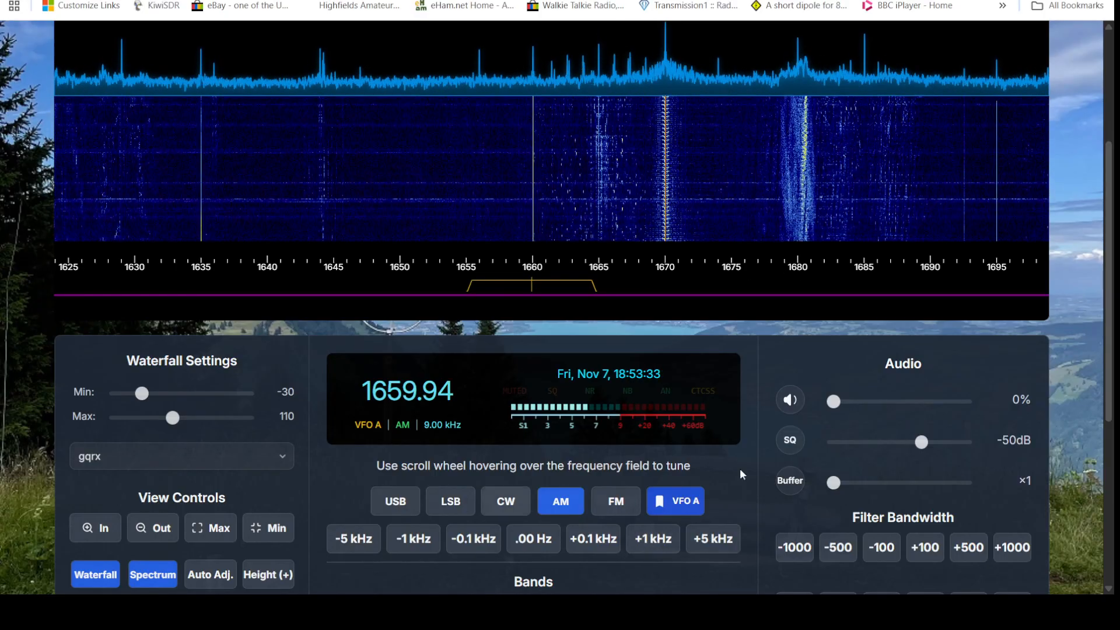
Round the tuning to exactly 1665.00 kHz AM, raise the volume briefly, then bring it down to 3%
{"action": "left_click_drag", "start_coordinate": [832, 400], "coordinate": [878, 400]}
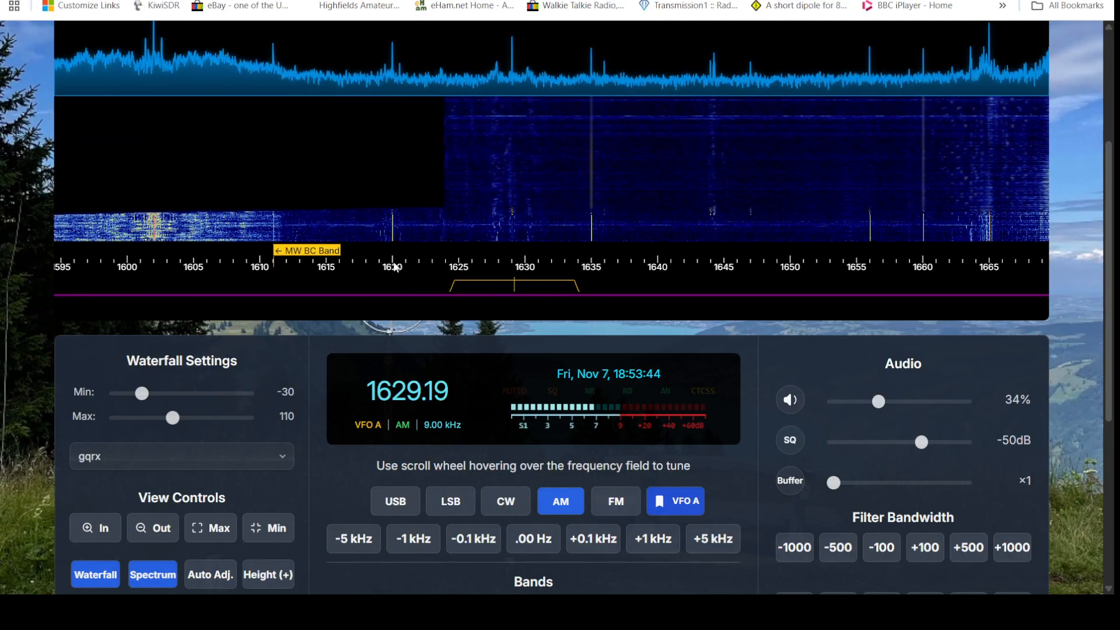
{"action": "scroll", "scroll_direction": "down", "scroll_amount": 3}
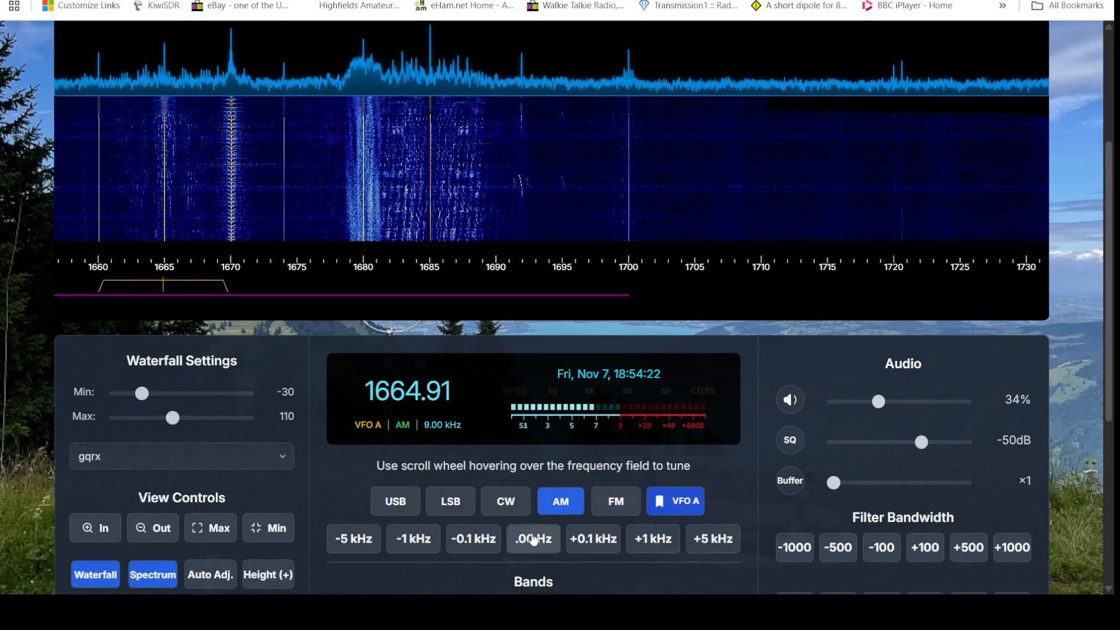
{"action": "left_click", "coordinate": [531, 539]}
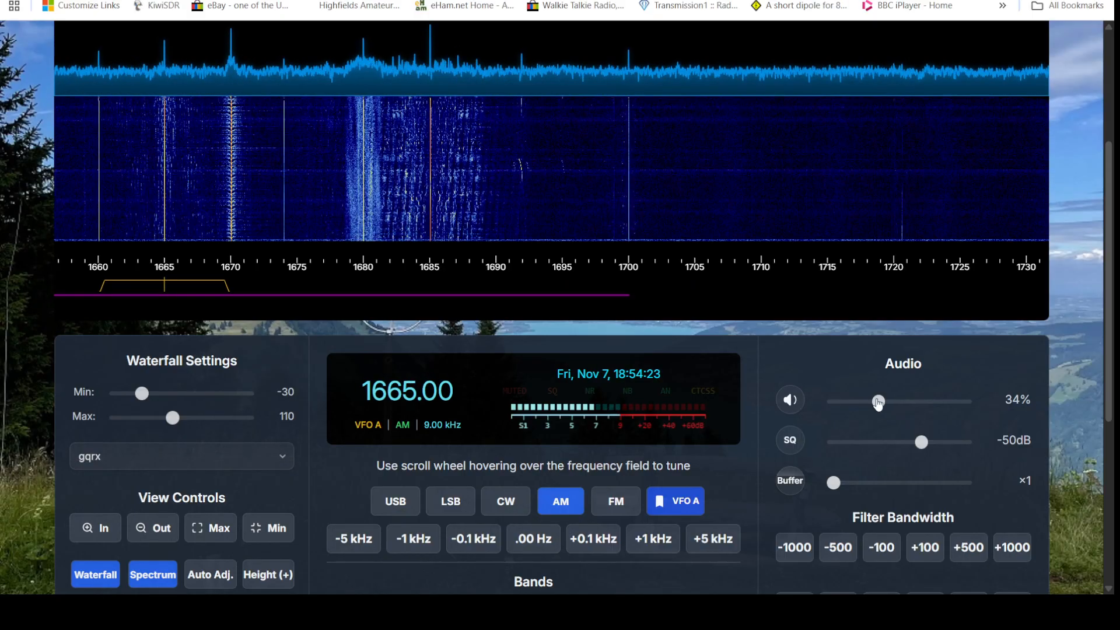
{"action": "left_click_drag", "start_coordinate": [877, 401], "coordinate": [890, 401]}
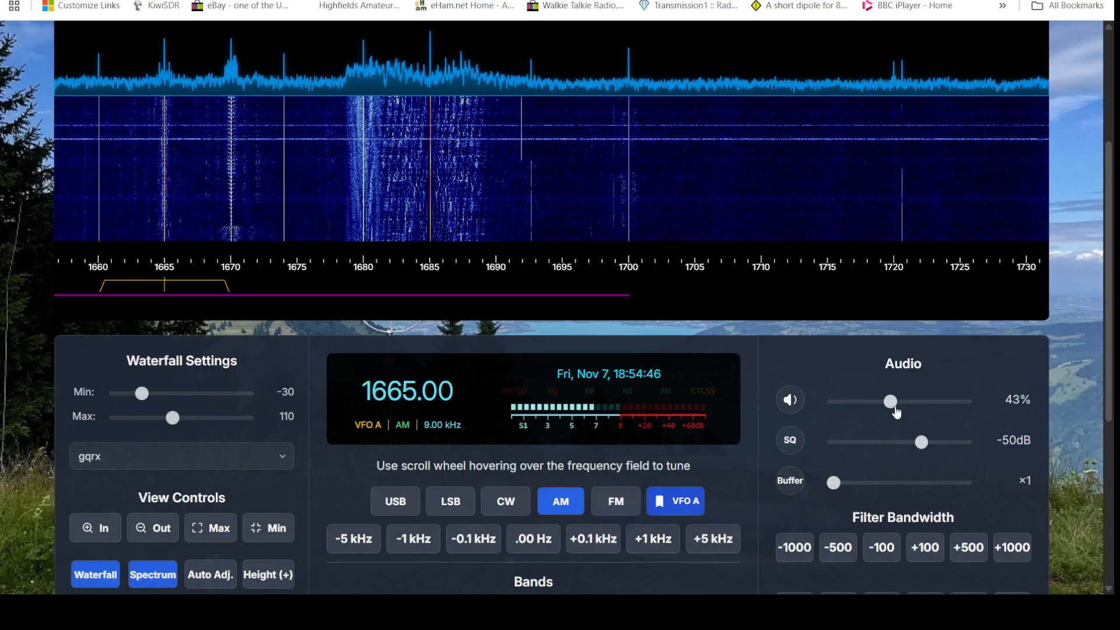
{"action": "left_click_drag", "start_coordinate": [889, 401], "coordinate": [837, 401]}
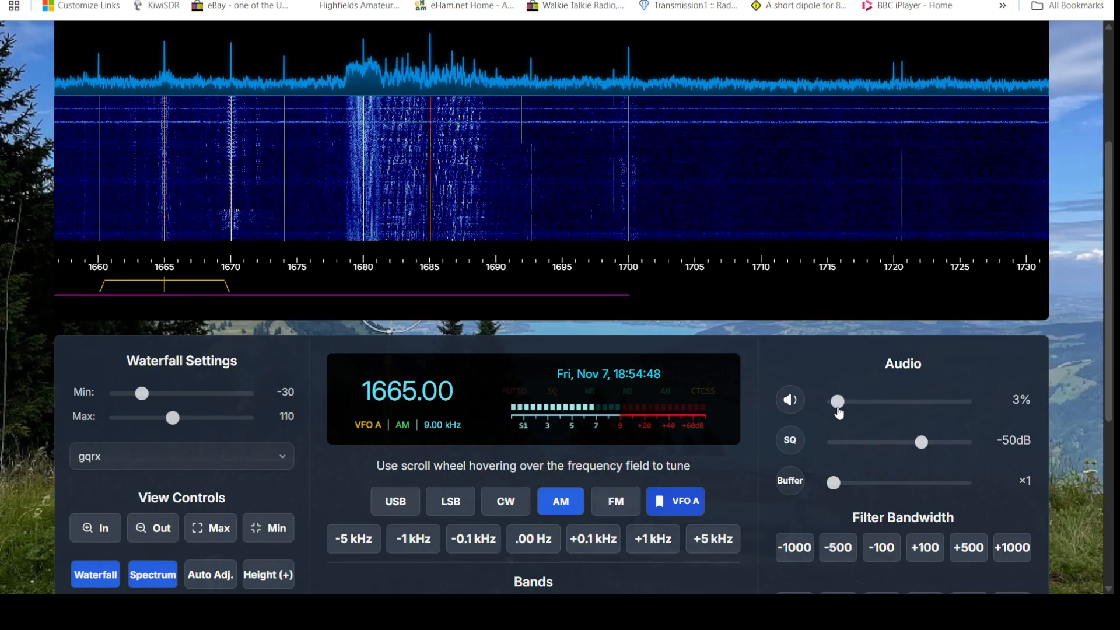
Try the In, Out, Max and Min waterfall zooms, ending on the full 0–30 MHz span
{"action": "left_click_drag", "start_coordinate": [838, 401], "coordinate": [834, 401]}
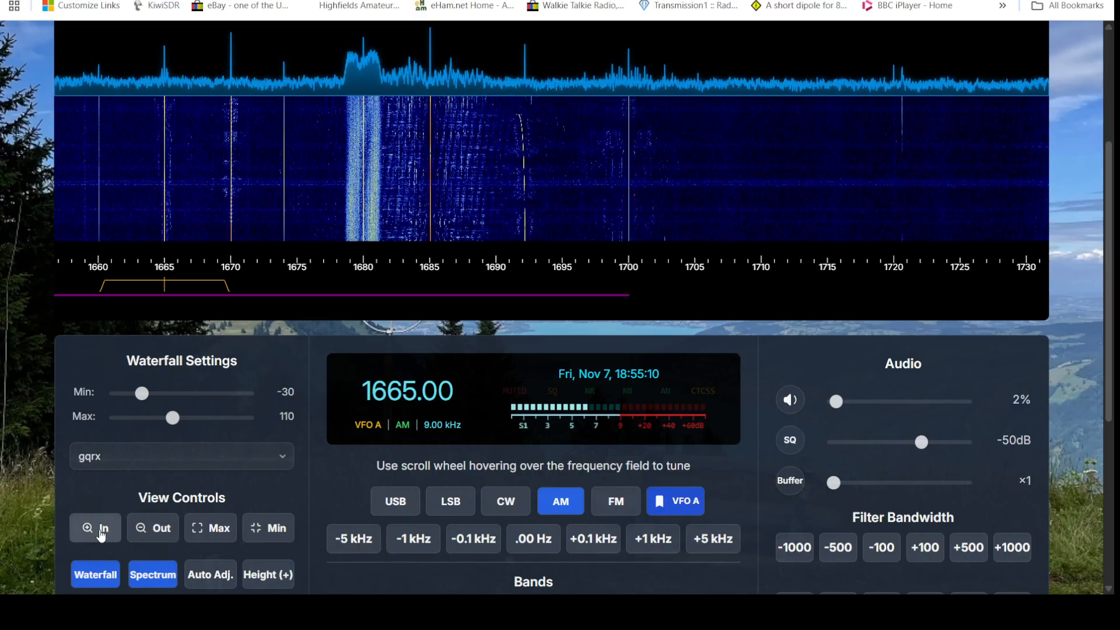
{"action": "left_click", "coordinate": [96, 527]}
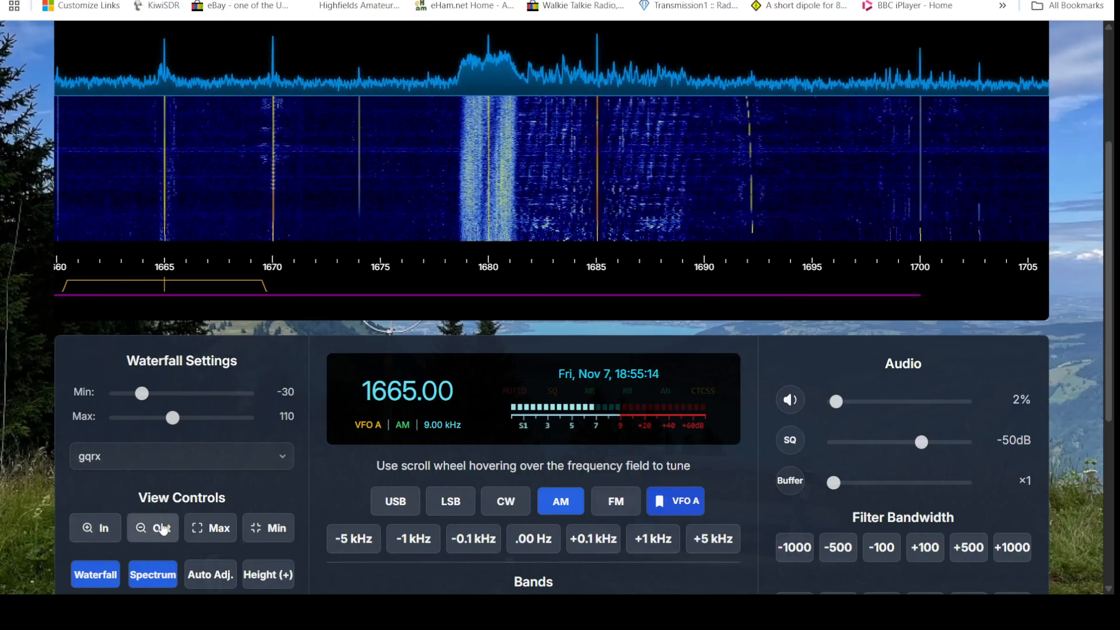
{"action": "left_click", "coordinate": [153, 527]}
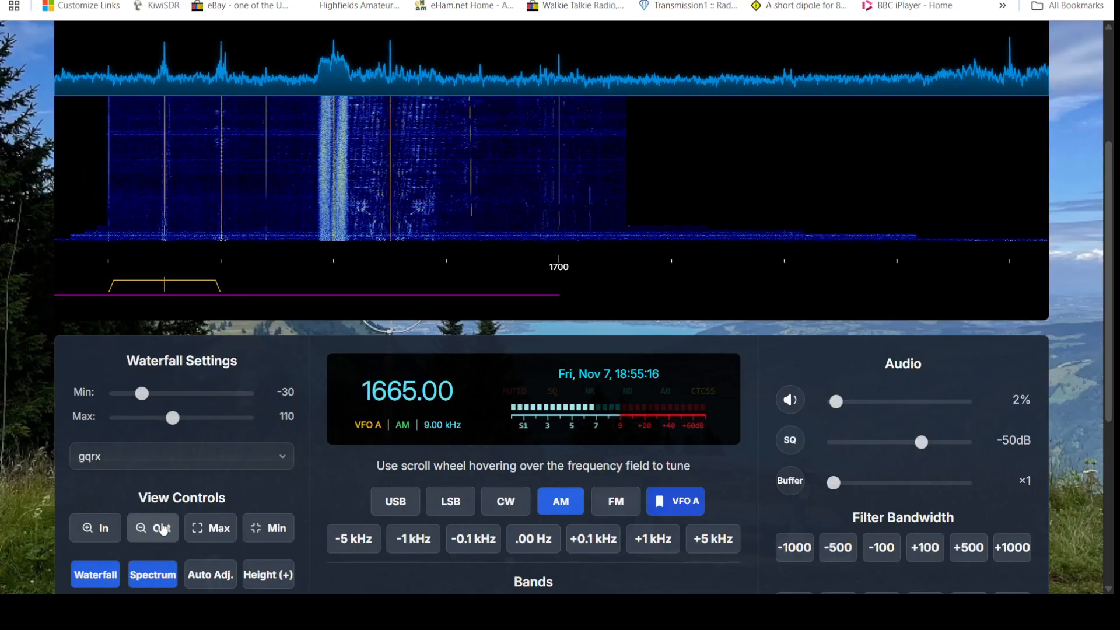
{"action": "left_click", "coordinate": [151, 527]}
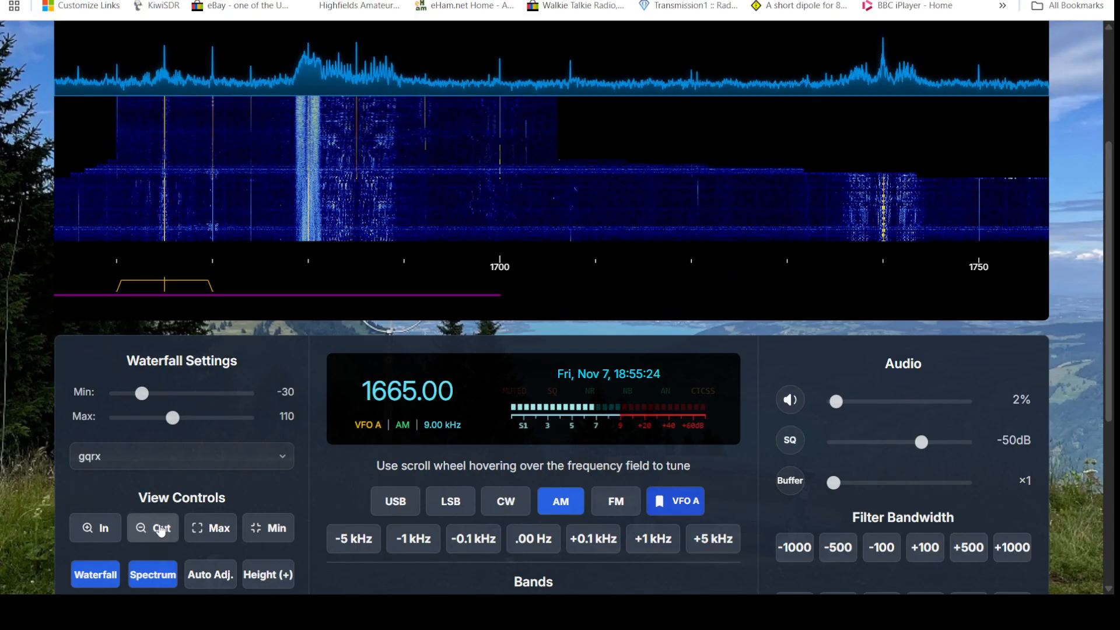
{"action": "left_click", "coordinate": [151, 528]}
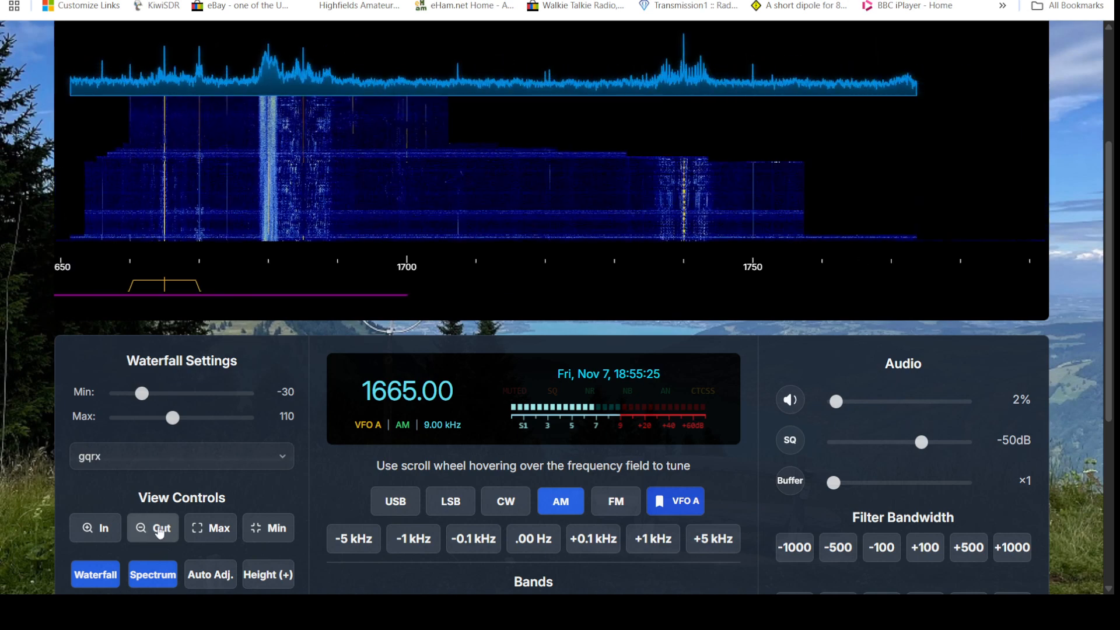
{"action": "left_click", "coordinate": [151, 527]}
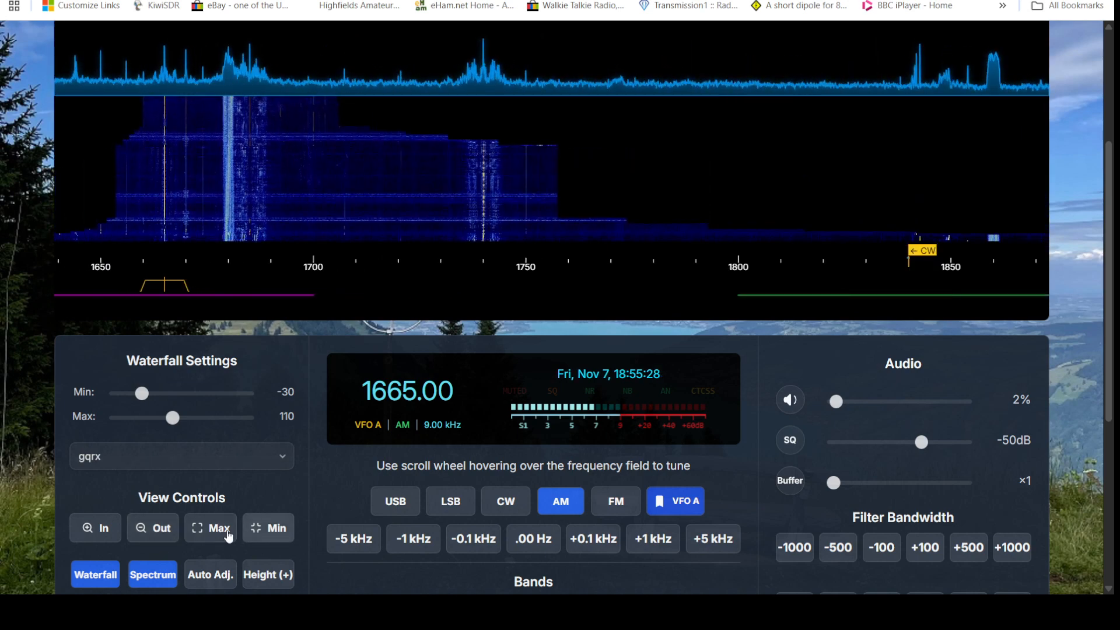
{"action": "left_click", "coordinate": [275, 528]}
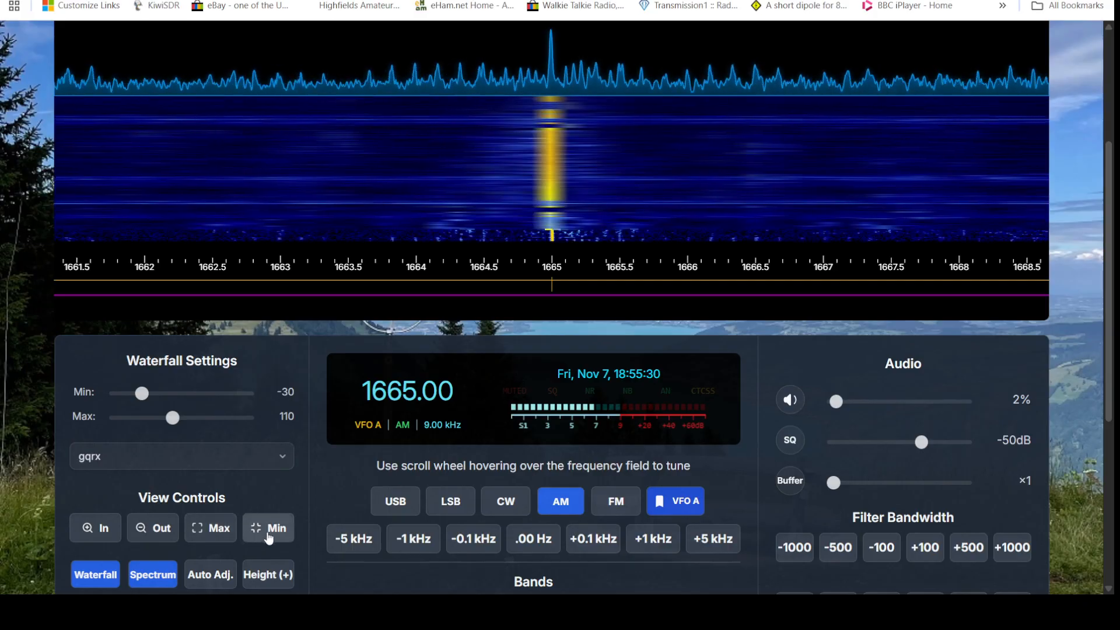
{"action": "left_click", "coordinate": [151, 528]}
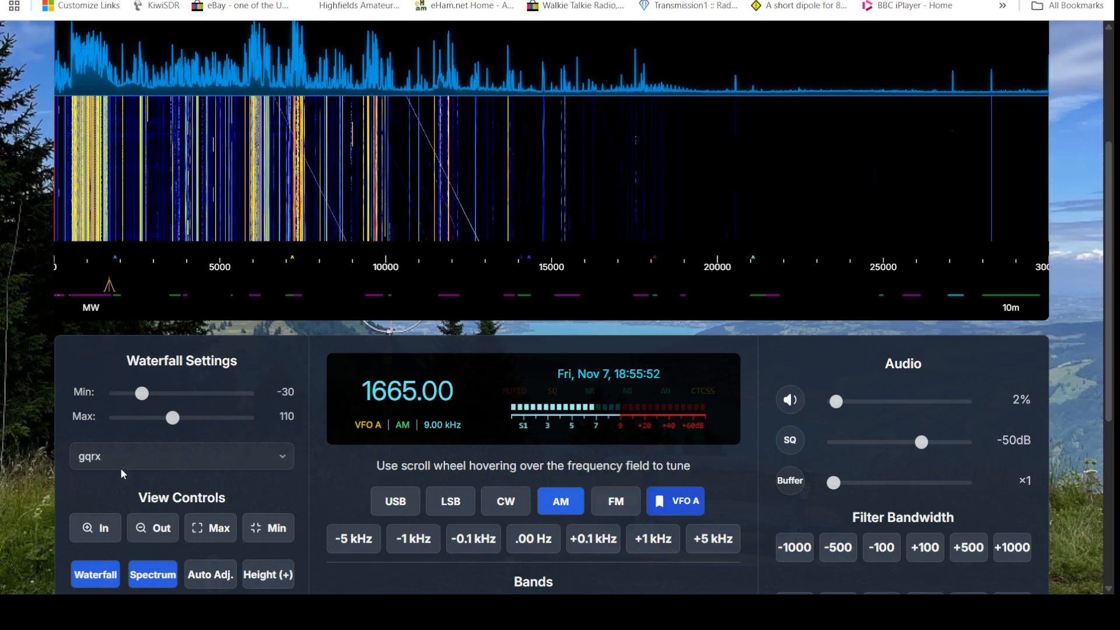
Hop through the 40m, 25m AM, 19m AM and 17m presets, then step to 18120.00 kHz USB
{"action": "scroll", "scroll_direction": "down", "scroll_amount": 3}
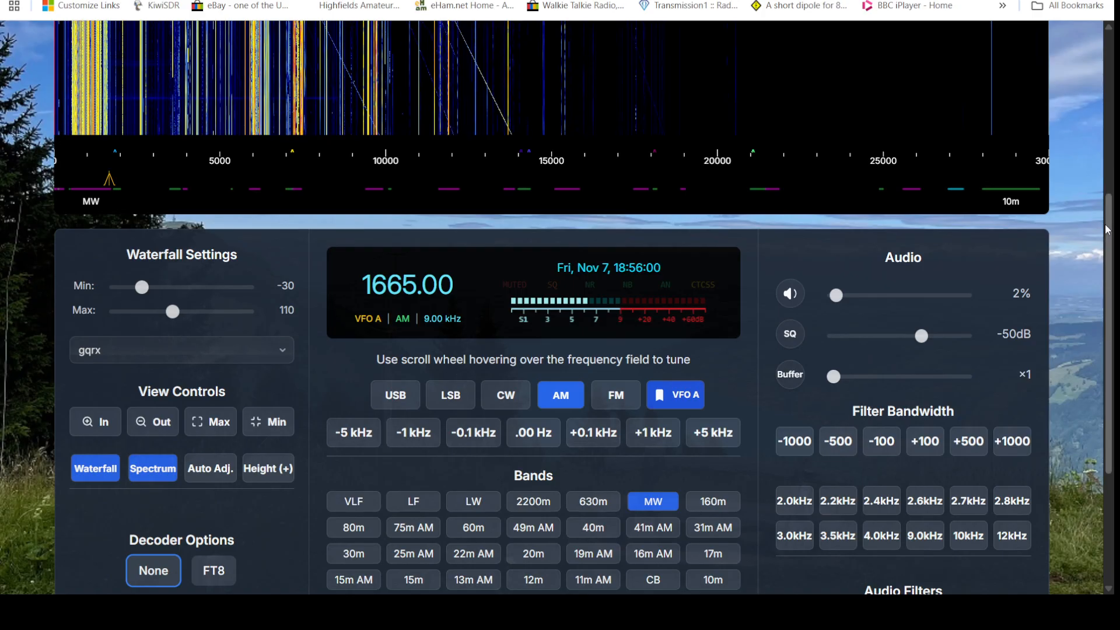
{"action": "scroll", "scroll_direction": "down", "scroll_amount": 3}
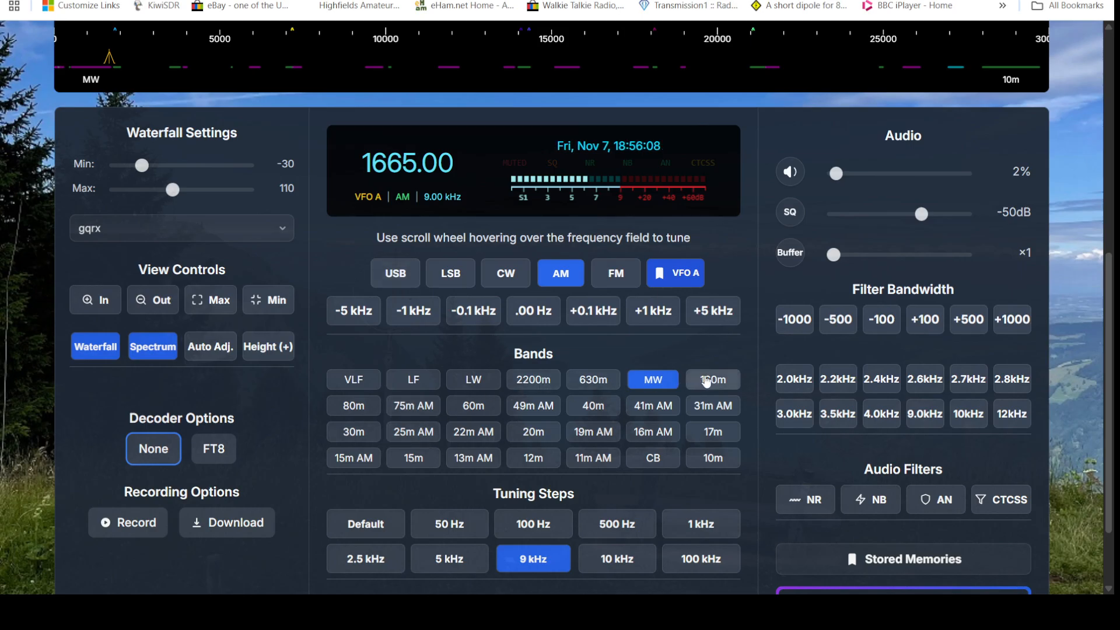
{"action": "mouse_move", "coordinate": [449, 448]}
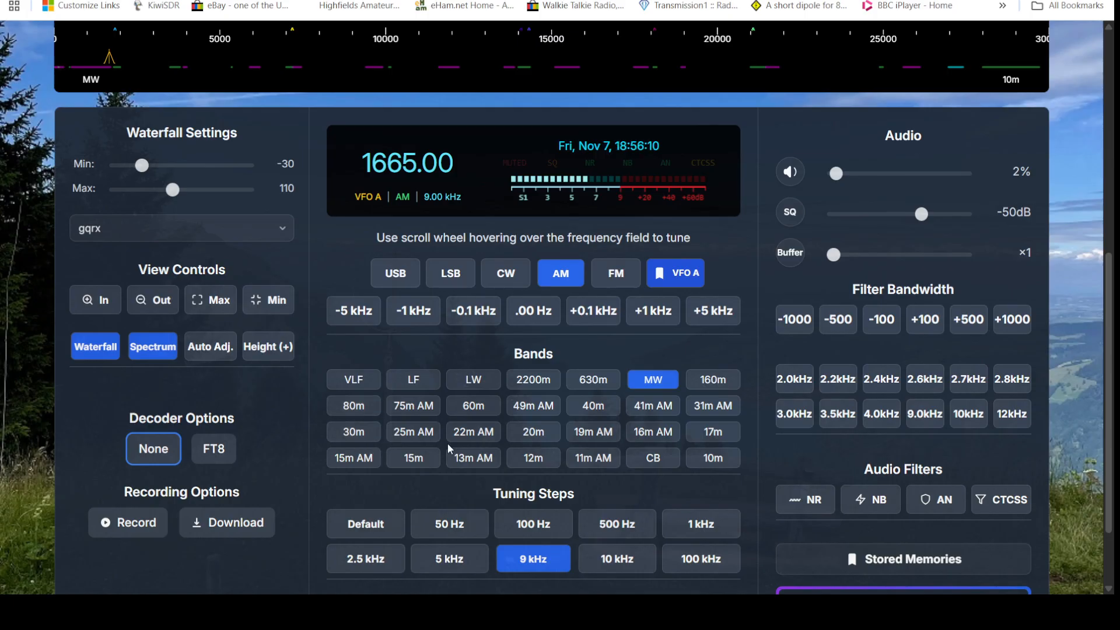
{"action": "left_click", "coordinate": [592, 405]}
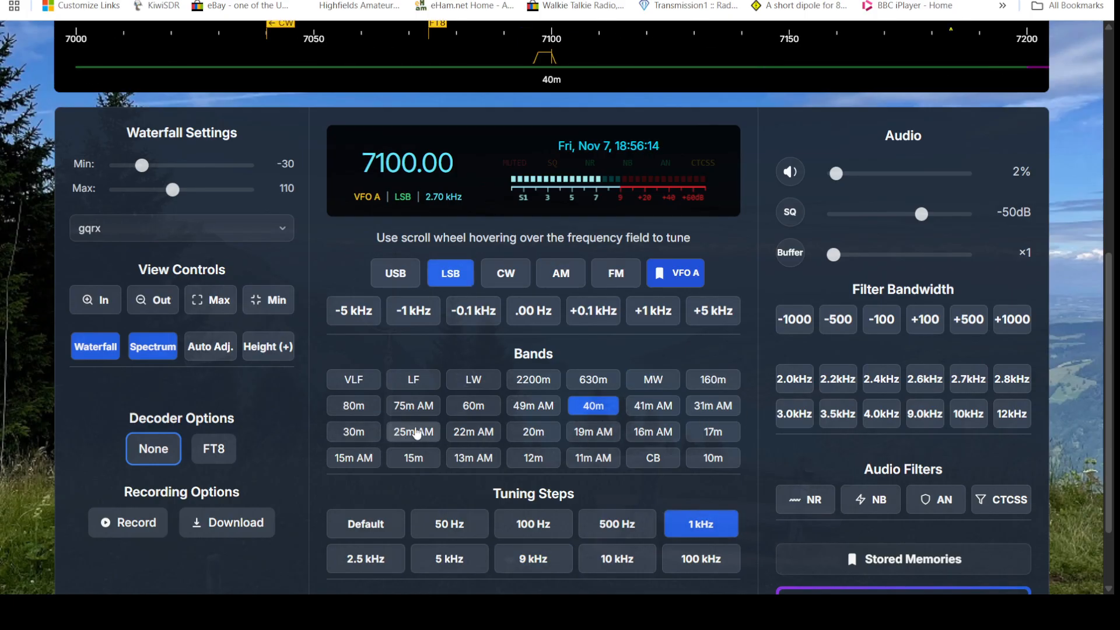
{"action": "left_click", "coordinate": [413, 432]}
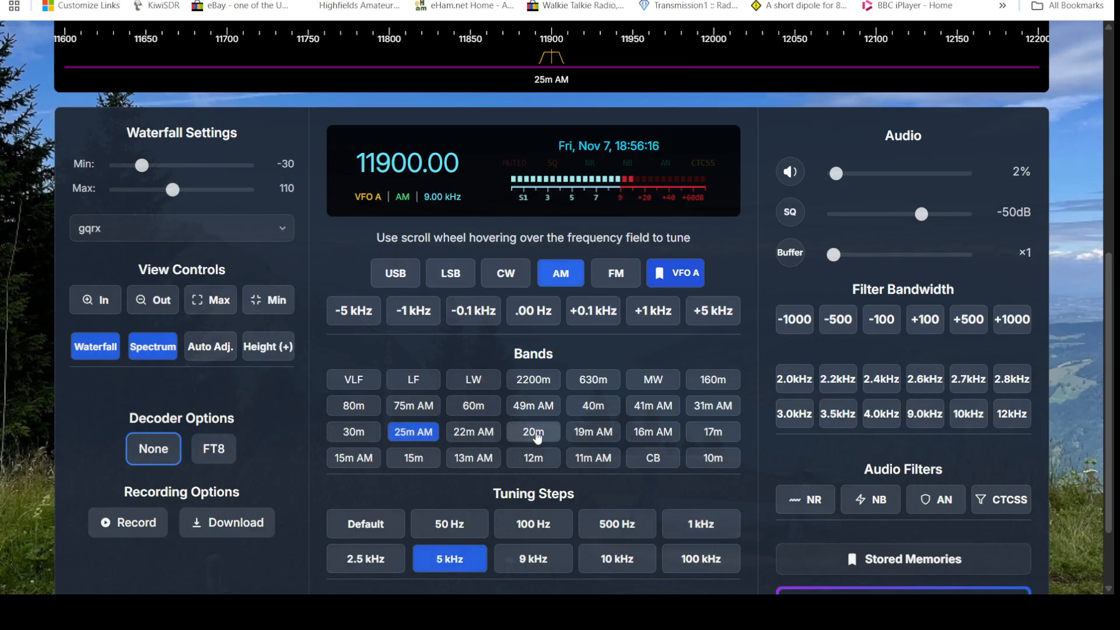
{"action": "left_click", "coordinate": [592, 431]}
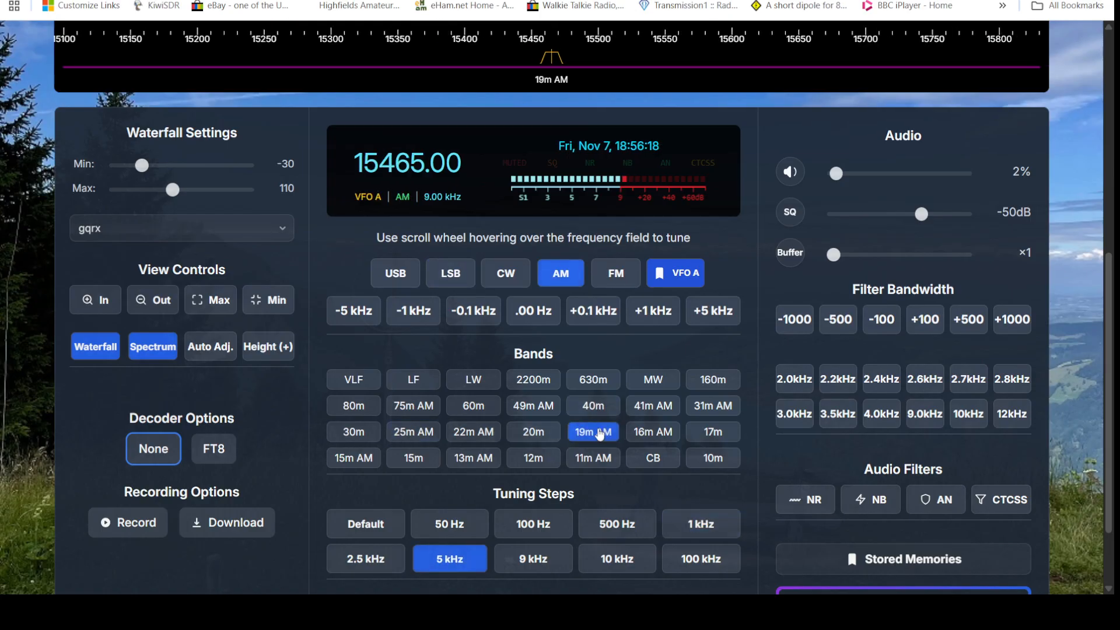
{"action": "left_click", "coordinate": [712, 432]}
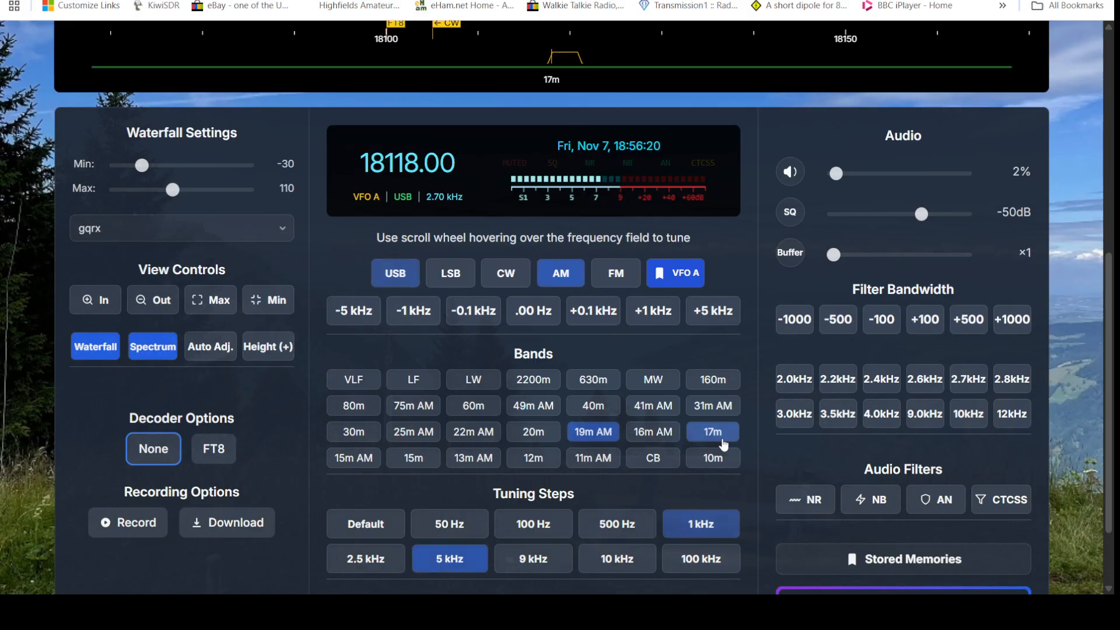
{"action": "left_click", "coordinate": [395, 273]}
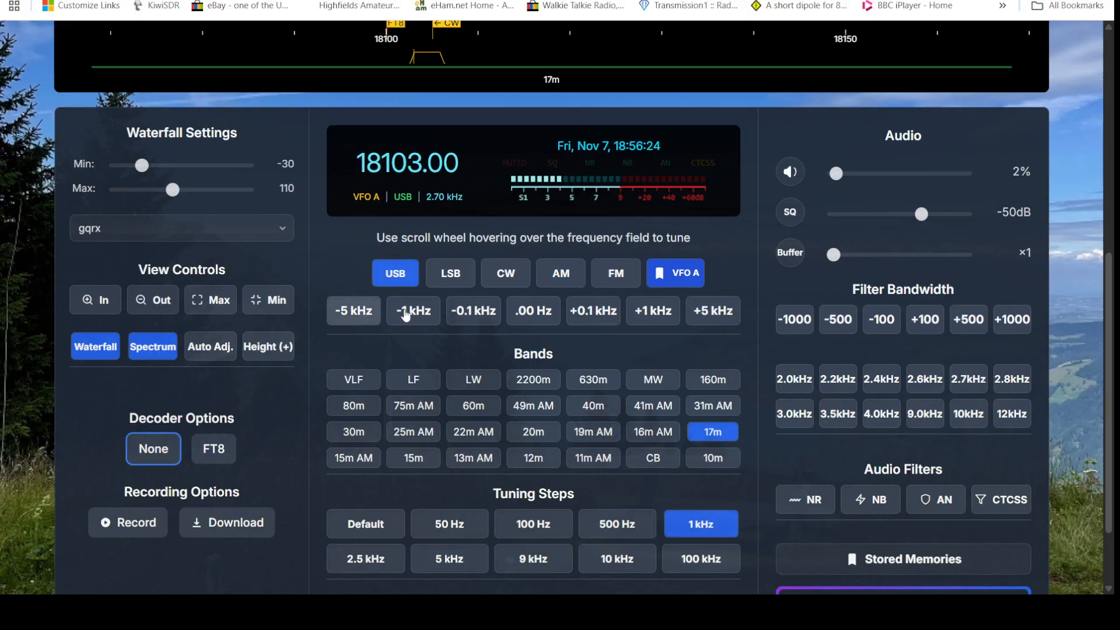
{"action": "left_click", "coordinate": [651, 310]}
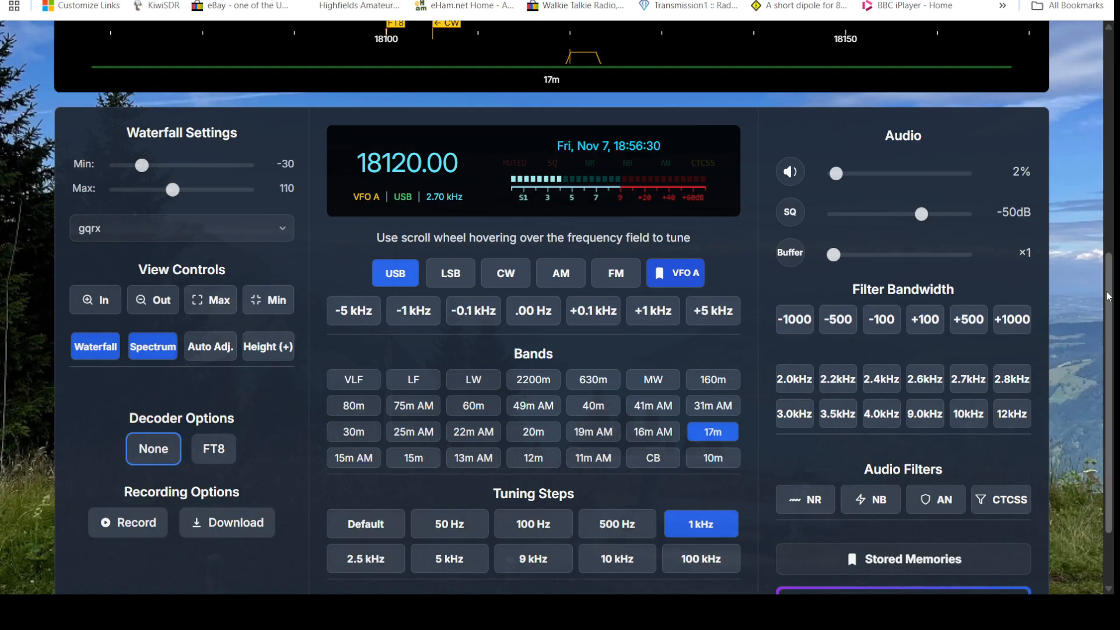
Mute the audio, set the filter bandwidth to 10 kHz, then trim it by 1000 to 9.00 kHz
{"action": "scroll", "scroll_direction": "down", "scroll_amount": 3}
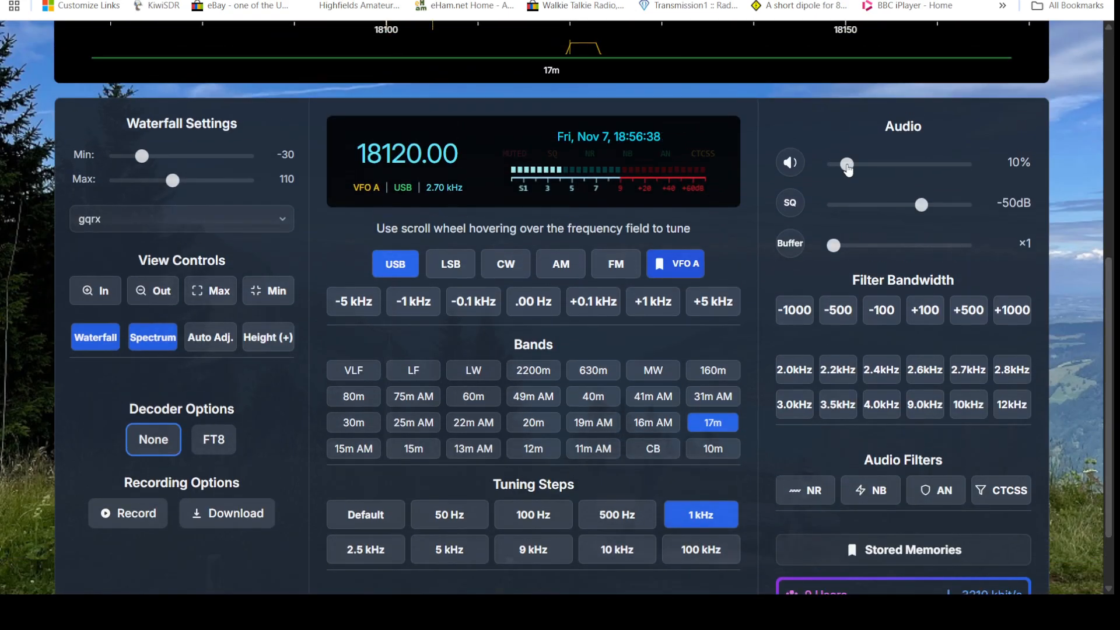
{"action": "left_click_drag", "start_coordinate": [846, 165], "coordinate": [833, 164]}
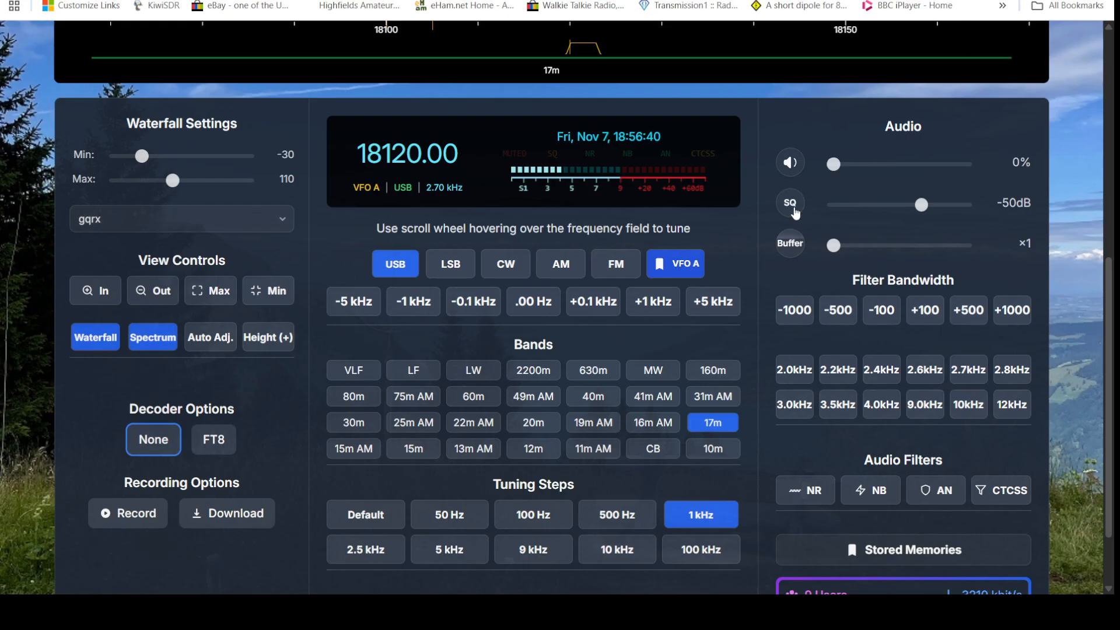
{"action": "mouse_move", "coordinate": [932, 304]}
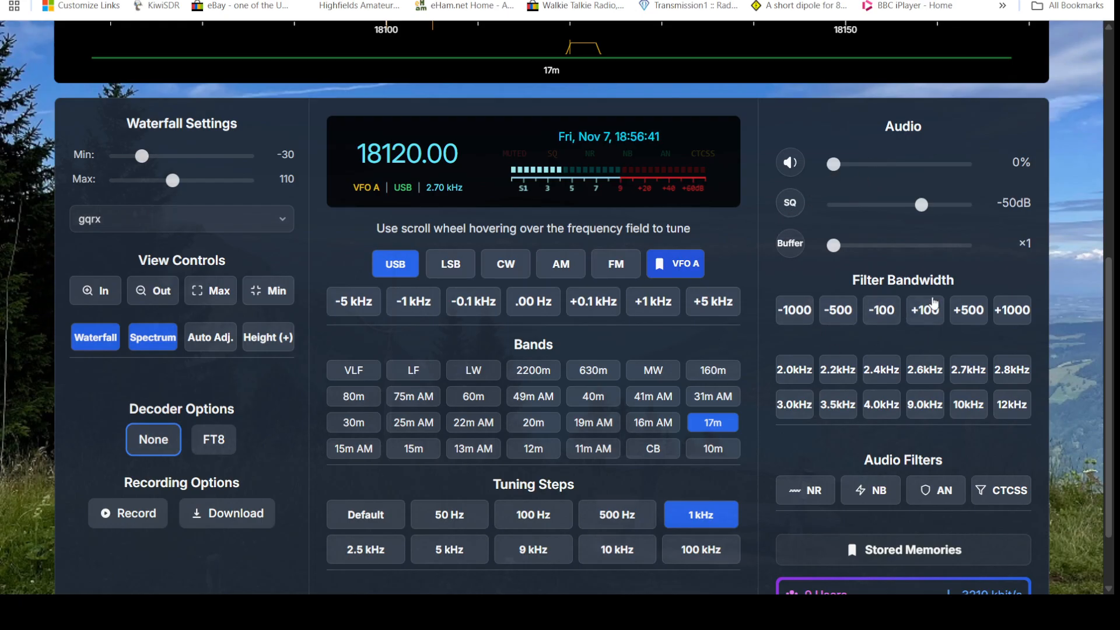
{"action": "mouse_move", "coordinate": [997, 366]}
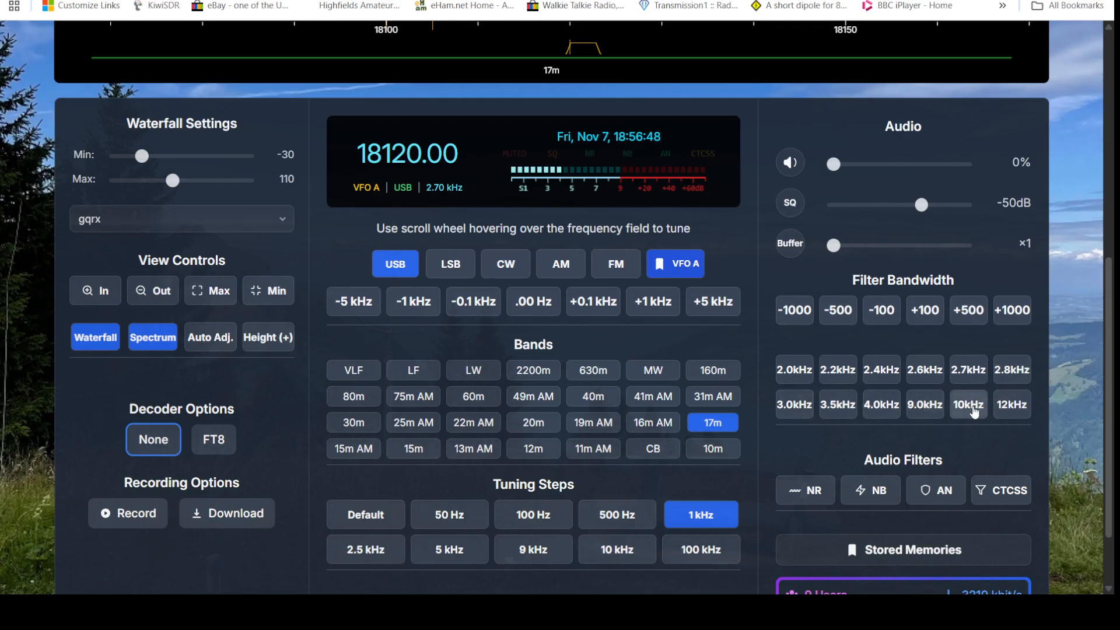
{"action": "left_click", "coordinate": [968, 404]}
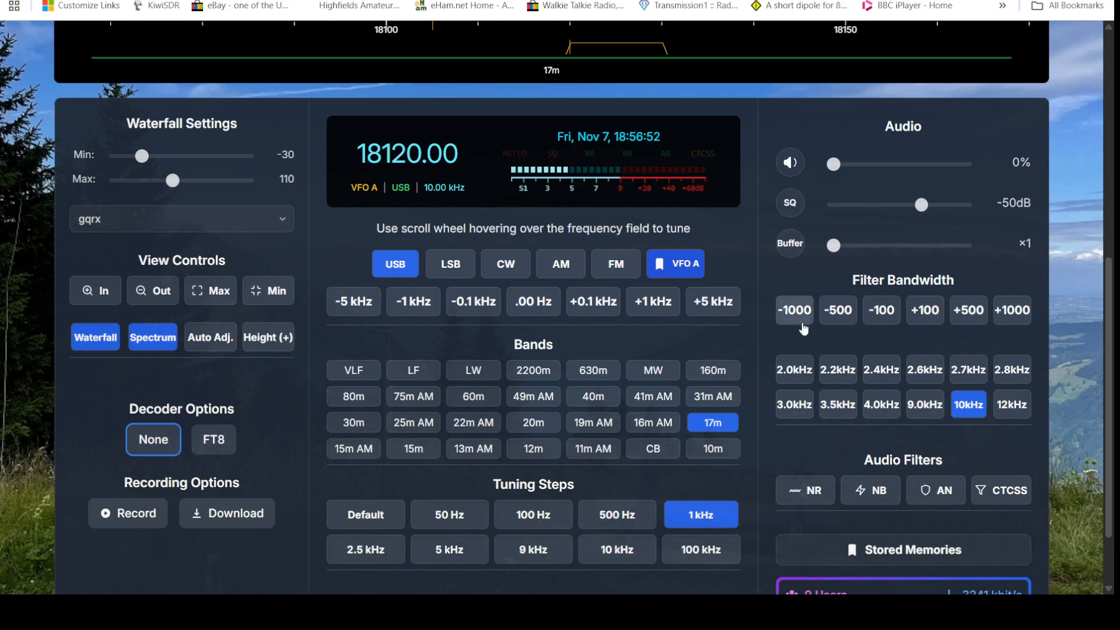
{"action": "left_click", "coordinate": [793, 310]}
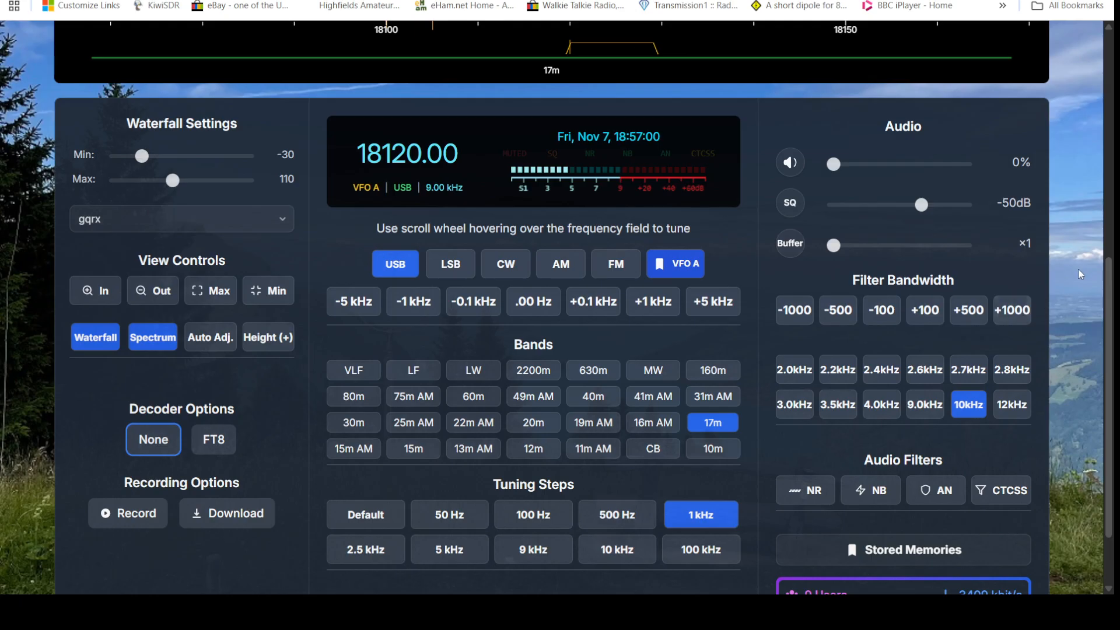
{"action": "scroll", "scroll_direction": "down", "scroll_amount": 3}
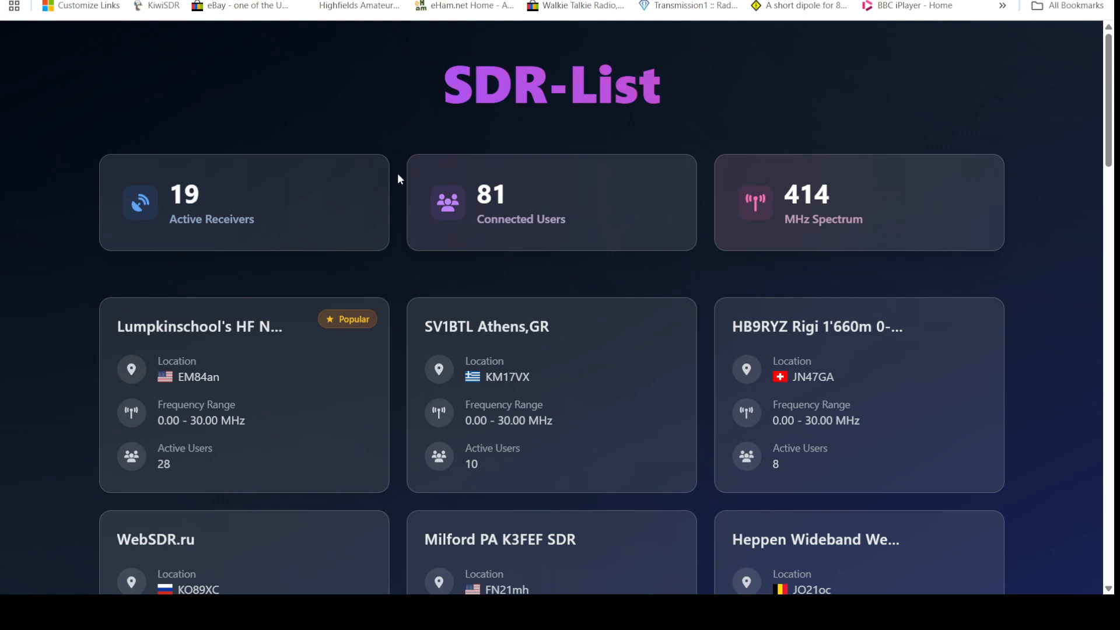
Scroll down through the SDR-List receiver cards toward the SV3YY receiver in Rion, Greece
{"action": "scroll", "scroll_direction": "down", "scroll_amount": 3}
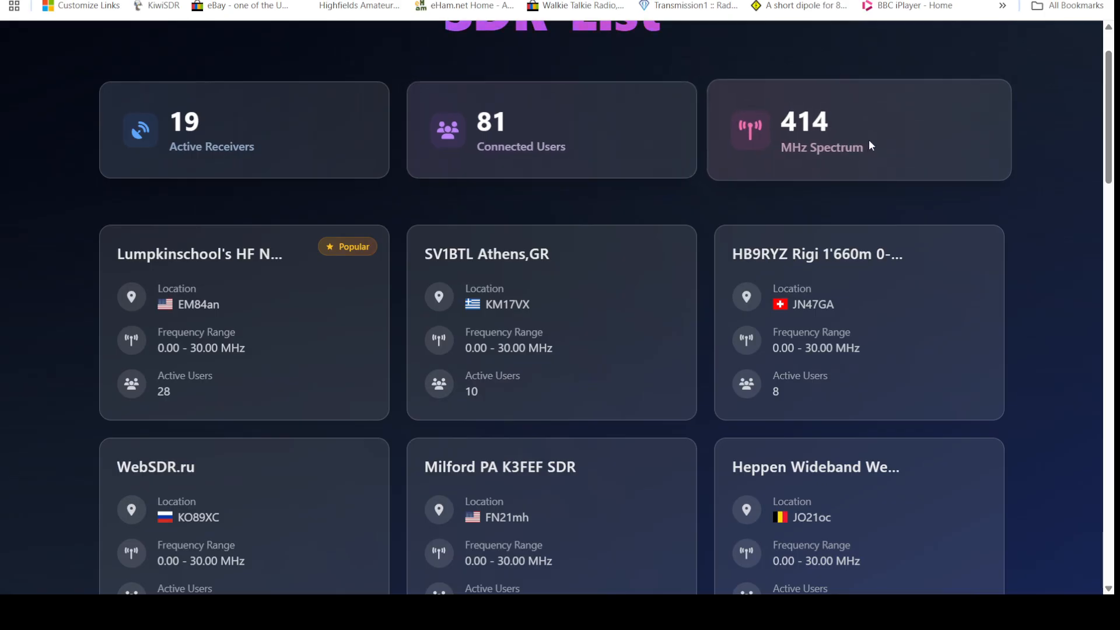
{"action": "mouse_move", "coordinate": [870, 140]}
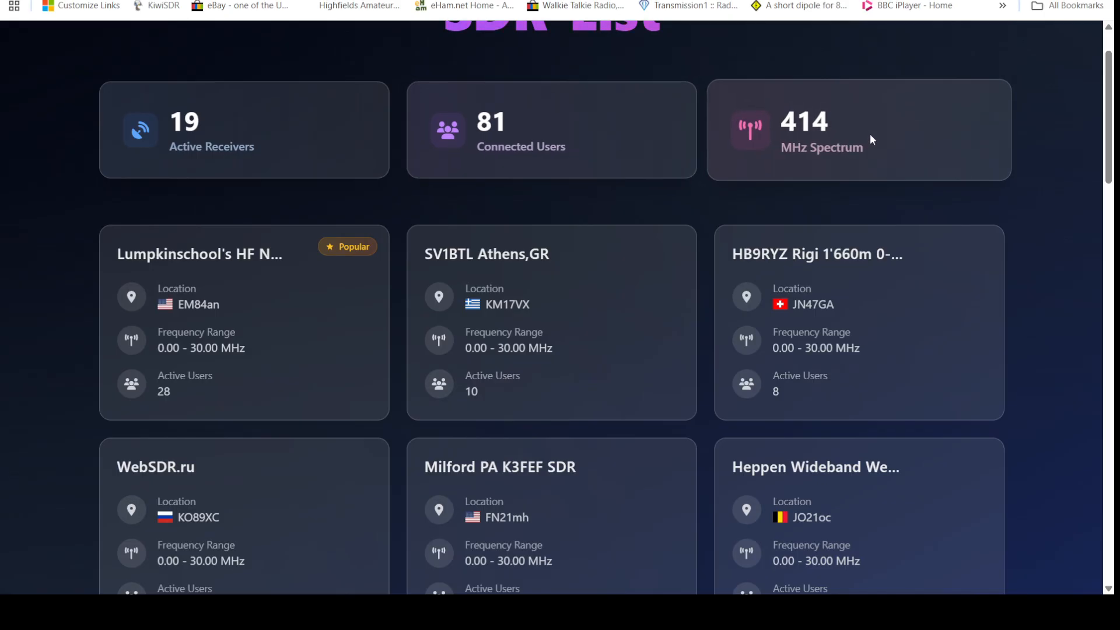
{"action": "scroll", "scroll_direction": "down", "scroll_amount": 3}
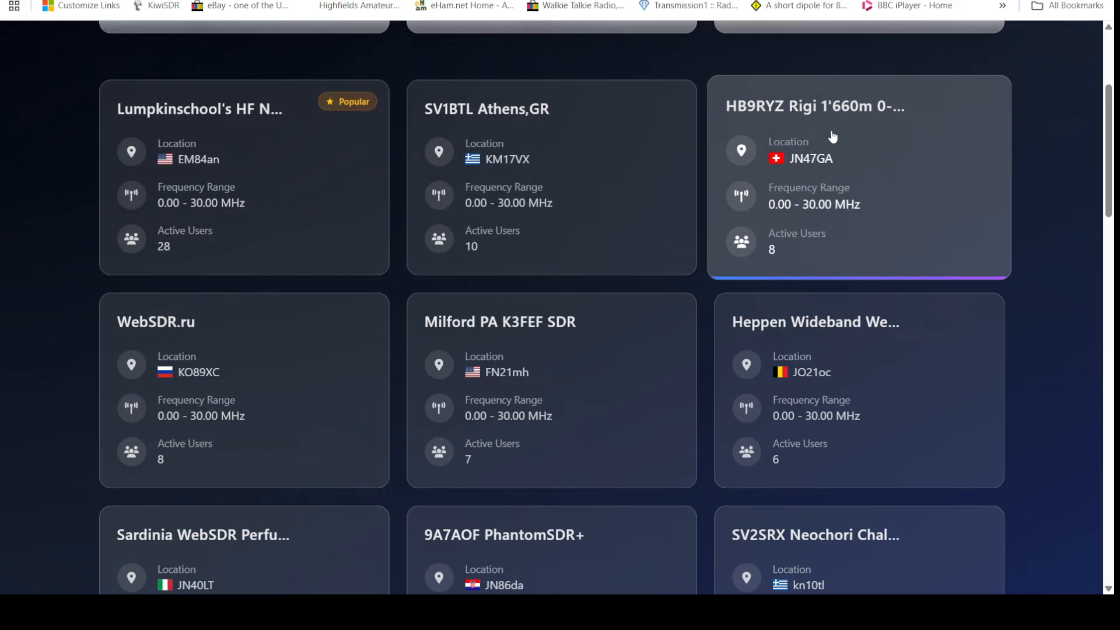
{"action": "mouse_move", "coordinate": [867, 363]}
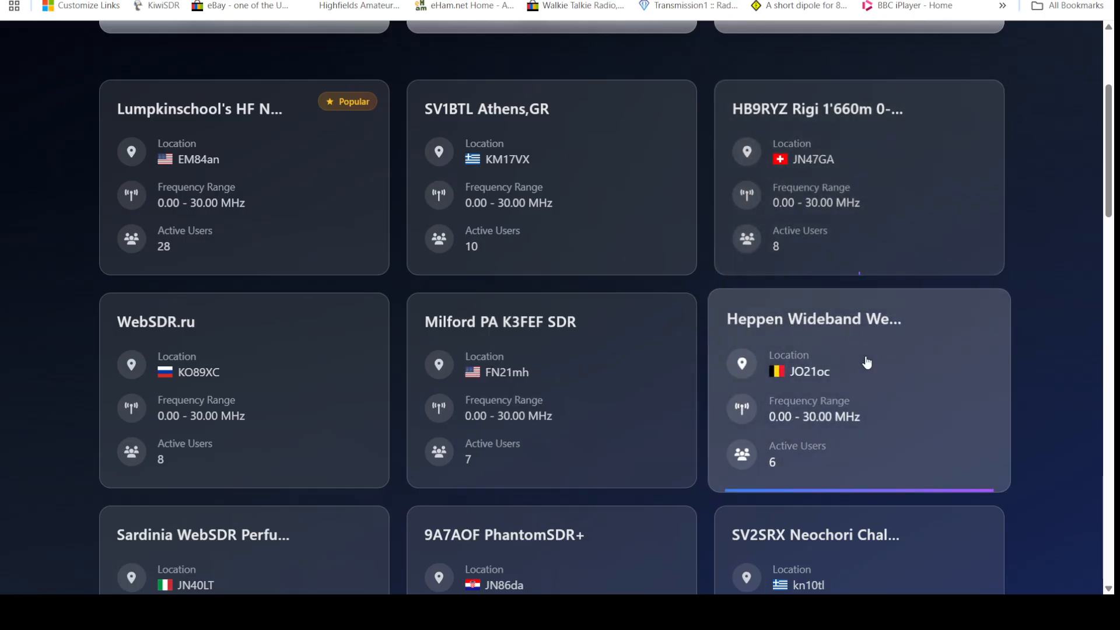
{"action": "scroll", "scroll_direction": "down", "scroll_amount": 3}
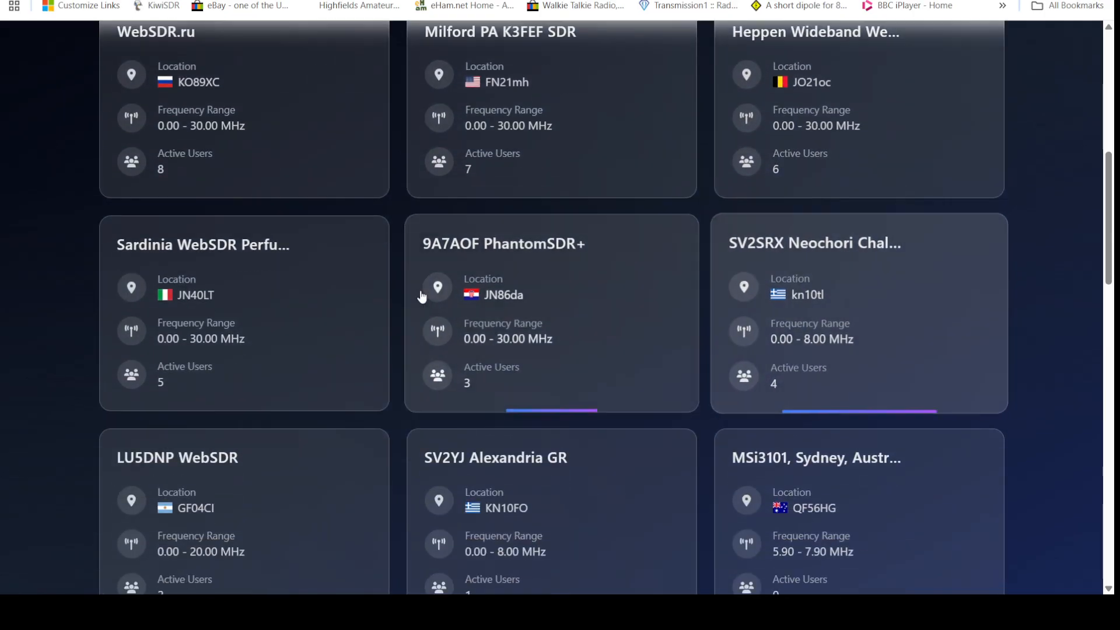
{"action": "scroll", "scroll_direction": "down", "scroll_amount": 3}
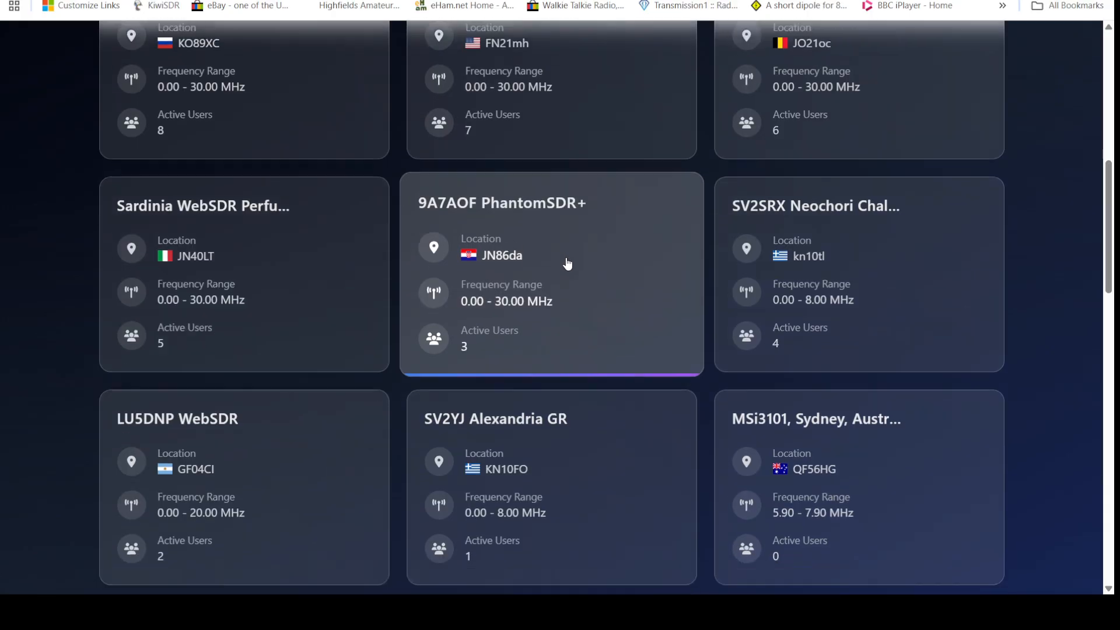
{"action": "scroll", "scroll_direction": "down", "scroll_amount": 3}
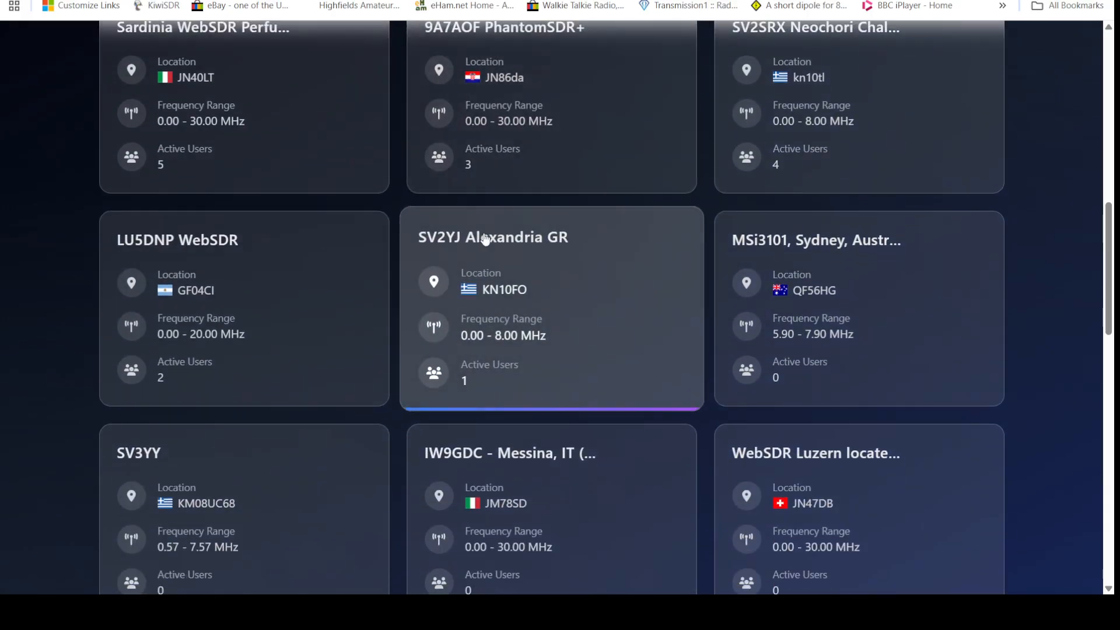
{"action": "scroll", "scroll_direction": "down", "scroll_amount": 3}
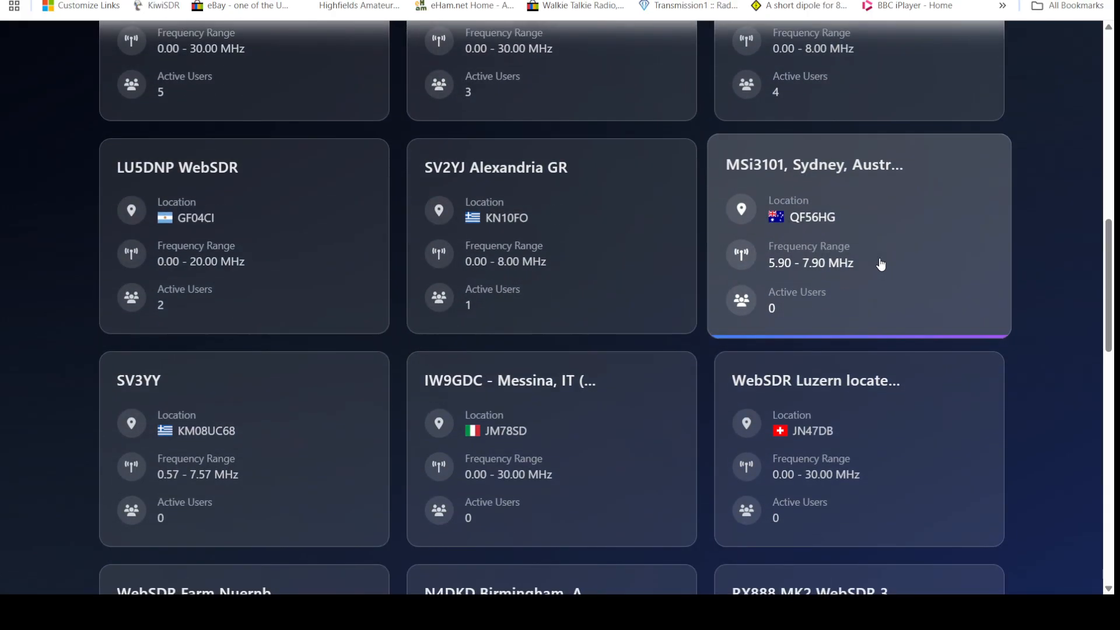
{"action": "scroll", "scroll_direction": "down", "scroll_amount": 3}
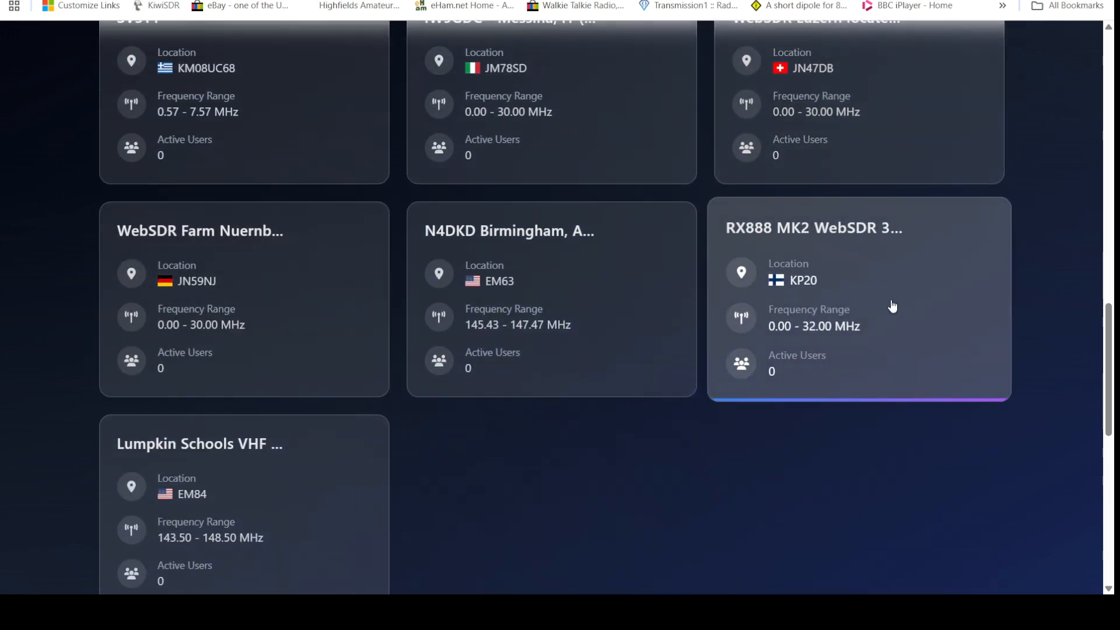
{"action": "scroll", "scroll_direction": "down", "scroll_amount": 3}
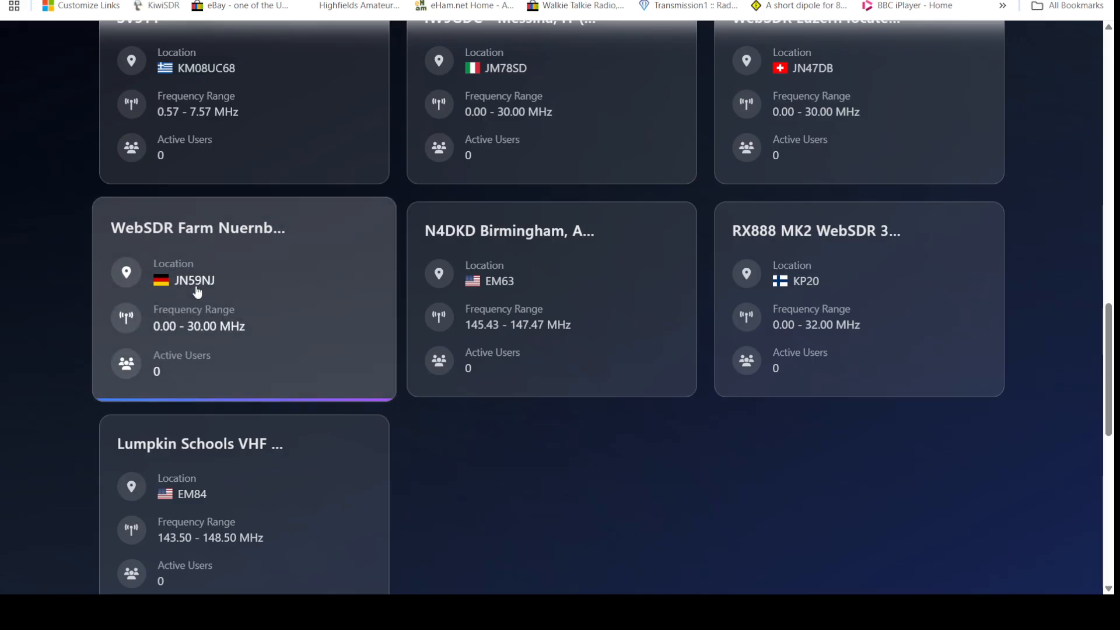
{"action": "scroll", "scroll_direction": "down", "scroll_amount": 3}
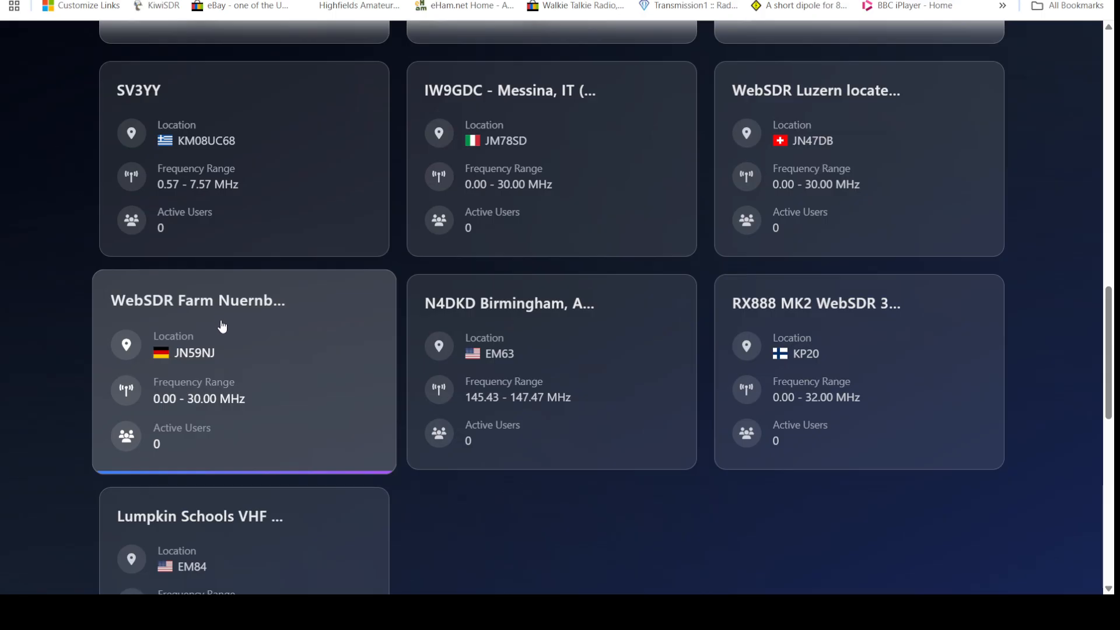
{"action": "scroll", "scroll_direction": "down", "scroll_amount": 3}
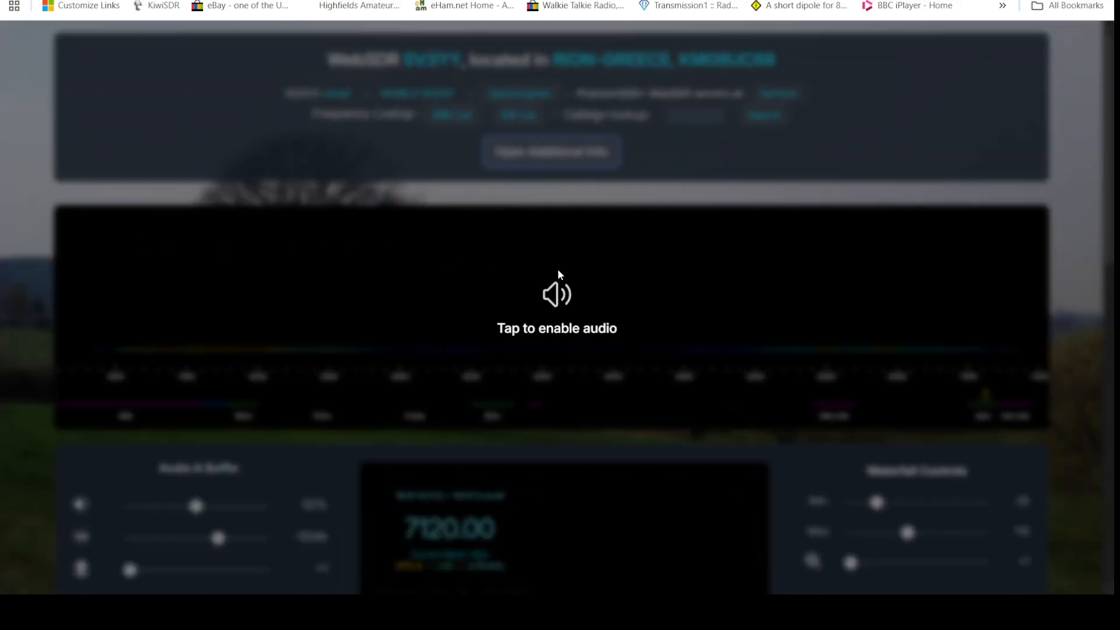
Enable audio on the Greek receiver and jump to the 49m AM broadcast band
{"action": "left_click", "coordinate": [556, 294]}
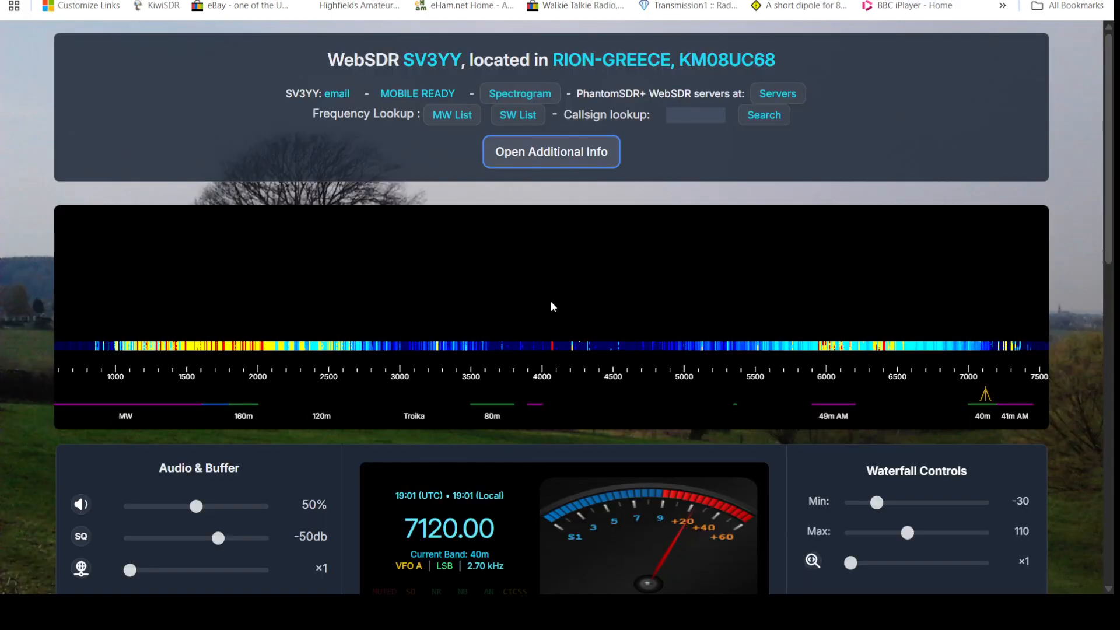
{"action": "scroll", "scroll_direction": "down", "scroll_amount": 3}
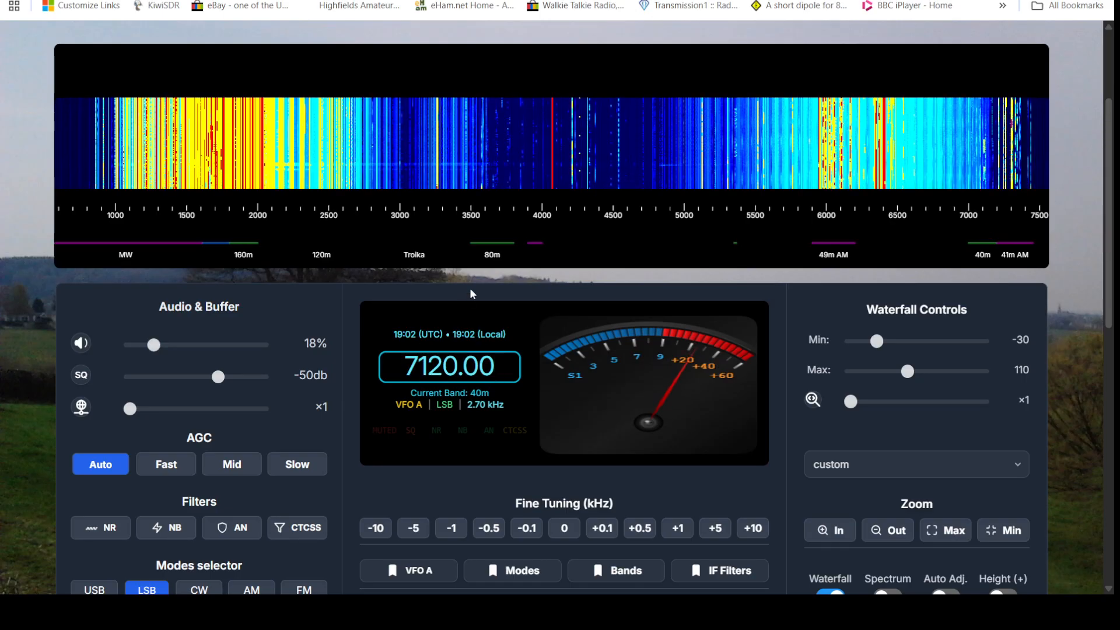
{"action": "scroll", "scroll_direction": "down", "scroll_amount": 3}
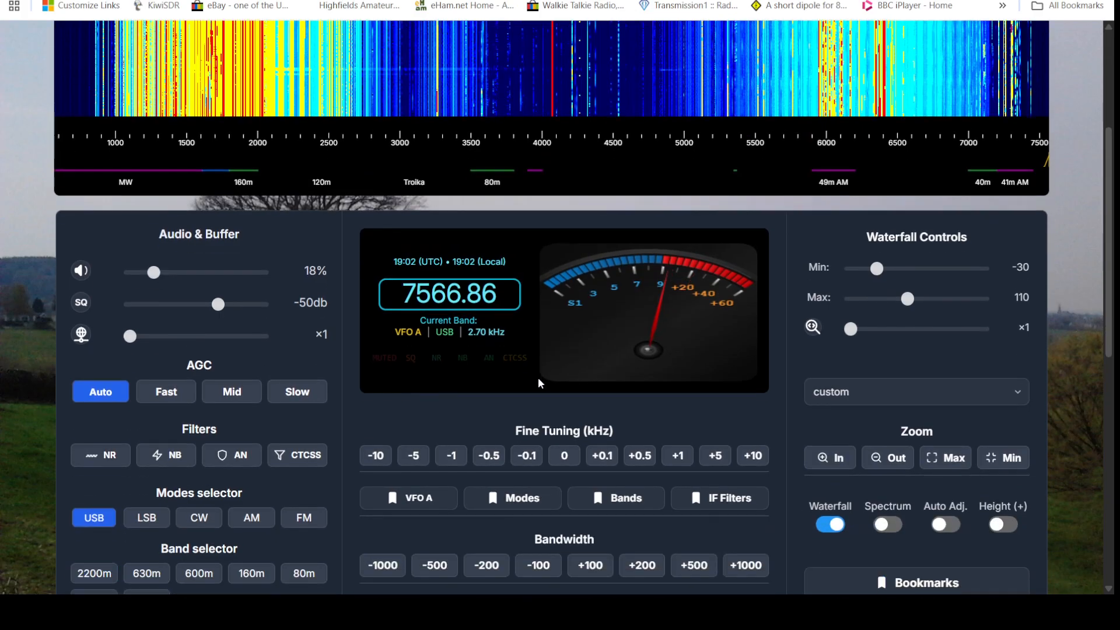
{"action": "scroll", "scroll_direction": "down", "scroll_amount": 3}
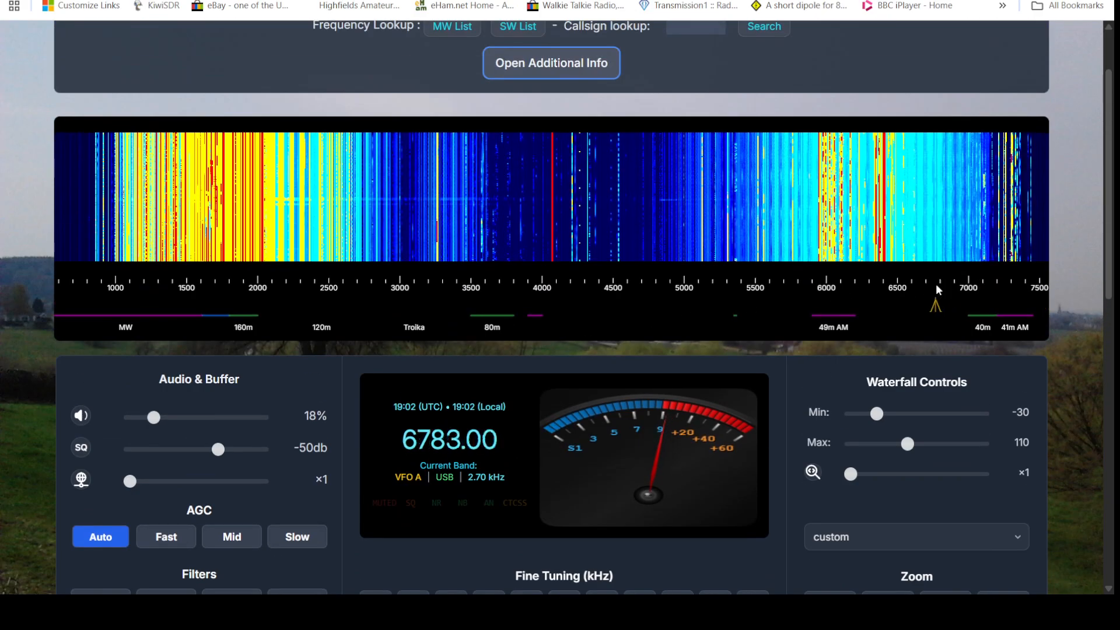
{"action": "left_click", "coordinate": [518, 317]}
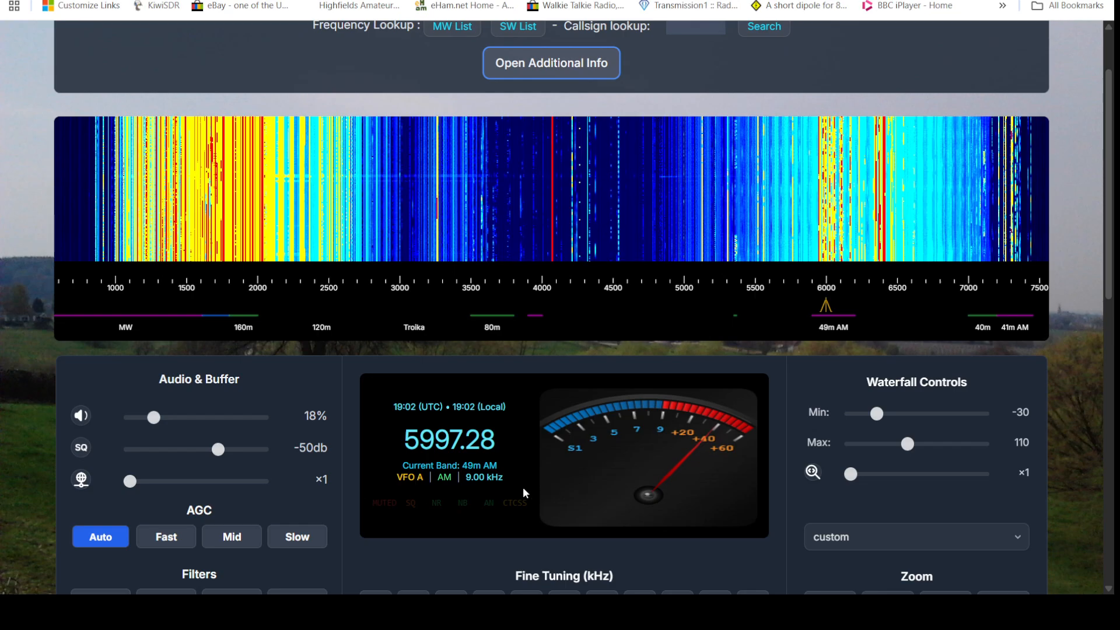
Nudge the tuning up in 10 kHz steps to land on 6160.00 kHz AM
{"action": "scroll", "scroll_direction": "down", "scroll_amount": 3}
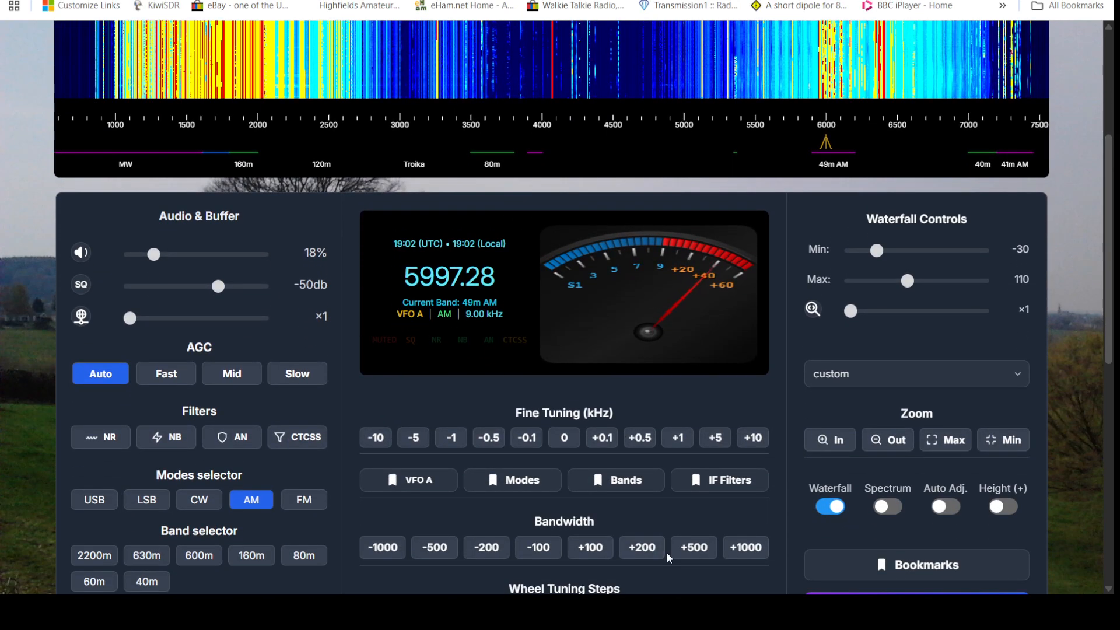
{"action": "left_click", "coordinate": [751, 437]}
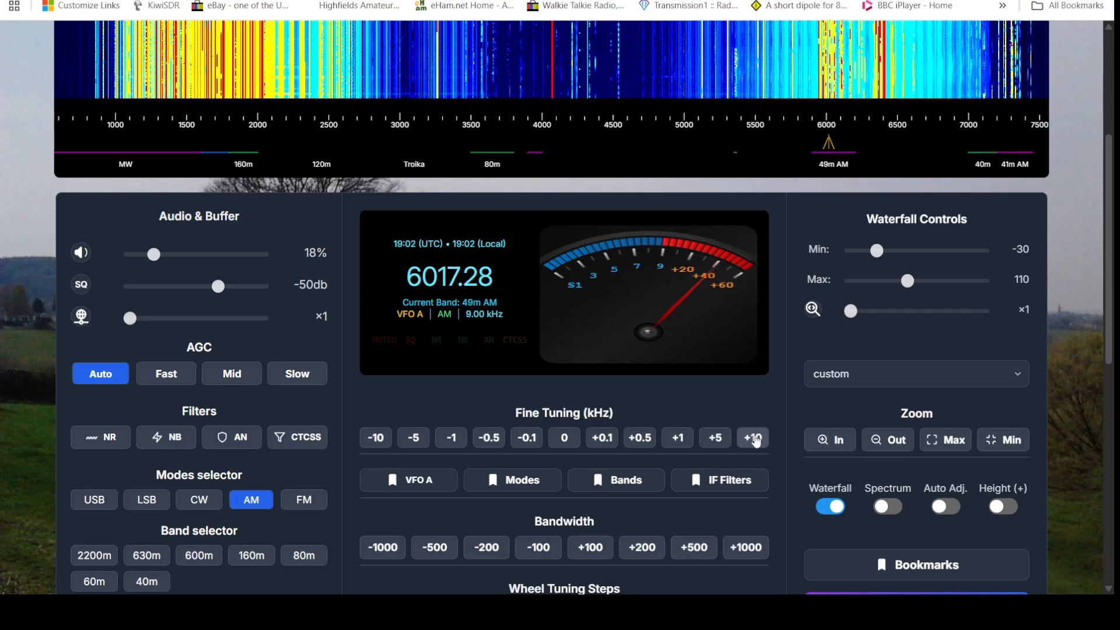
{"action": "left_click", "coordinate": [753, 437]}
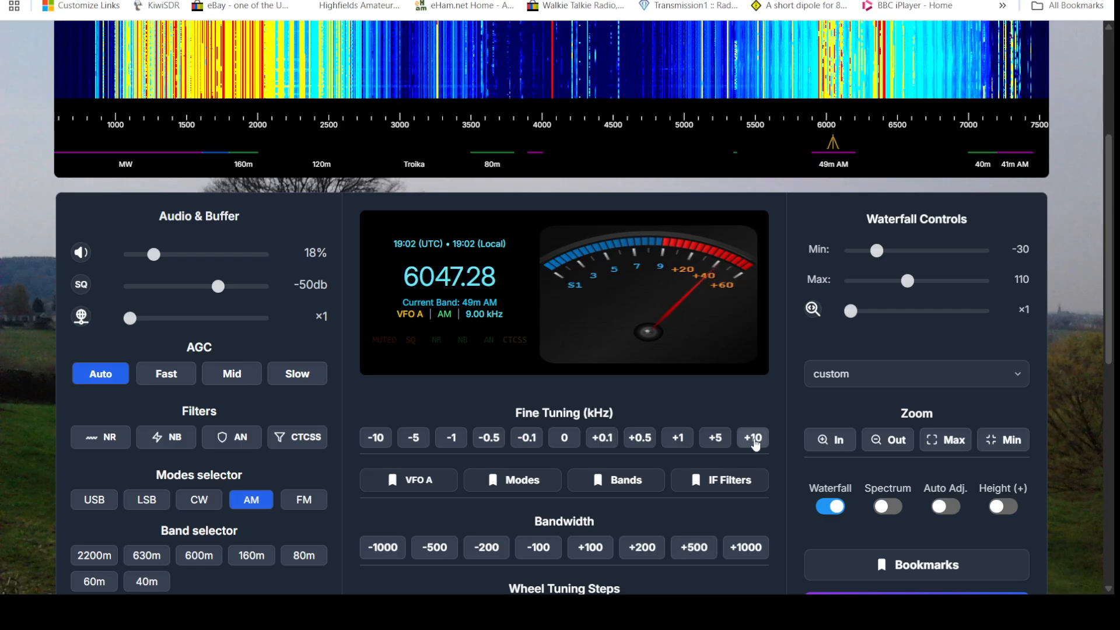
{"action": "left_click", "coordinate": [753, 438]}
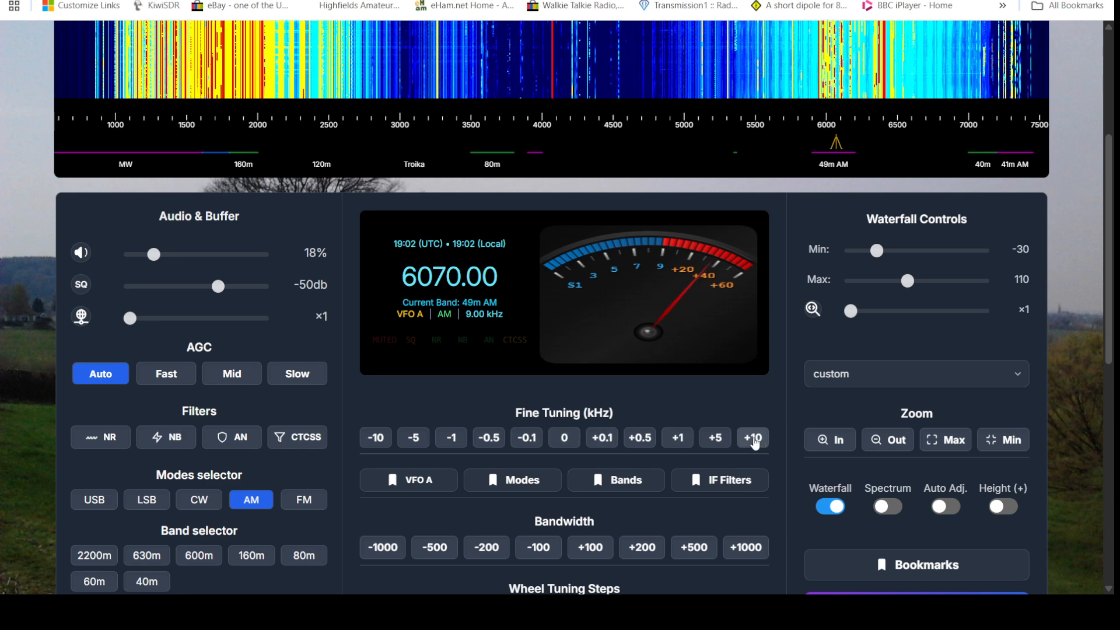
{"action": "left_click", "coordinate": [753, 437]}
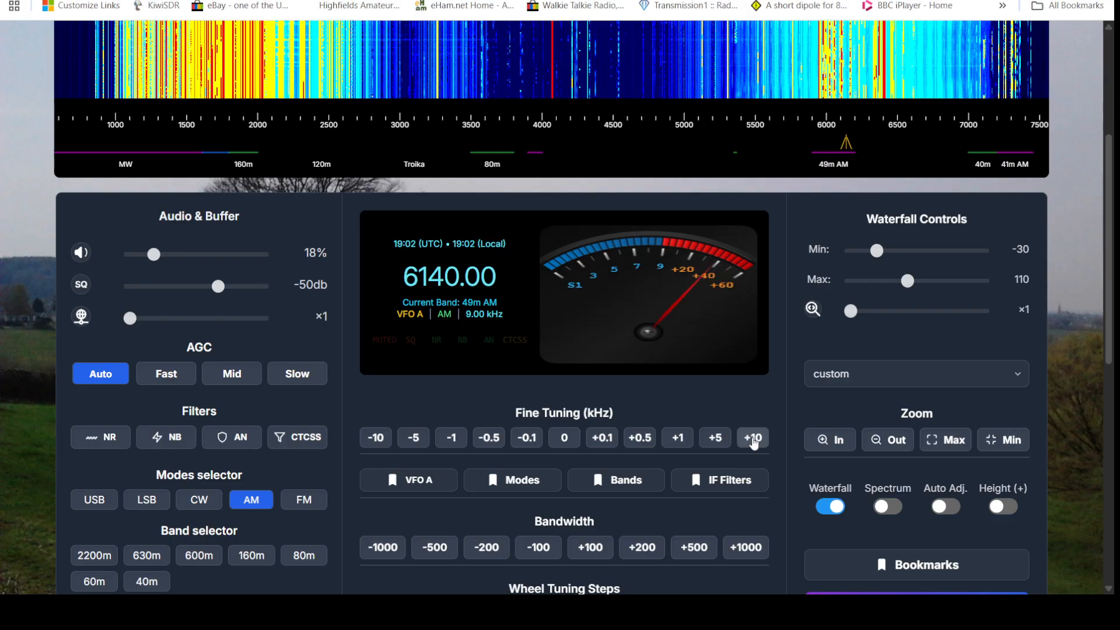
{"action": "left_click", "coordinate": [753, 437]}
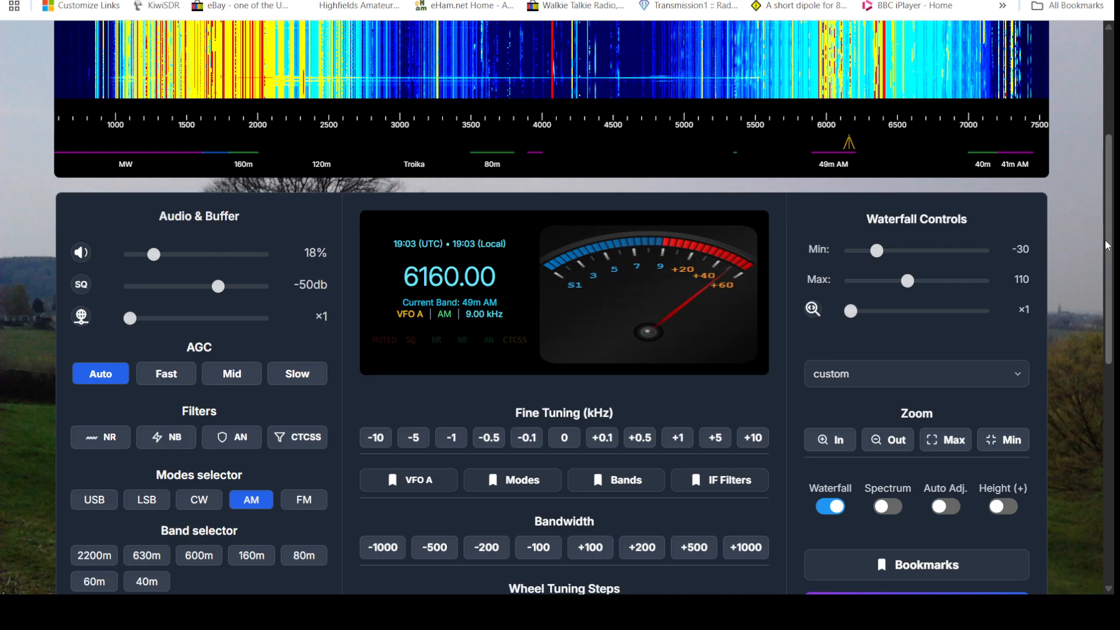
Jump to 75m AM, set 10 kHz wheel tuning steps, retune, then land on 1638 kHz in 180m AM
{"action": "scroll", "scroll_direction": "down", "scroll_amount": 3}
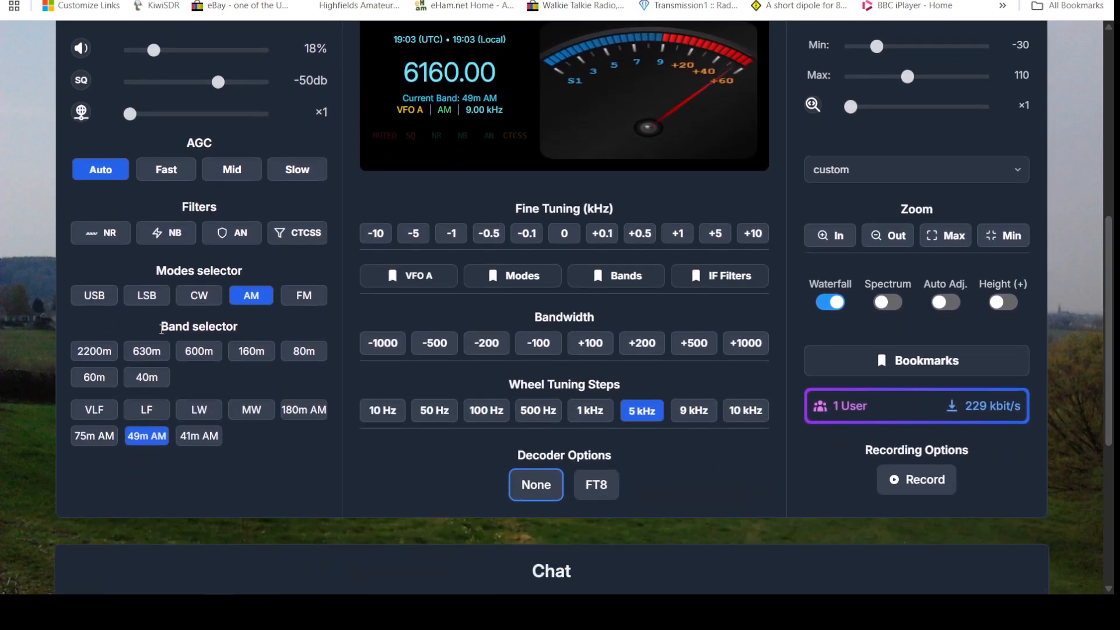
{"action": "mouse_move", "coordinate": [224, 364]}
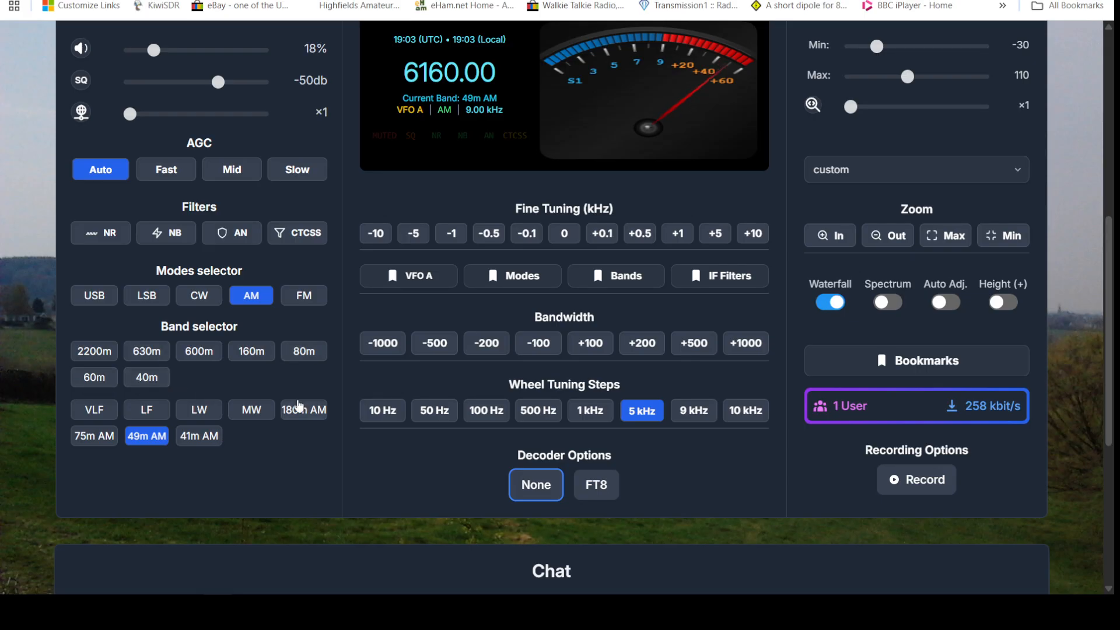
{"action": "mouse_move", "coordinate": [117, 359]}
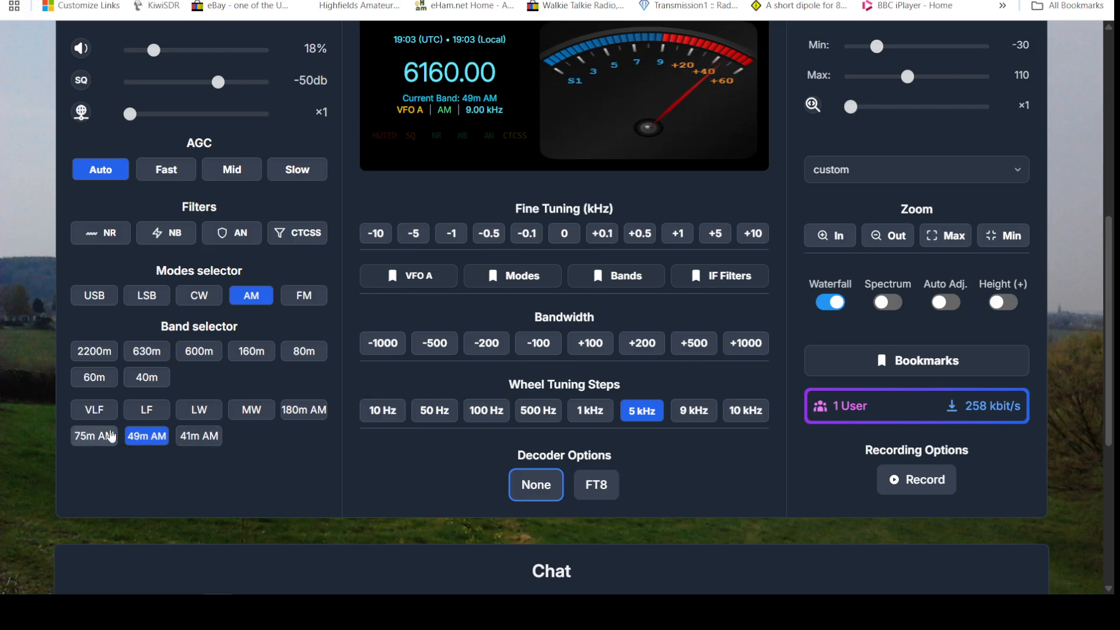
{"action": "left_click", "coordinate": [93, 435]}
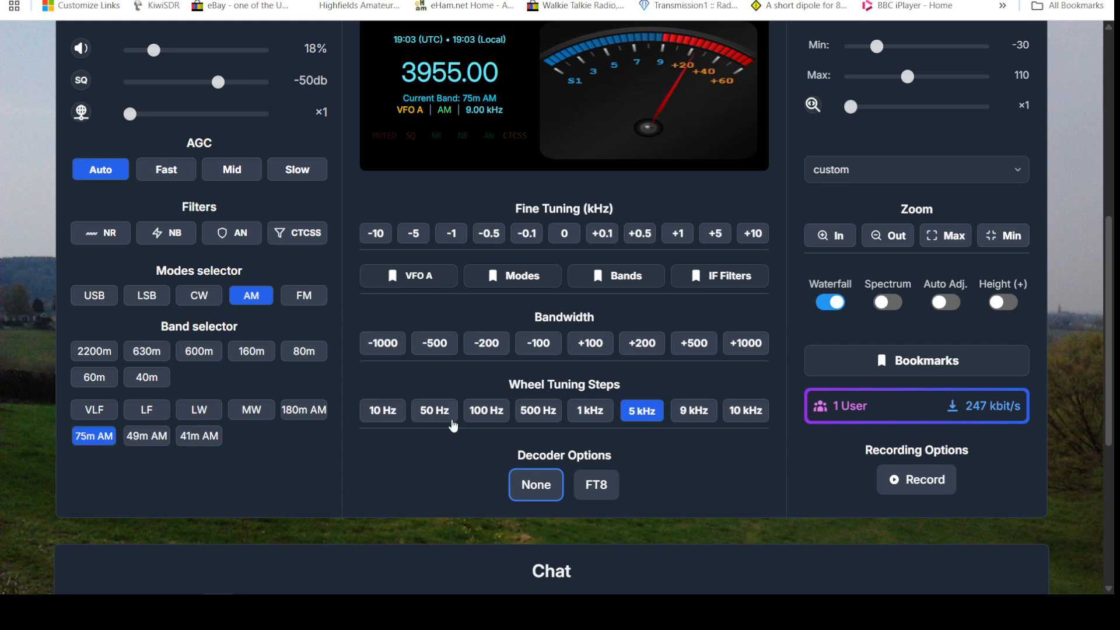
{"action": "left_click", "coordinate": [744, 410]}
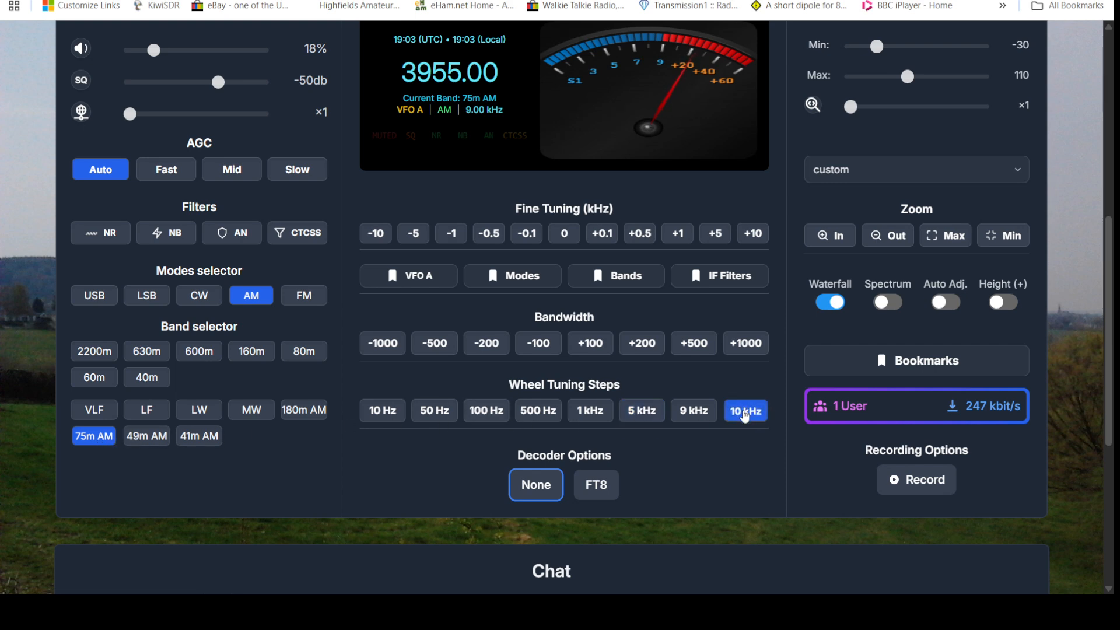
{"action": "mouse_move", "coordinate": [730, 289]}
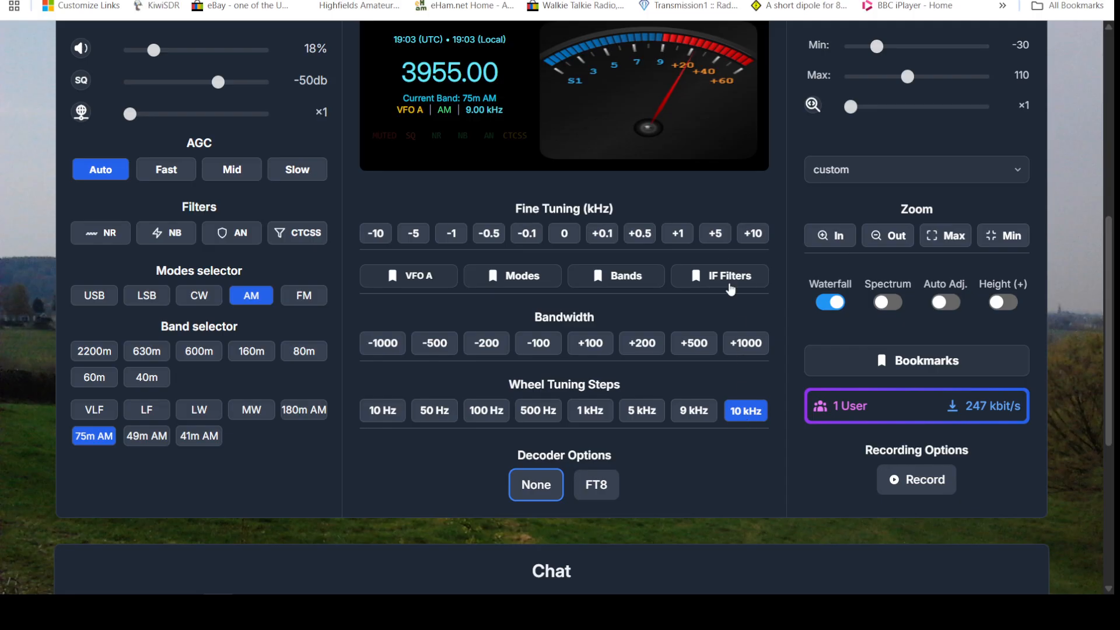
{"action": "left_click", "coordinate": [752, 234]}
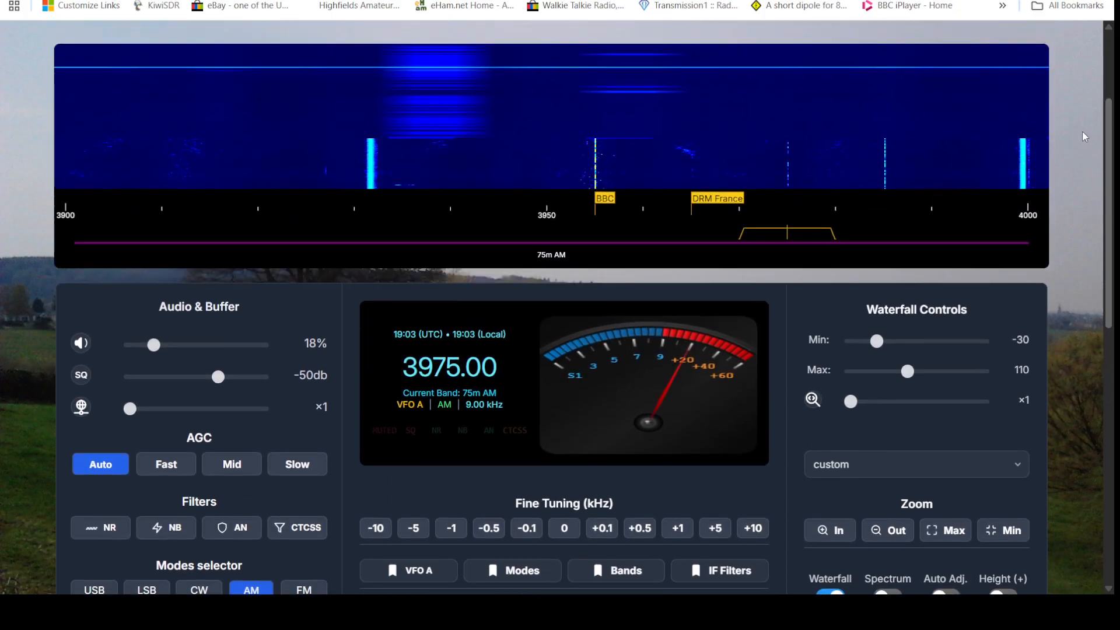
{"action": "scroll", "scroll_direction": "down", "scroll_amount": 3}
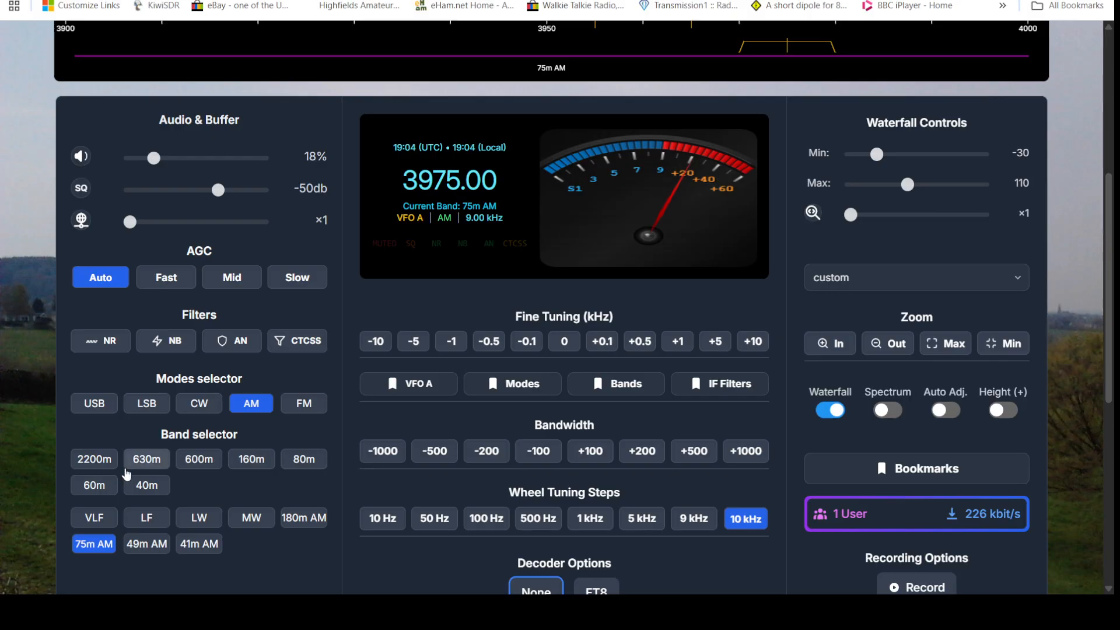
{"action": "left_click", "coordinate": [251, 517]}
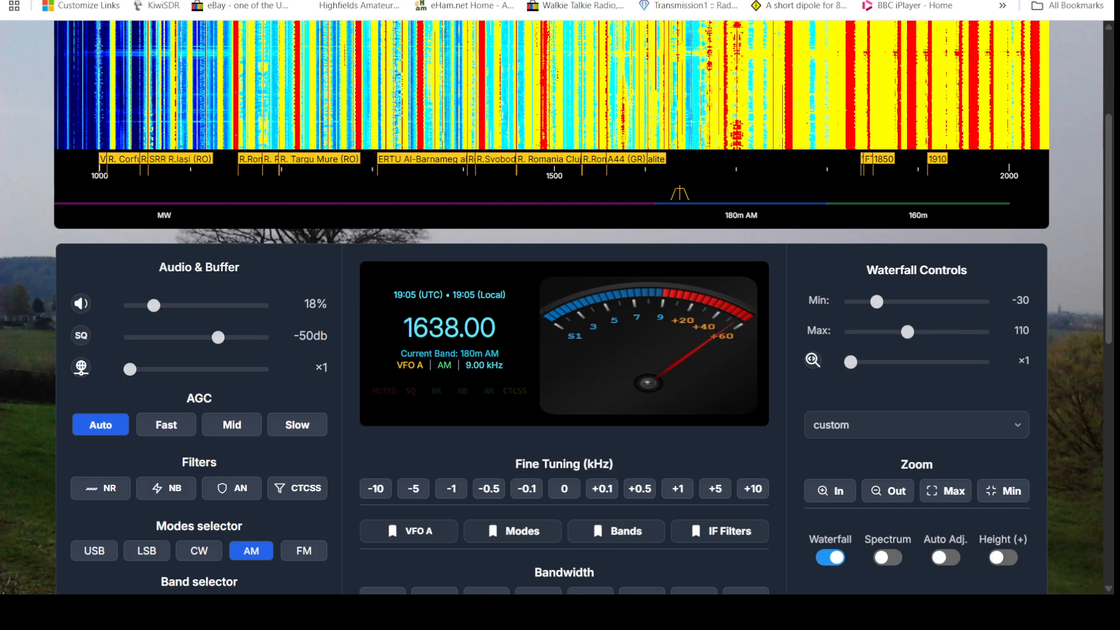
{"action": "mouse_move", "coordinate": [371, 183]}
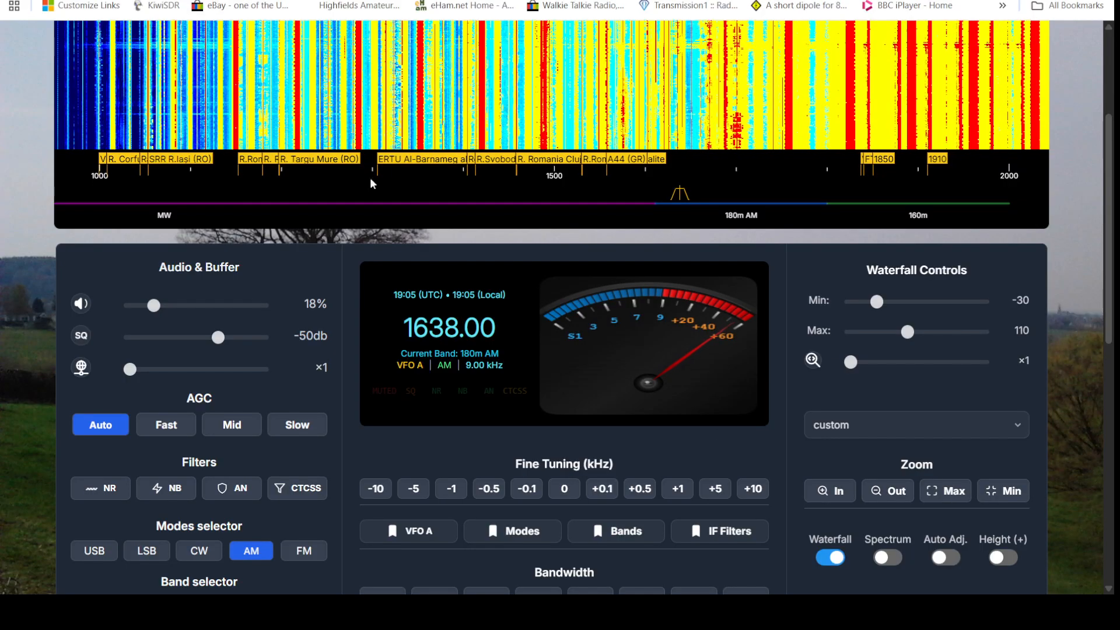
On the SDR-List map check the Finnish RX888 MK2 receiver, then connect to WebSDR.ru east of St Petersburg
{"action": "scroll", "scroll_direction": "down", "scroll_amount": 3}
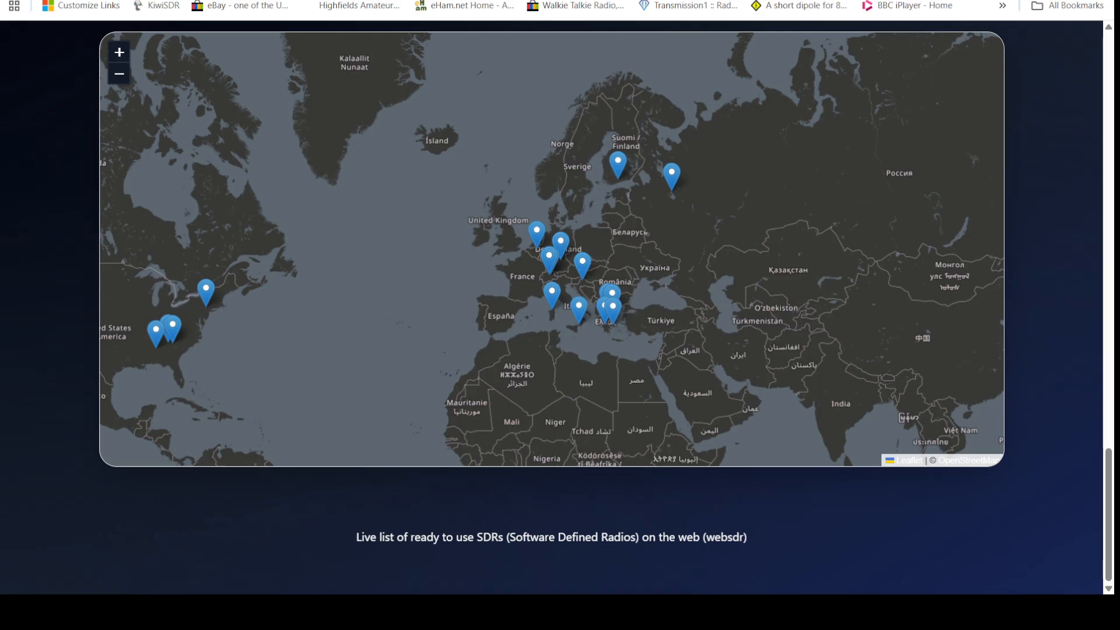
{"action": "mouse_move", "coordinate": [274, 449]}
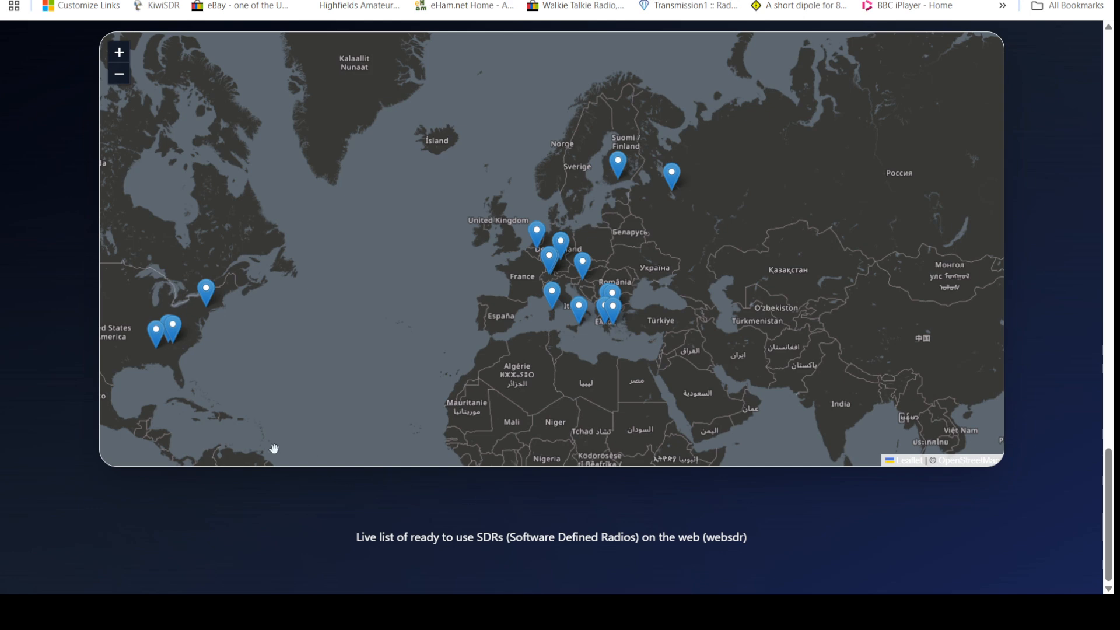
{"action": "mouse_move", "coordinate": [105, 58]}
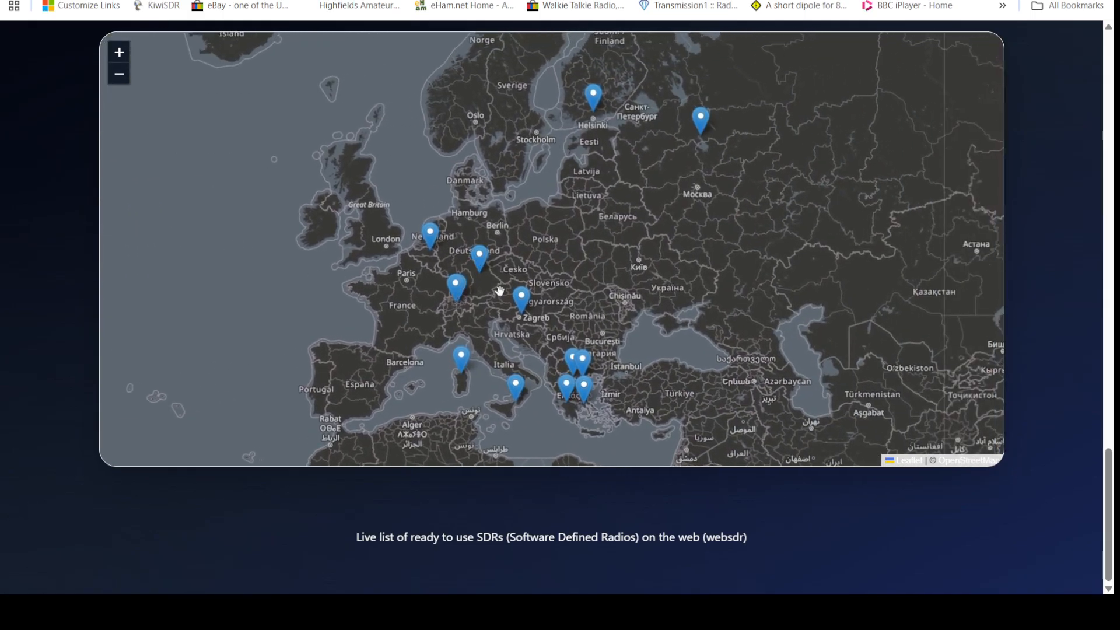
{"action": "mouse_move", "coordinate": [591, 371]}
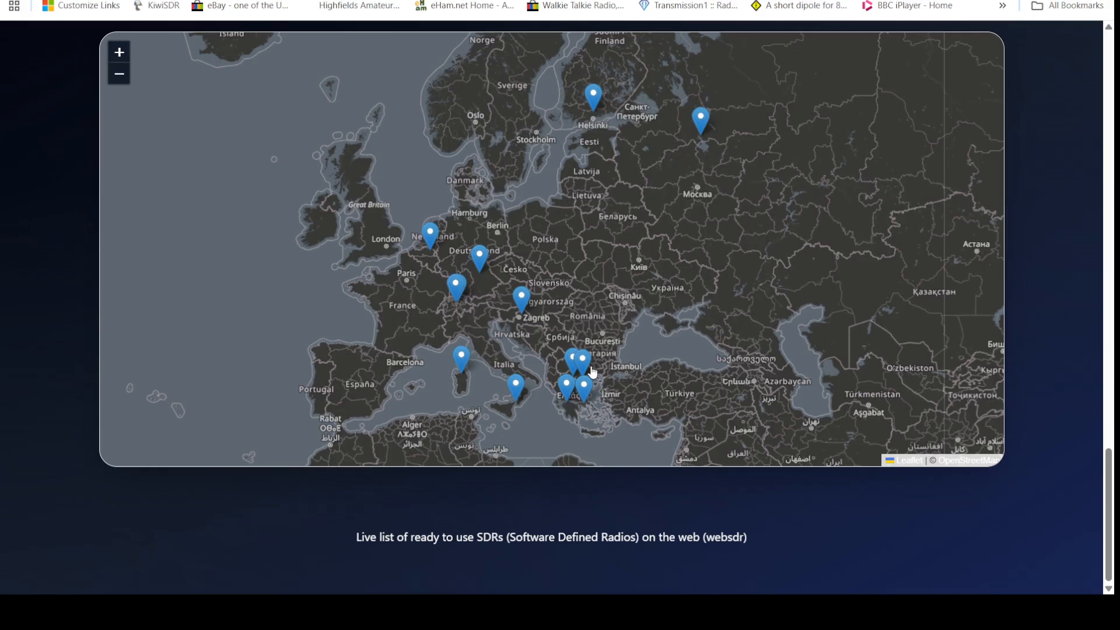
{"action": "mouse_move", "coordinate": [590, 198]}
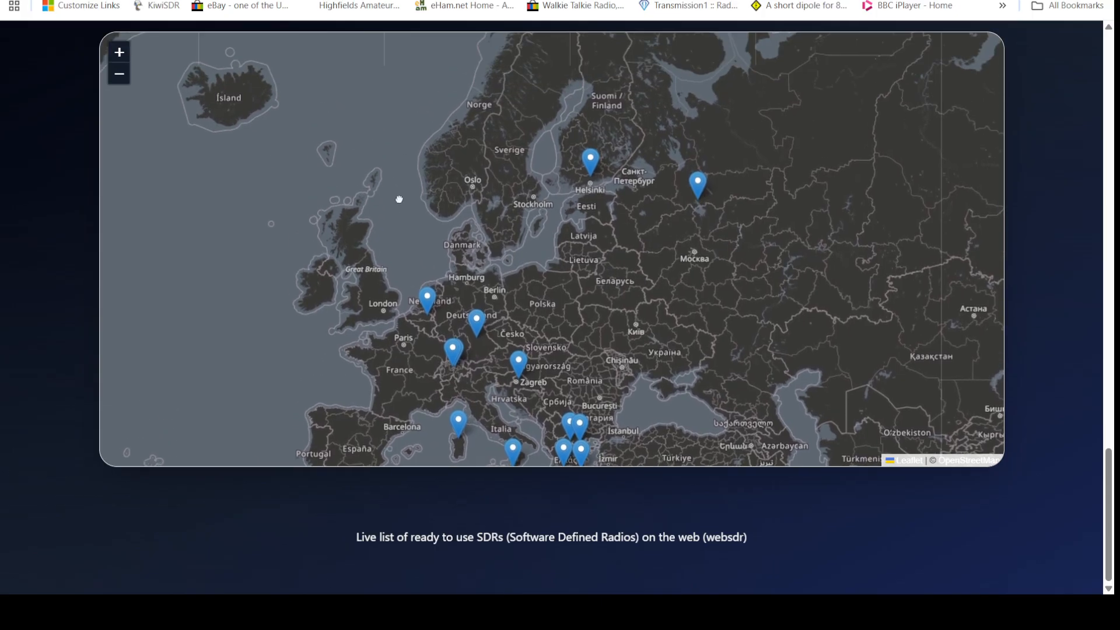
{"action": "left_click_drag", "start_coordinate": [399, 198], "coordinate": [402, 182]}
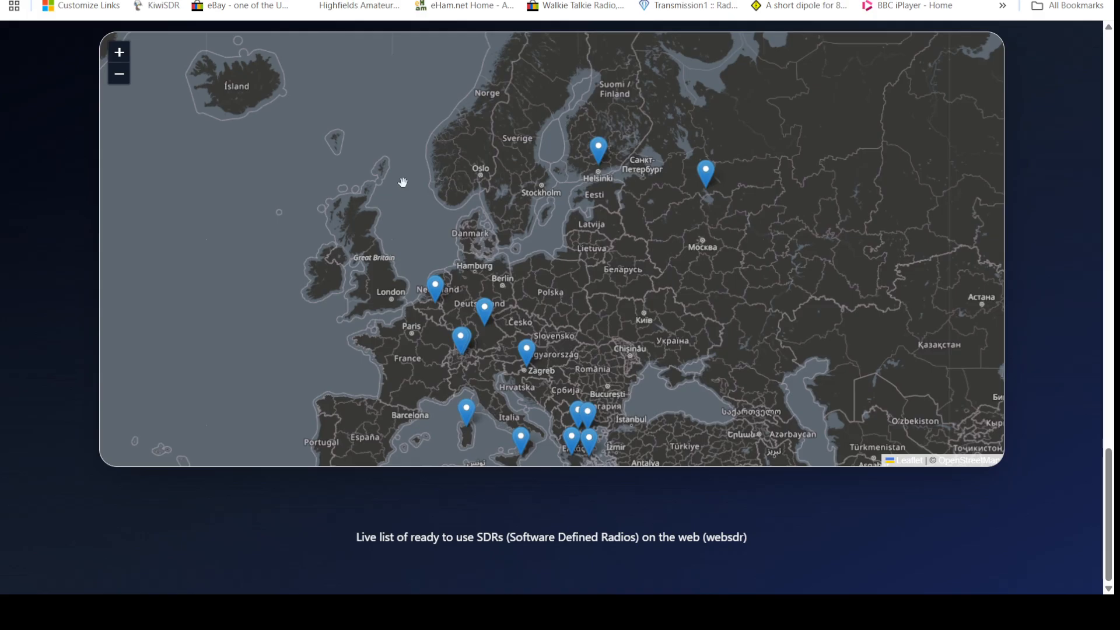
{"action": "mouse_move", "coordinate": [548, 154]}
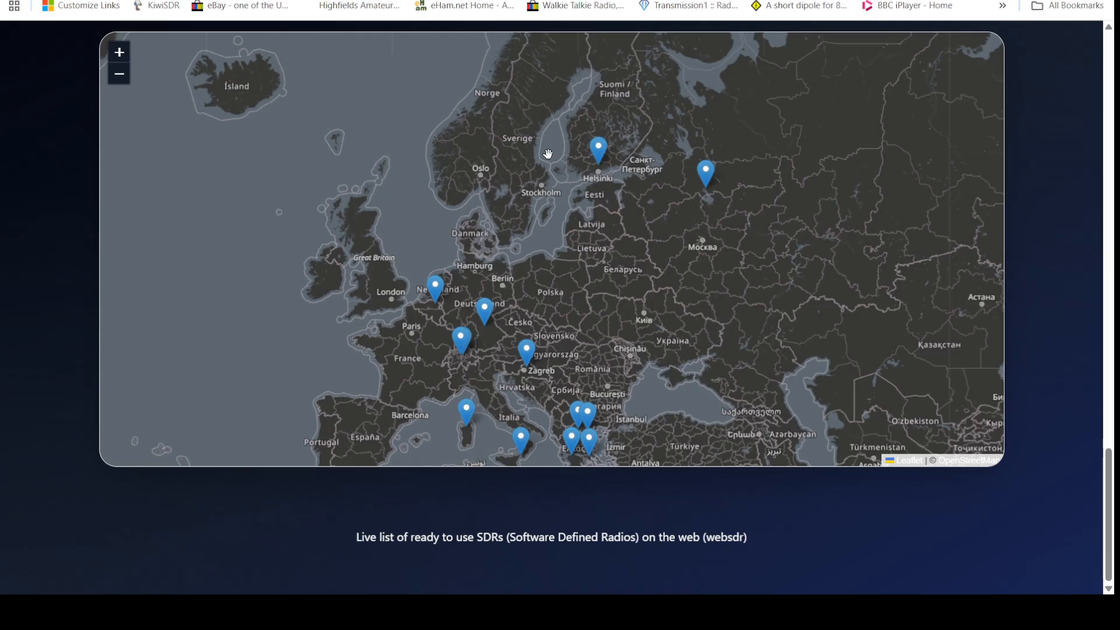
{"action": "mouse_move", "coordinate": [685, 163]}
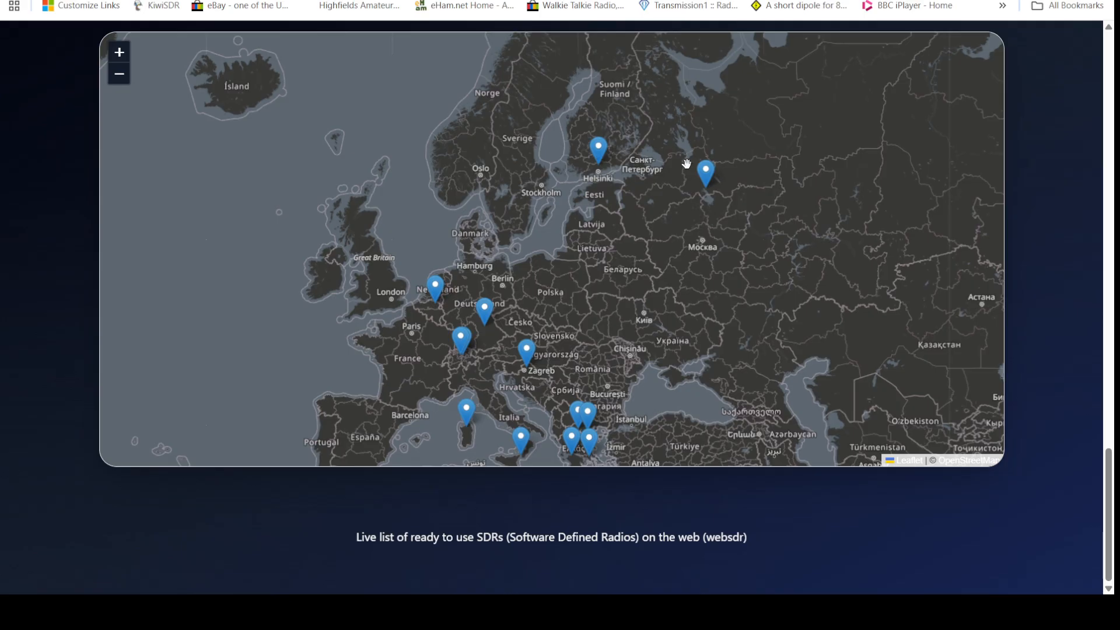
{"action": "mouse_move", "coordinate": [463, 304]}
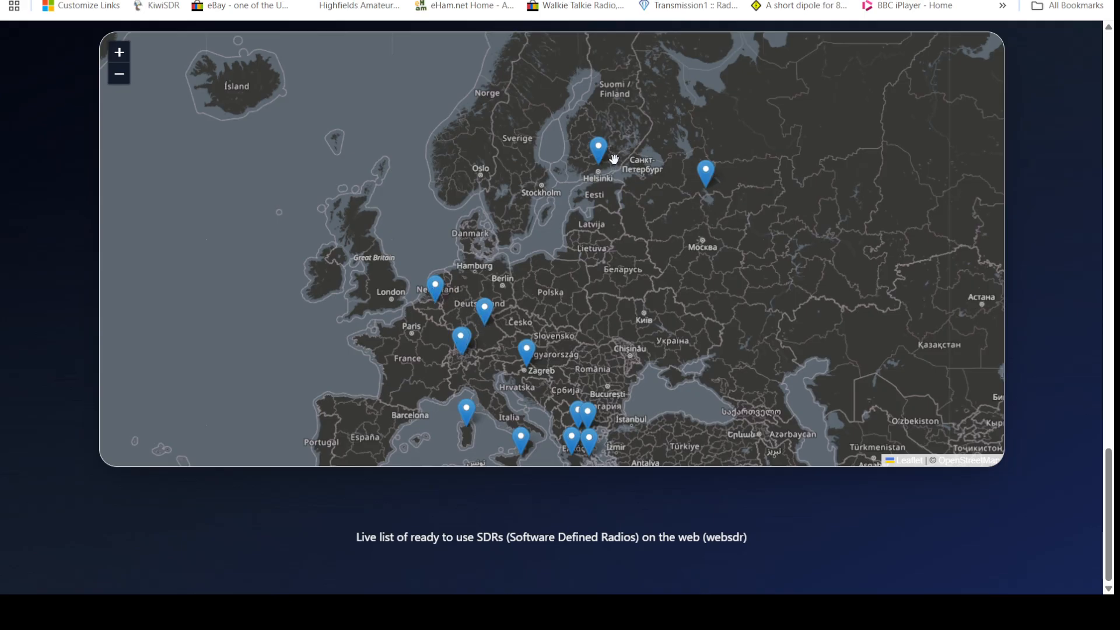
{"action": "mouse_move", "coordinate": [597, 164]}
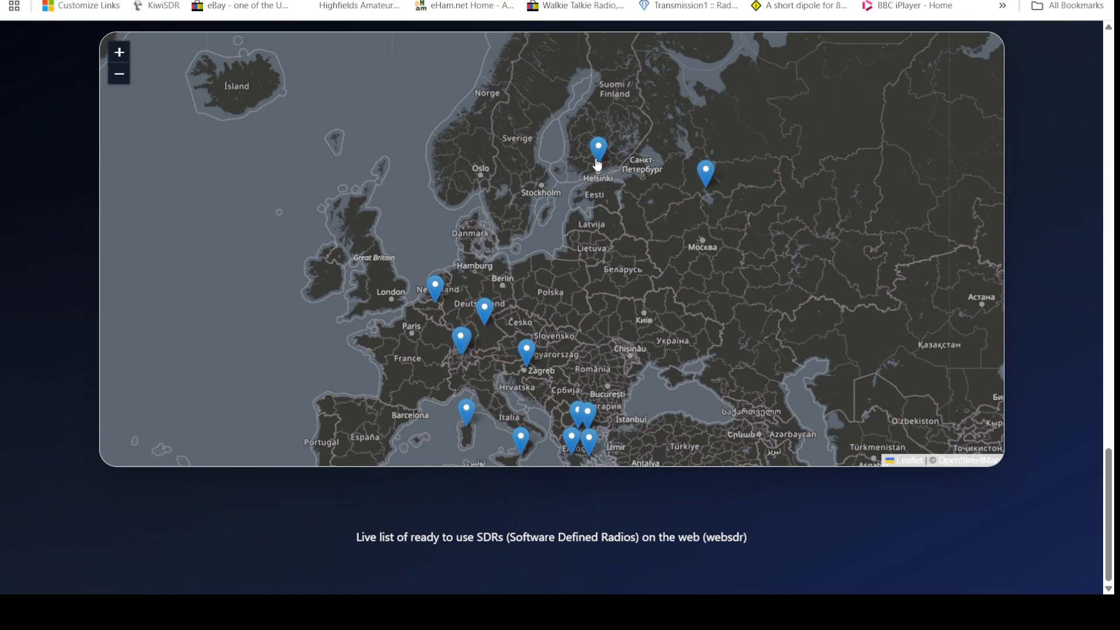
{"action": "left_click", "coordinate": [598, 151]}
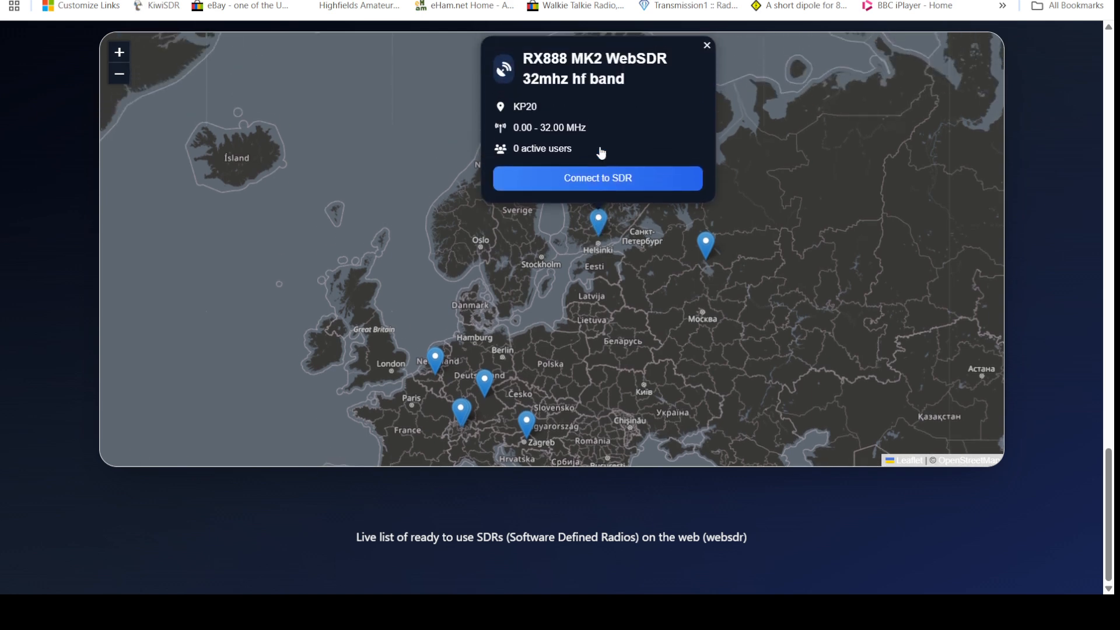
{"action": "mouse_move", "coordinate": [596, 132]}
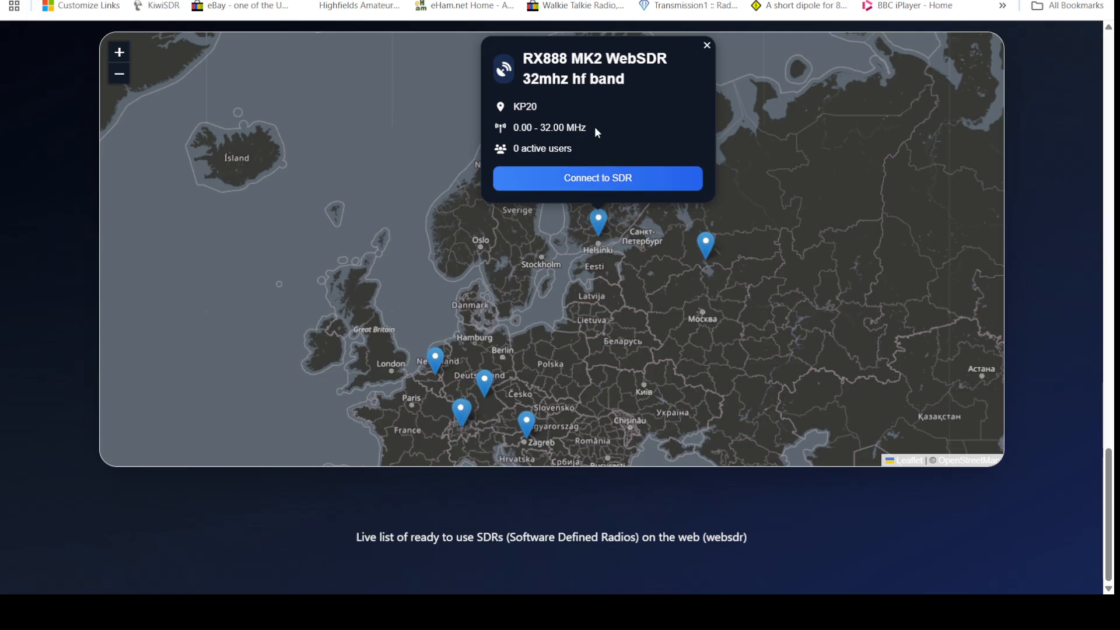
{"action": "mouse_move", "coordinate": [580, 65]}
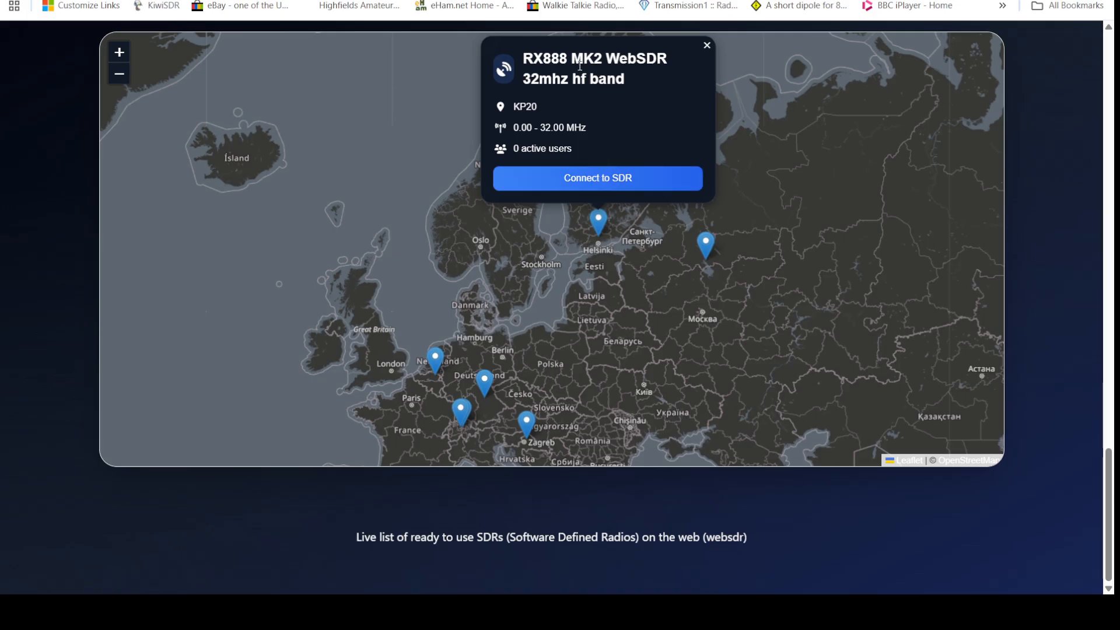
{"action": "mouse_move", "coordinate": [597, 177]}
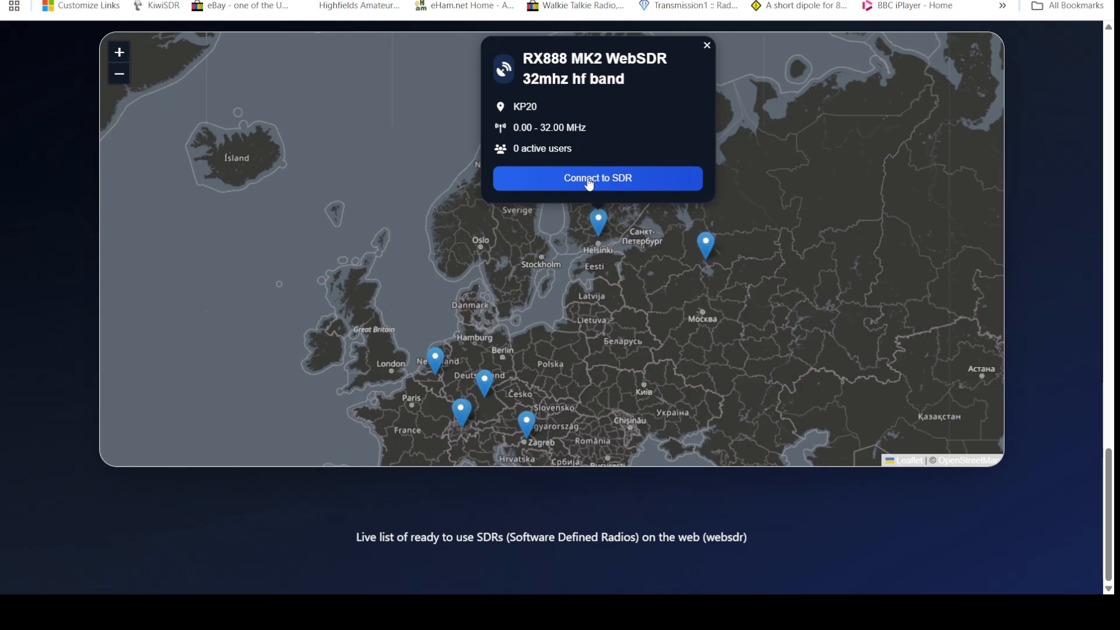
{"action": "left_click", "coordinate": [597, 178]}
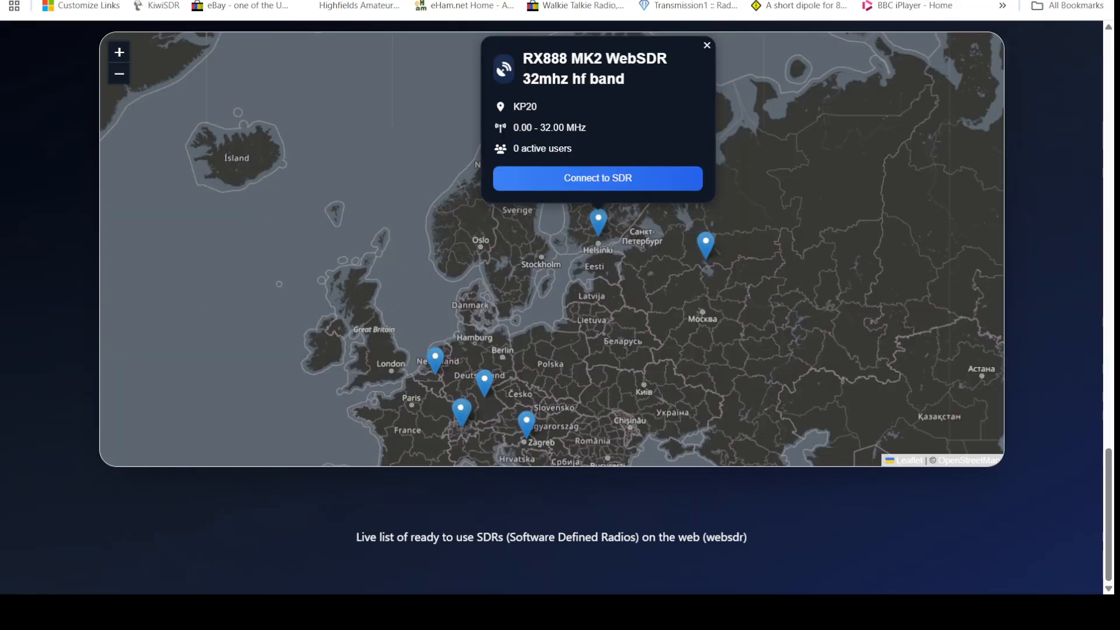
{"action": "mouse_move", "coordinate": [704, 254]}
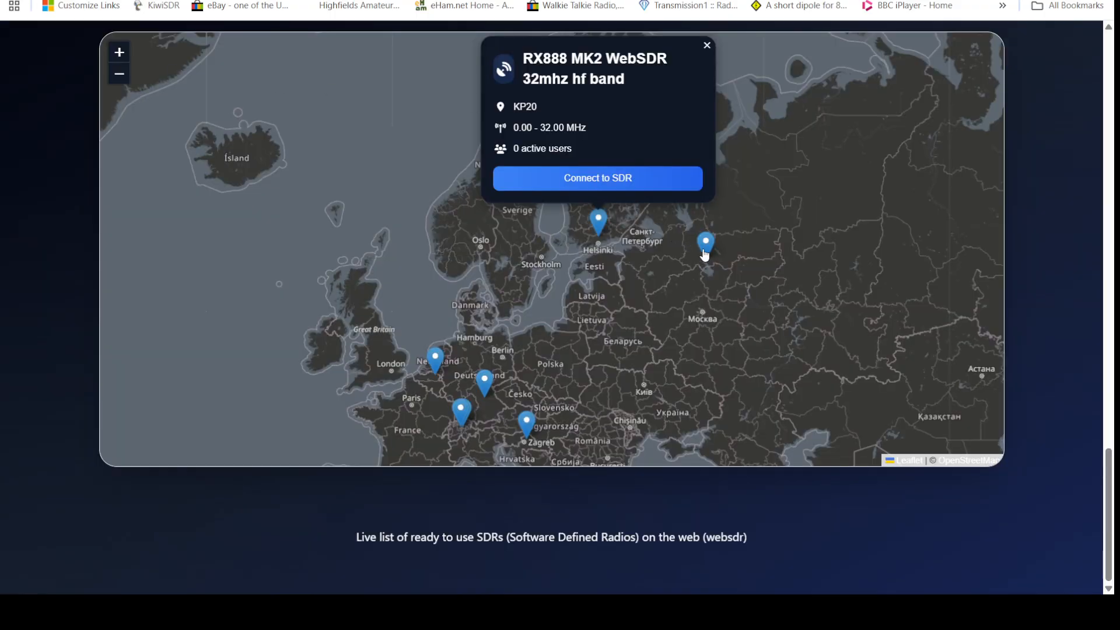
{"action": "left_click", "coordinate": [706, 243]}
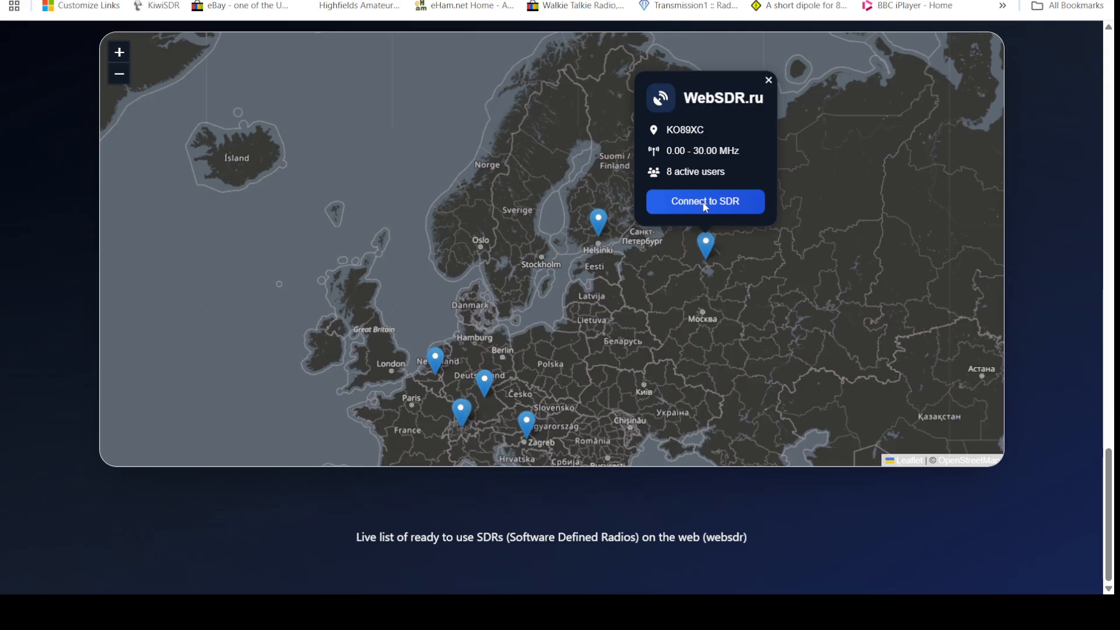
{"action": "left_click", "coordinate": [705, 202]}
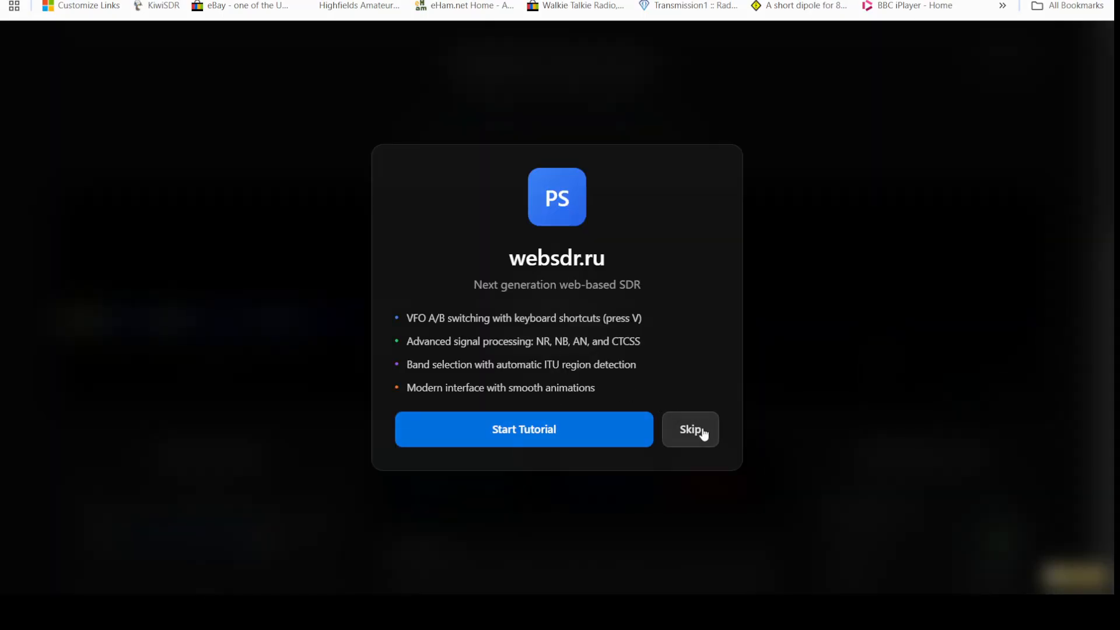
Skip the websdr.ru welcome tutorial before moving to the PhantomSDR GitHub repository
{"action": "left_click", "coordinate": [690, 428]}
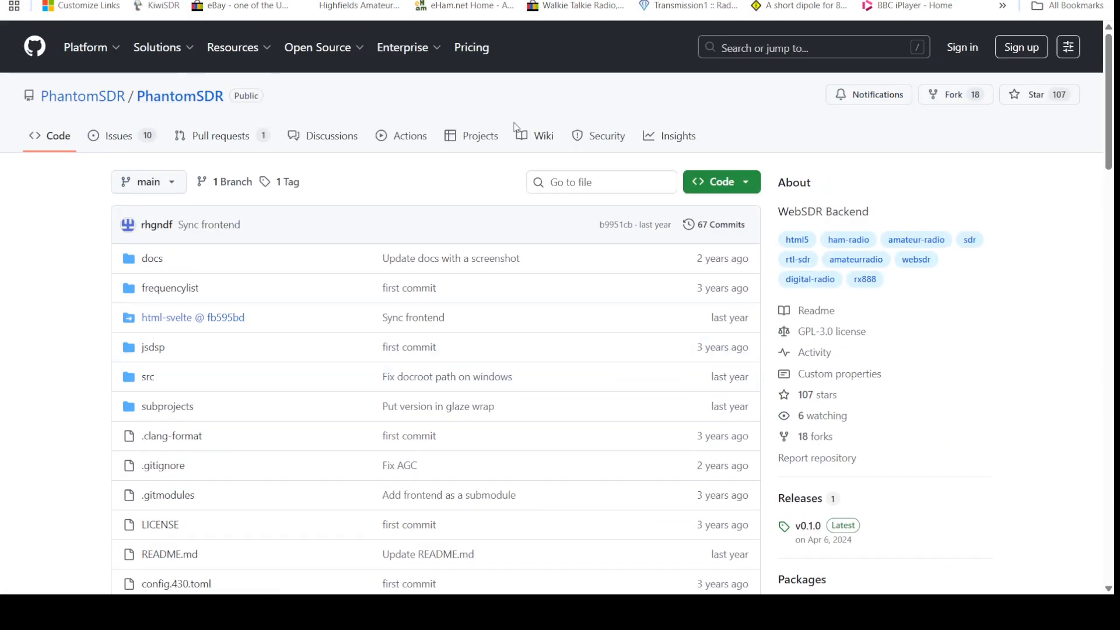
Scroll through the README's receiver list, features, RX888 screenshot and build prerequisites
{"action": "scroll", "scroll_direction": "down", "scroll_amount": 3}
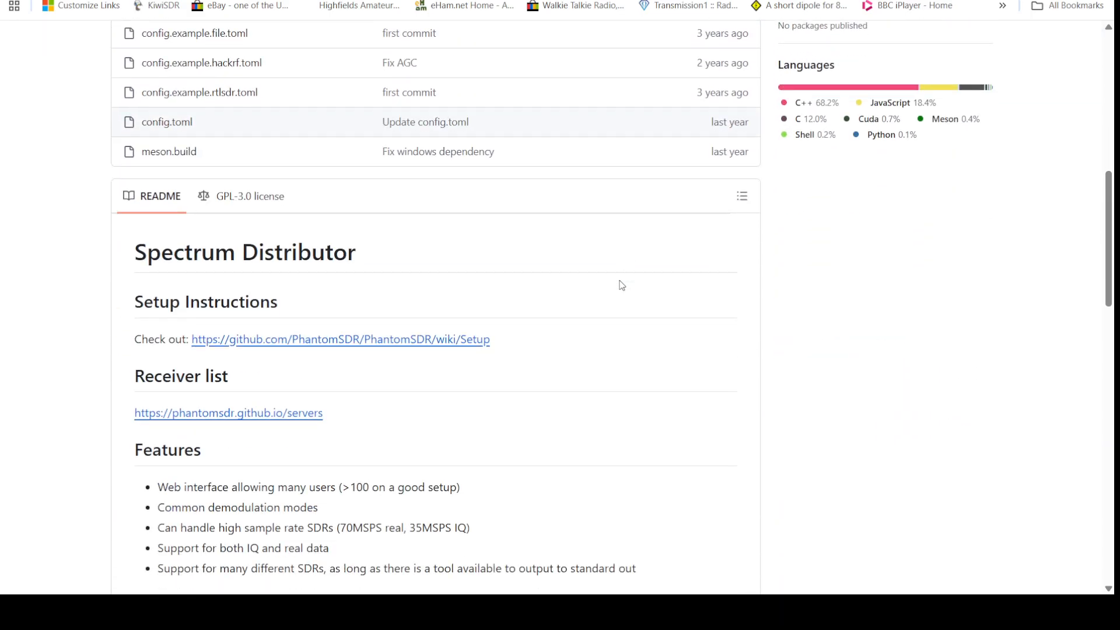
{"action": "scroll", "scroll_direction": "down", "scroll_amount": 3}
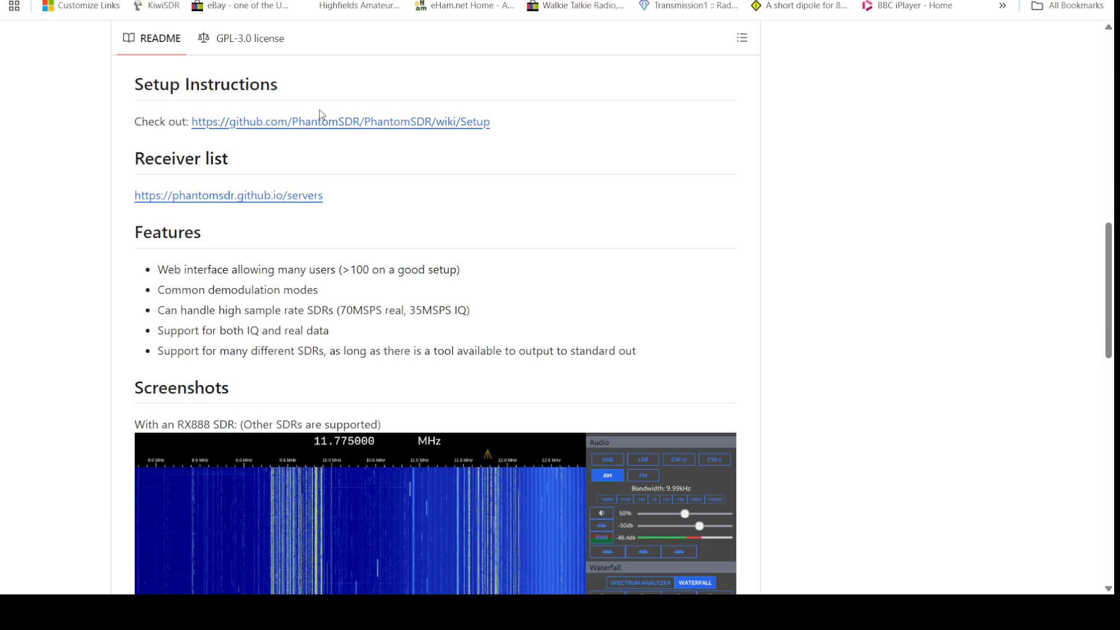
{"action": "scroll", "scroll_direction": "down", "scroll_amount": 3}
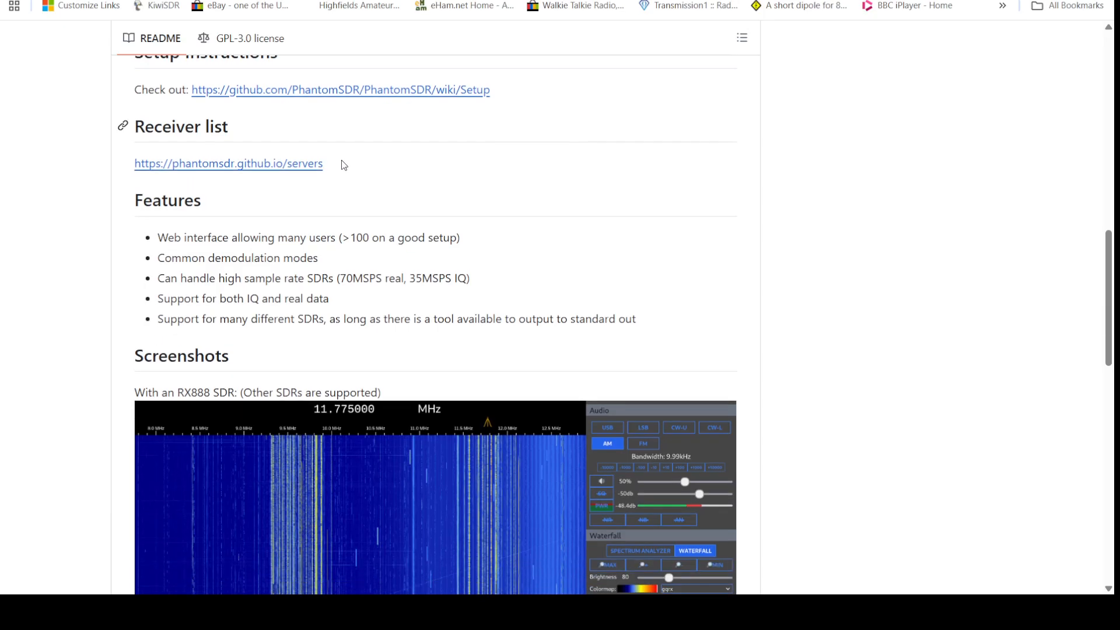
{"action": "scroll", "scroll_direction": "down", "scroll_amount": 3}
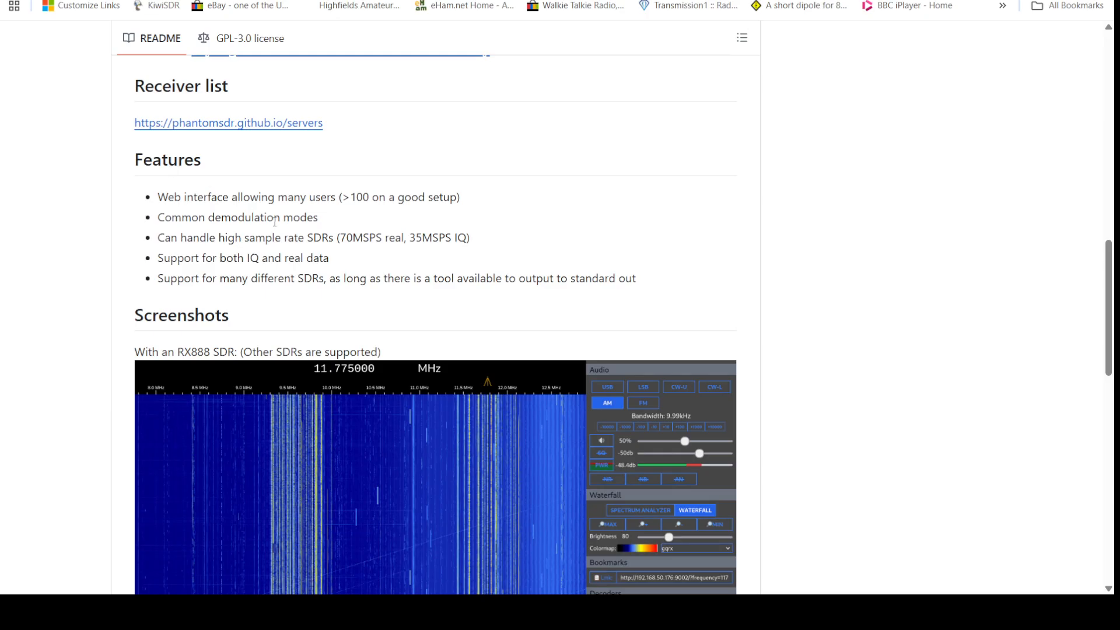
{"action": "mouse_move", "coordinate": [386, 219]}
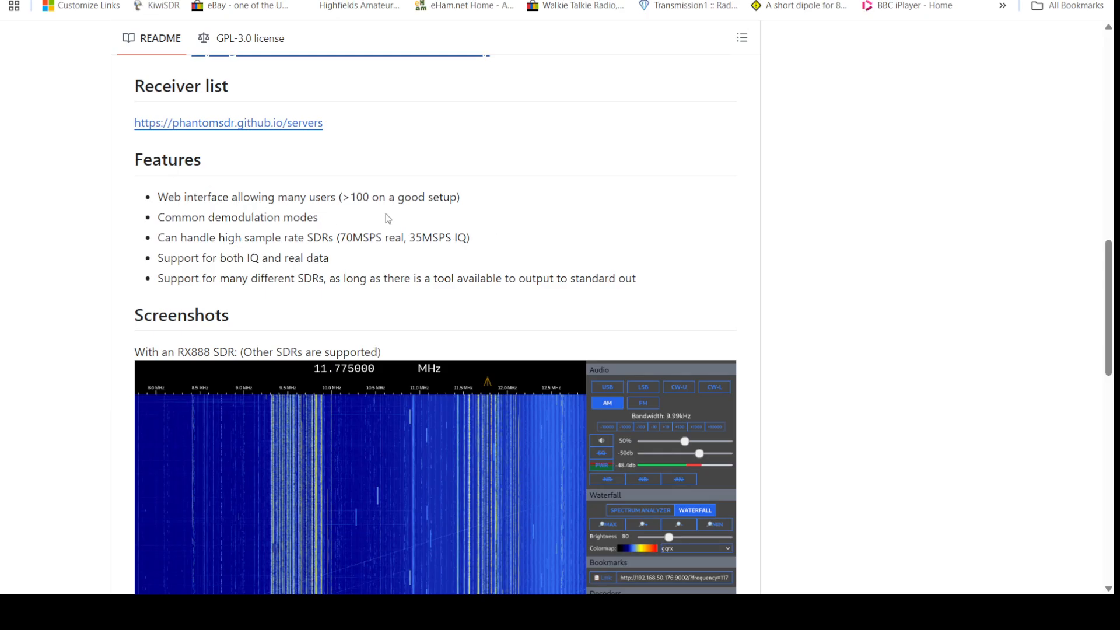
{"action": "mouse_move", "coordinate": [437, 211]}
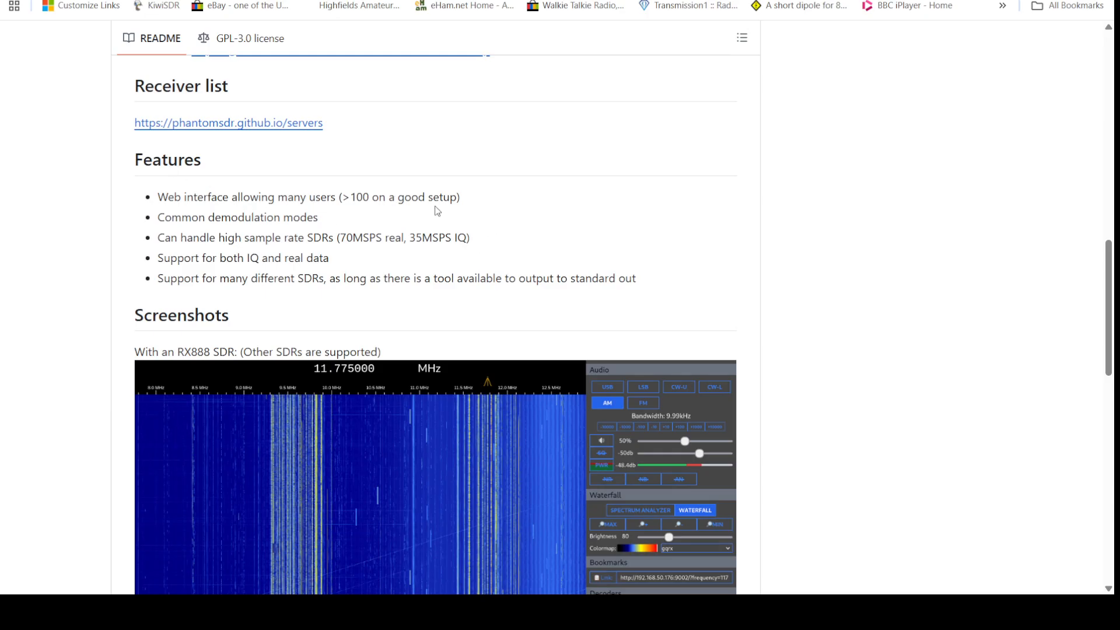
{"action": "scroll", "scroll_direction": "down", "scroll_amount": 3}
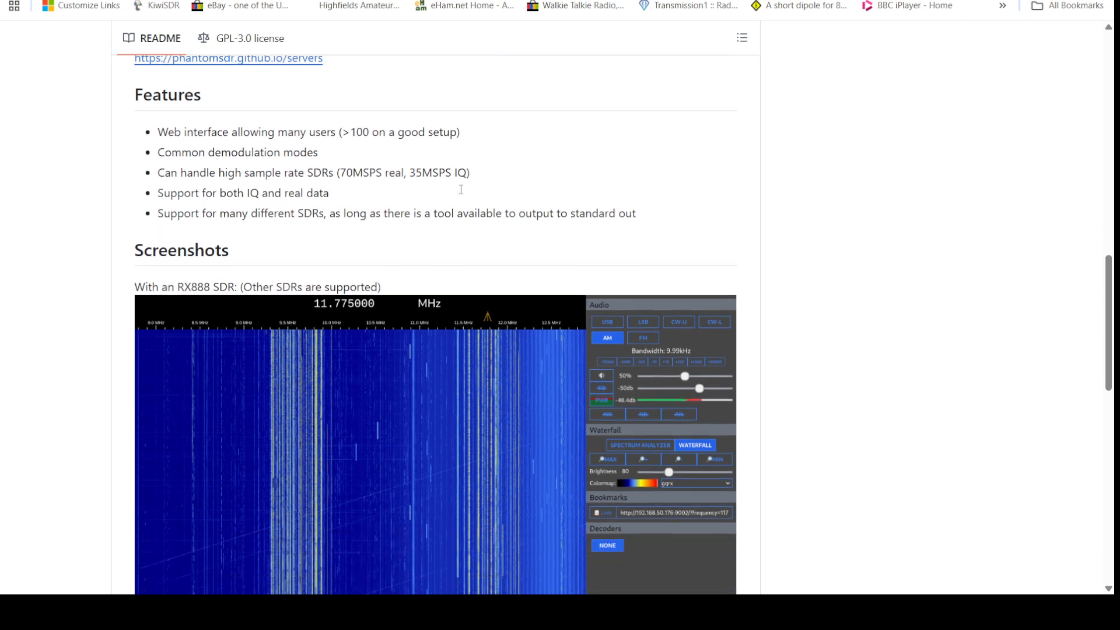
{"action": "scroll", "scroll_direction": "down", "scroll_amount": 3}
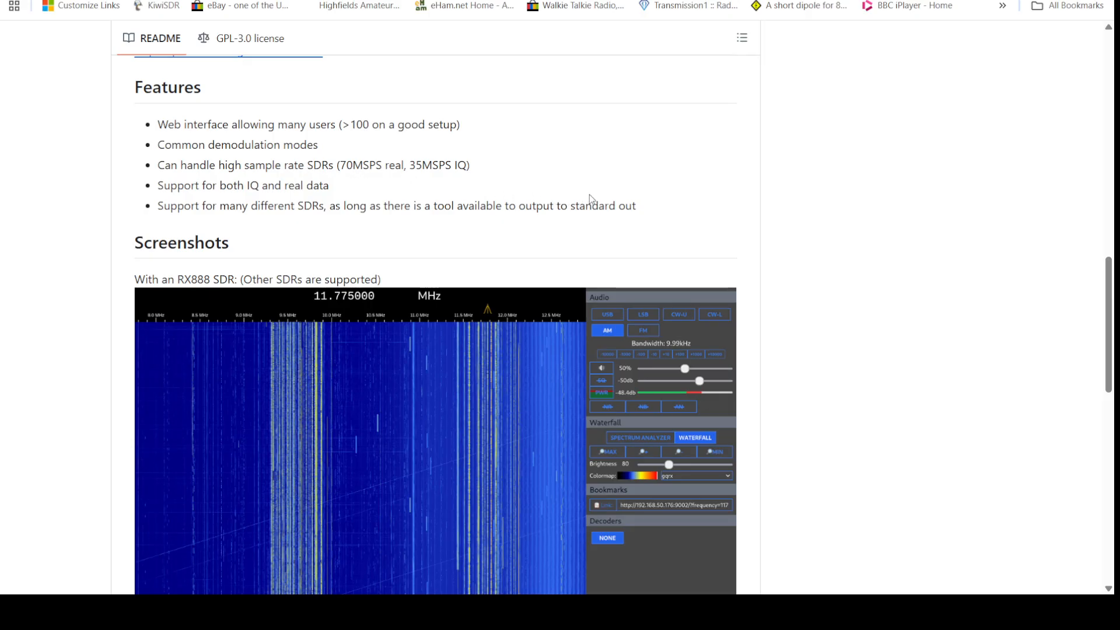
{"action": "scroll", "scroll_direction": "down", "scroll_amount": 3}
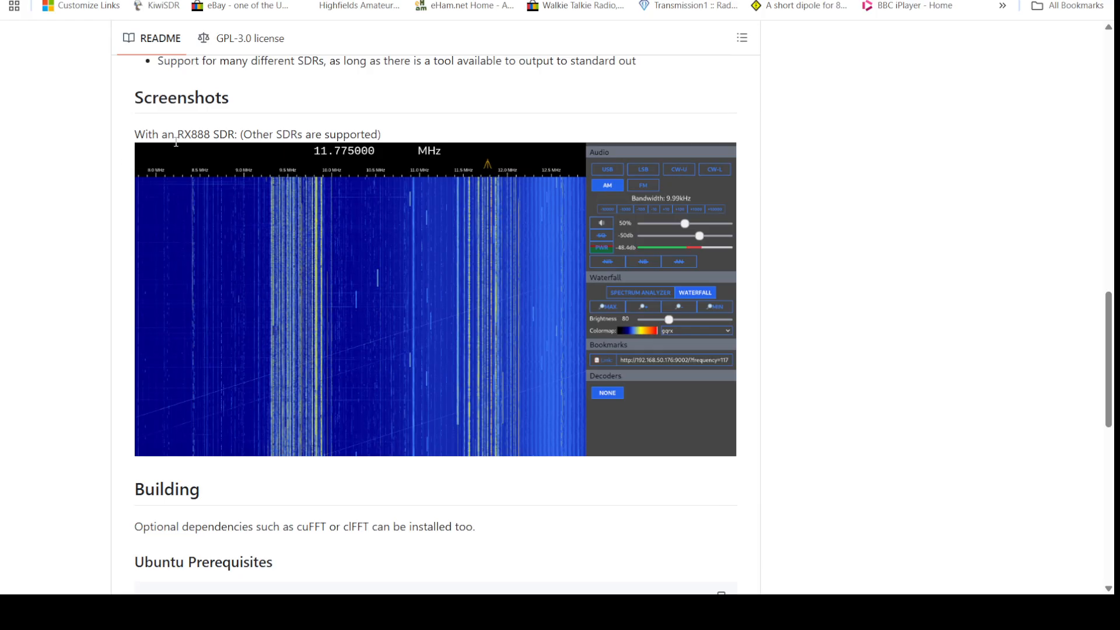
{"action": "mouse_move", "coordinate": [279, 150]}
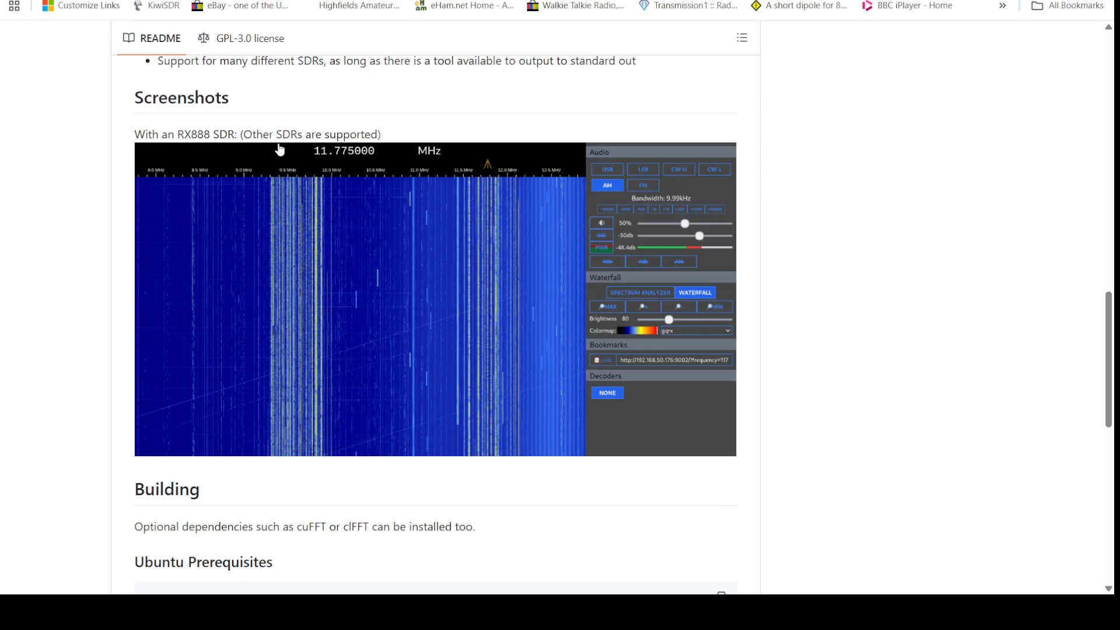
{"action": "scroll", "scroll_direction": "down", "scroll_amount": 3}
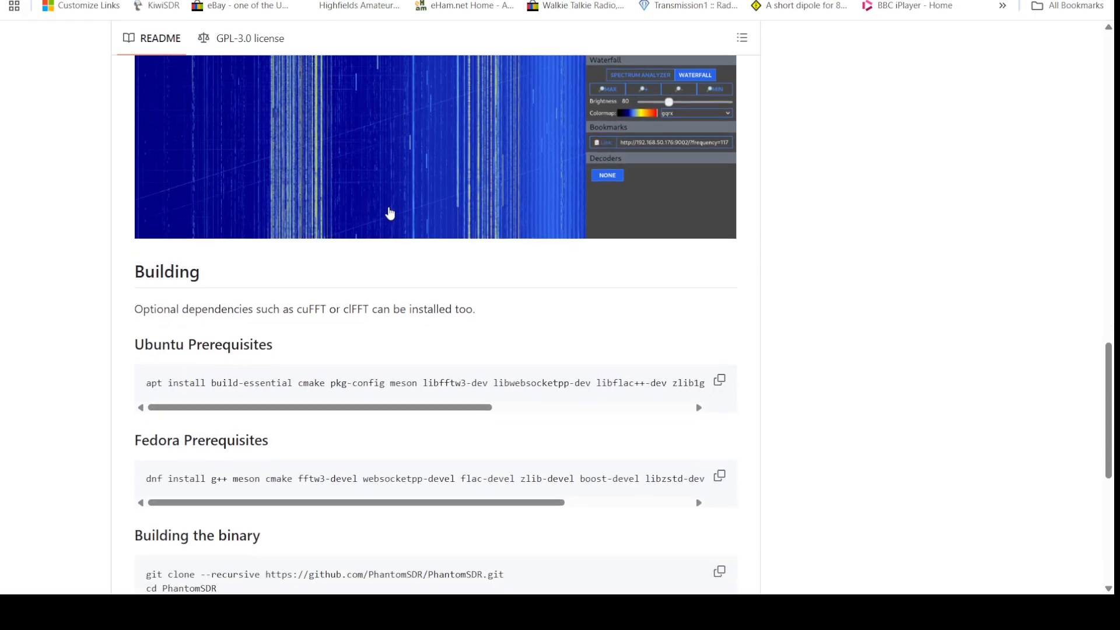
{"action": "scroll", "scroll_direction": "down", "scroll_amount": 3}
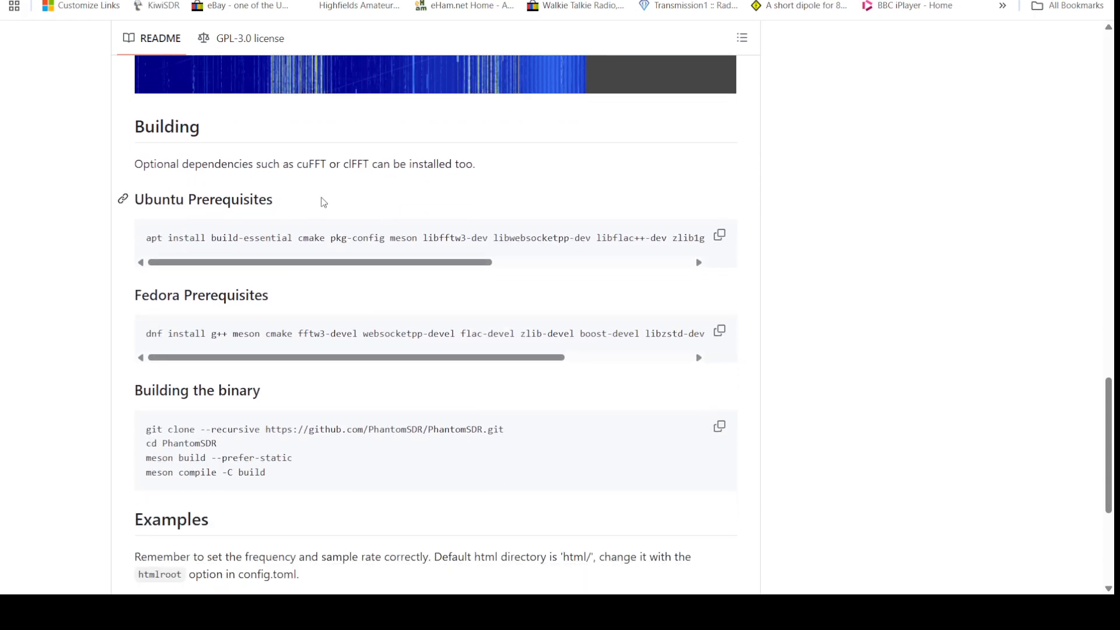
{"action": "mouse_move", "coordinate": [299, 303]}
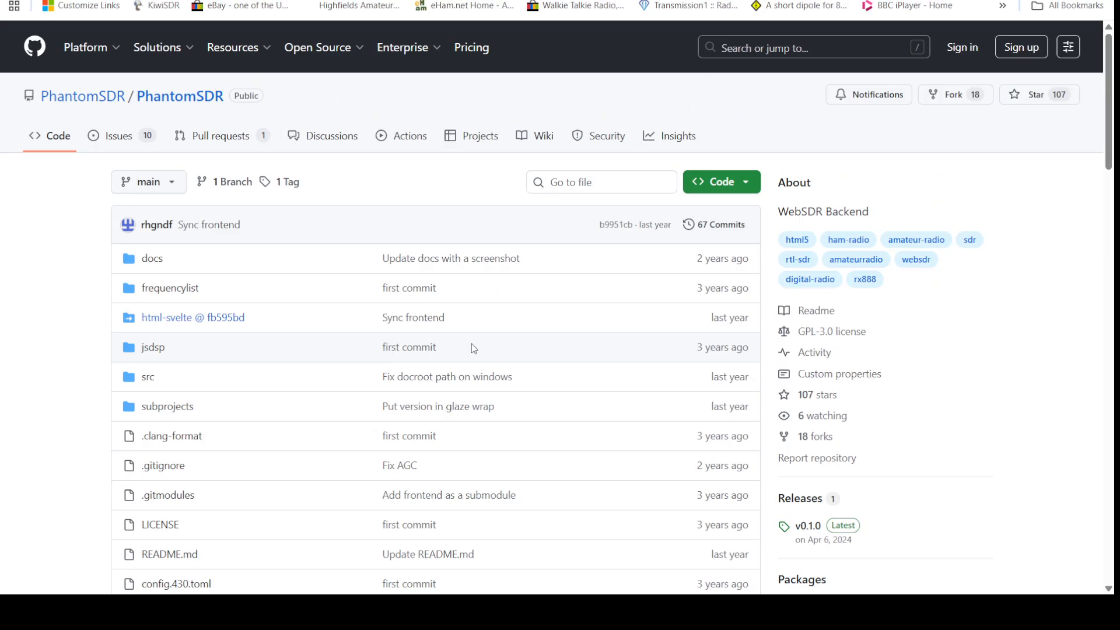
{"action": "scroll", "scroll_direction": "down", "scroll_amount": 3}
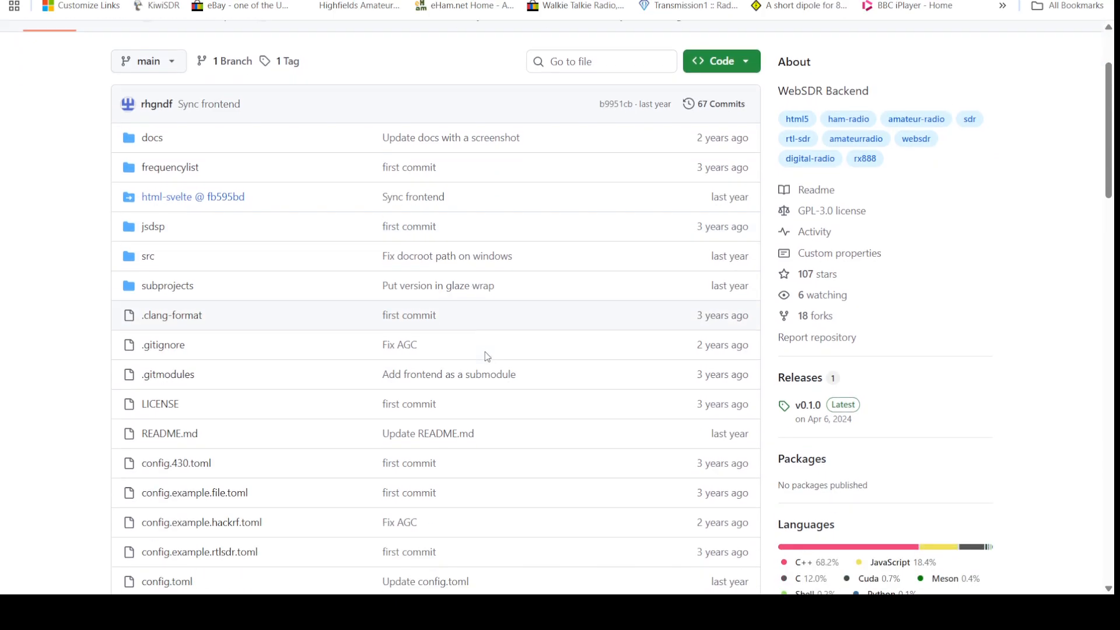
{"action": "scroll", "scroll_direction": "down", "scroll_amount": 3}
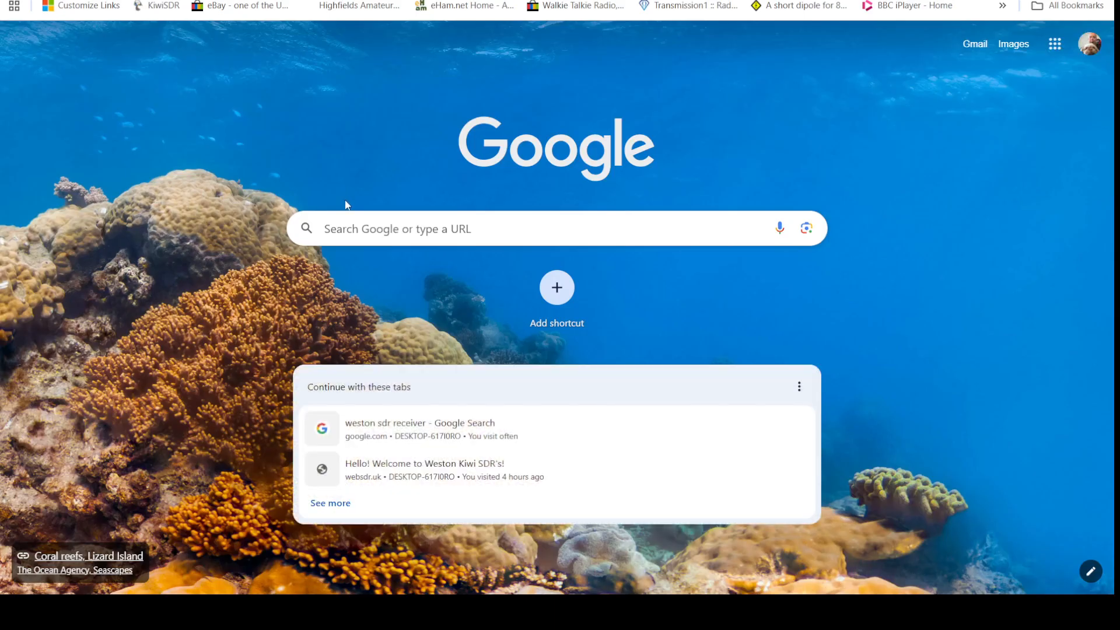
Search 'rx 888 mk2' from the address bar and reach the AliExpress RX-888 MKII listing
{"action": "type", "text": "rx 888 mk2"}
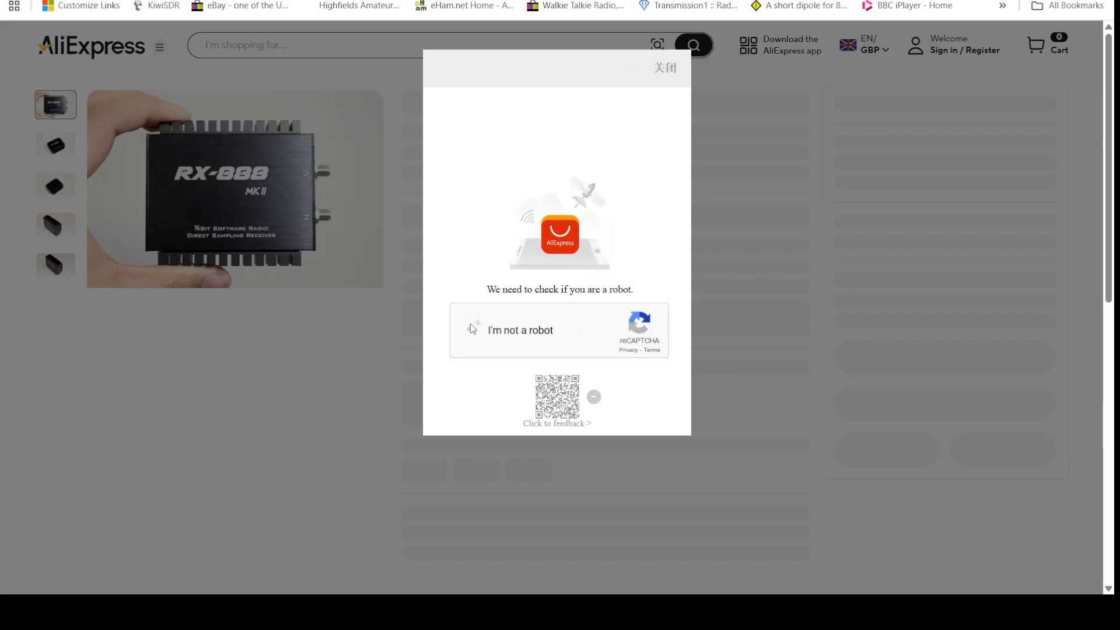
Clear the robot check, dismiss the notification offer, and browse the RX-888 MKII product photos at £154.49
{"action": "left_click", "coordinate": [664, 67]}
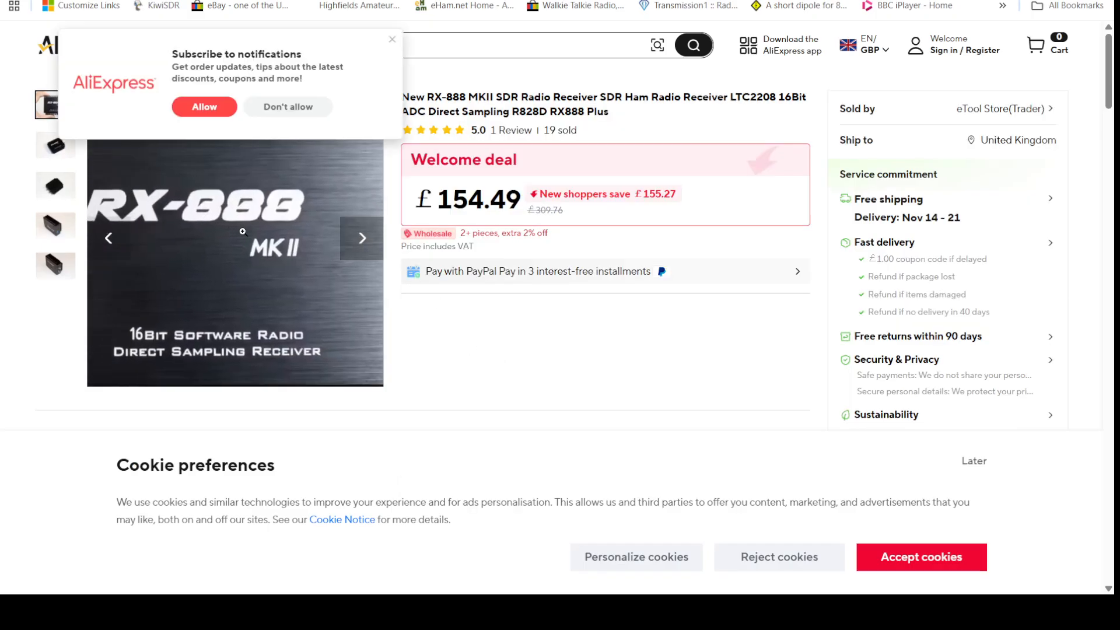
{"action": "left_click", "coordinate": [56, 144]}
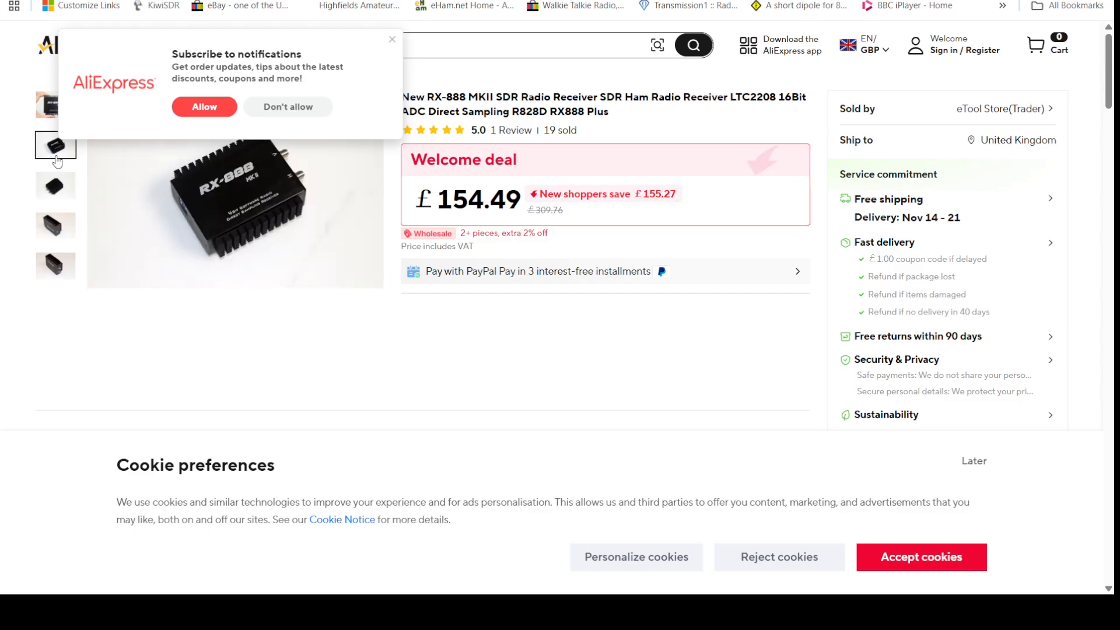
{"action": "left_click", "coordinate": [392, 40]}
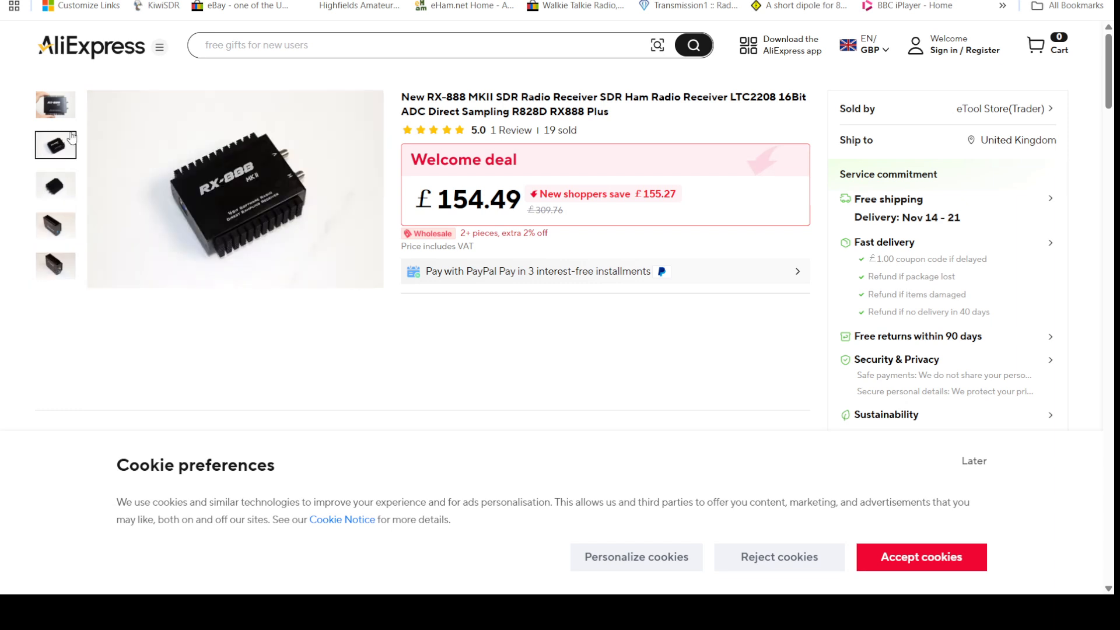
{"action": "left_click", "coordinate": [55, 104]}
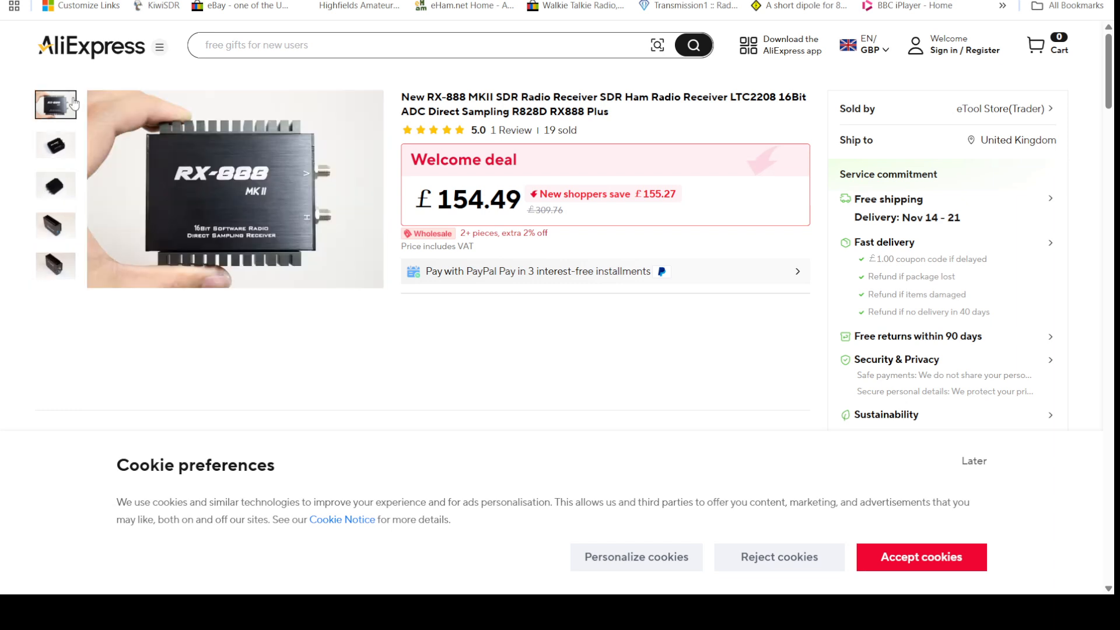
{"action": "left_click", "coordinate": [55, 266]}
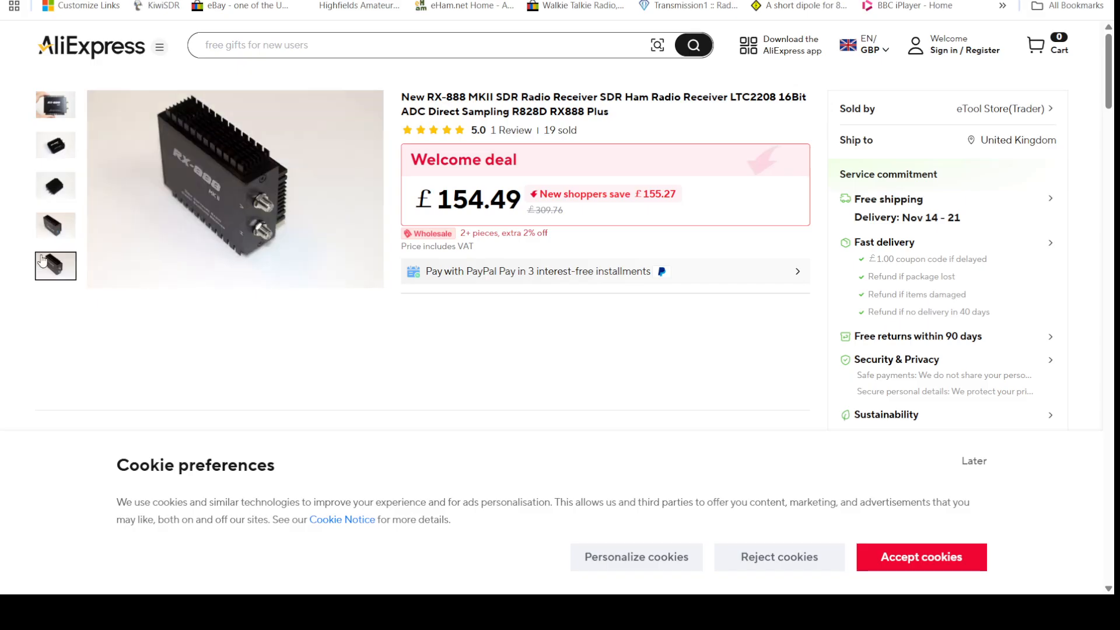